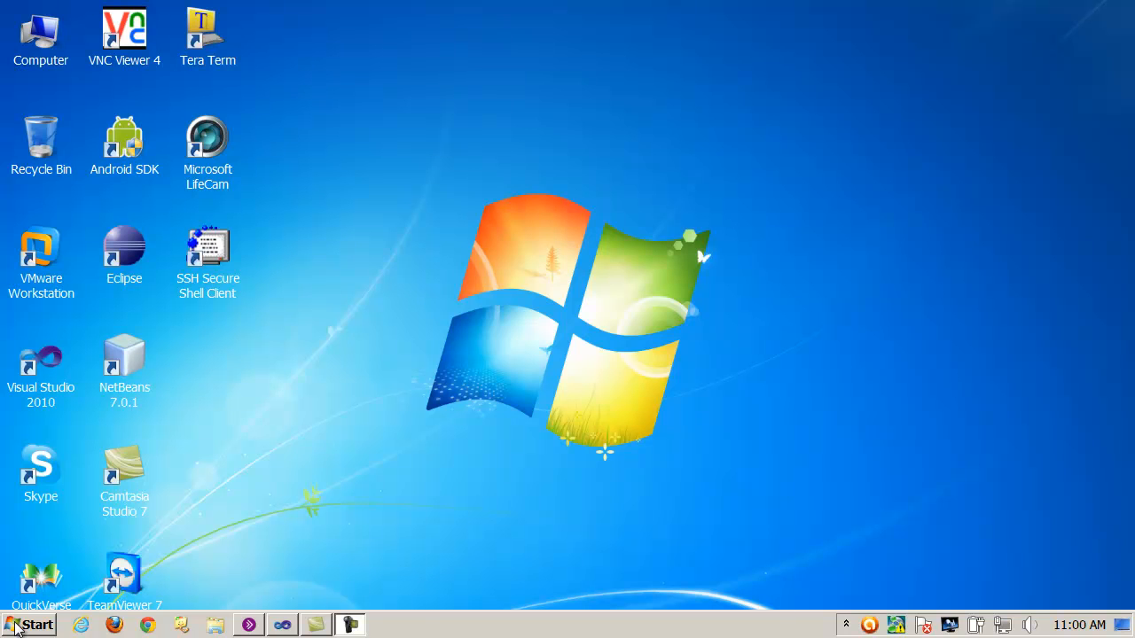
Launch Bloodshed Dev-C++ from the Start menu's Programming group and maximize its window.
{"action": "left_click", "coordinate": [34, 624]}
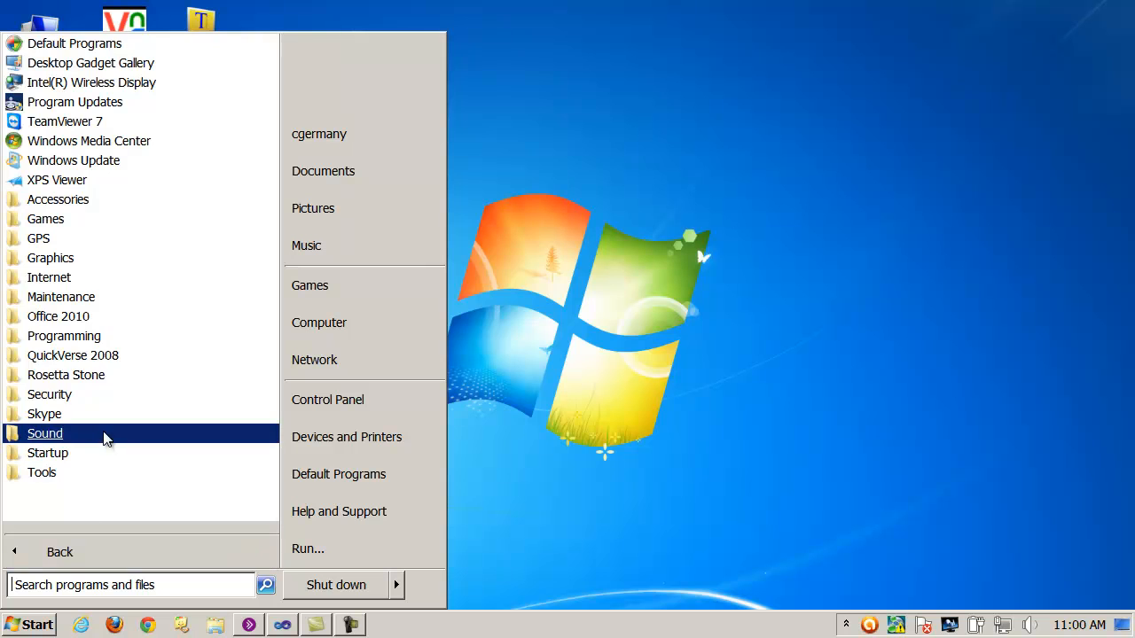
{"action": "mouse_move", "coordinate": [56, 315]}
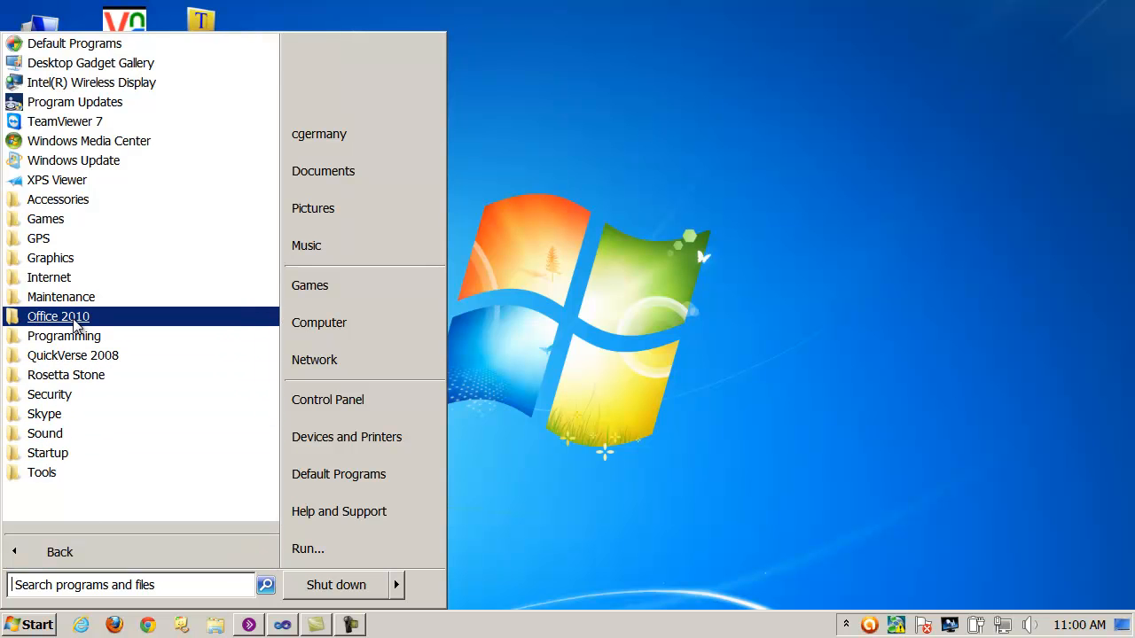
{"action": "left_click", "coordinate": [64, 335]}
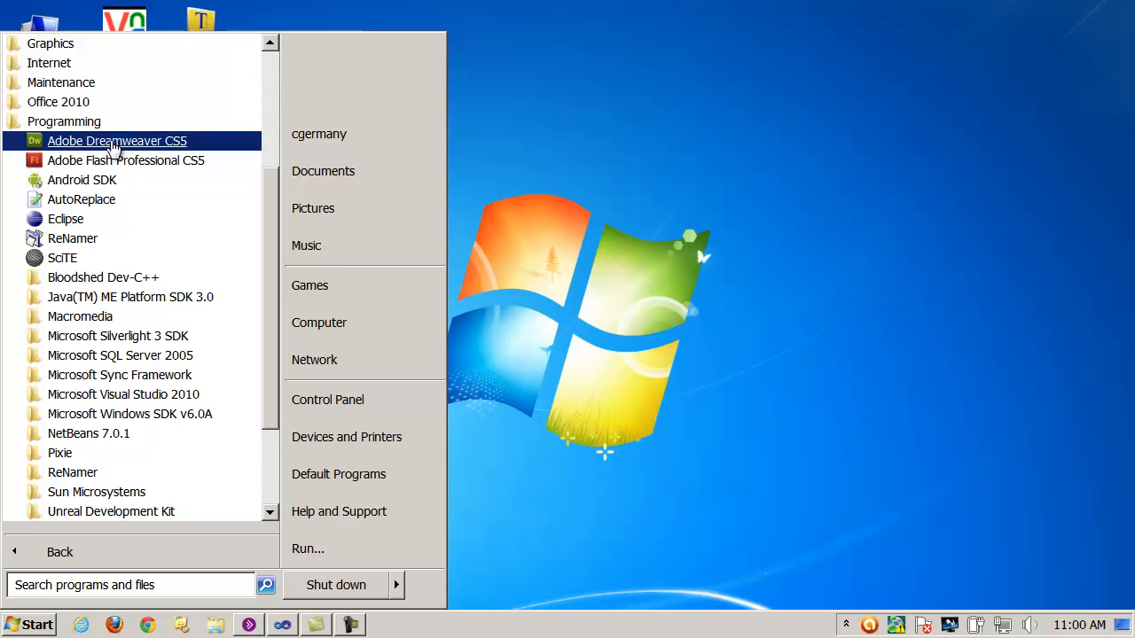
{"action": "left_click", "coordinate": [103, 277]}
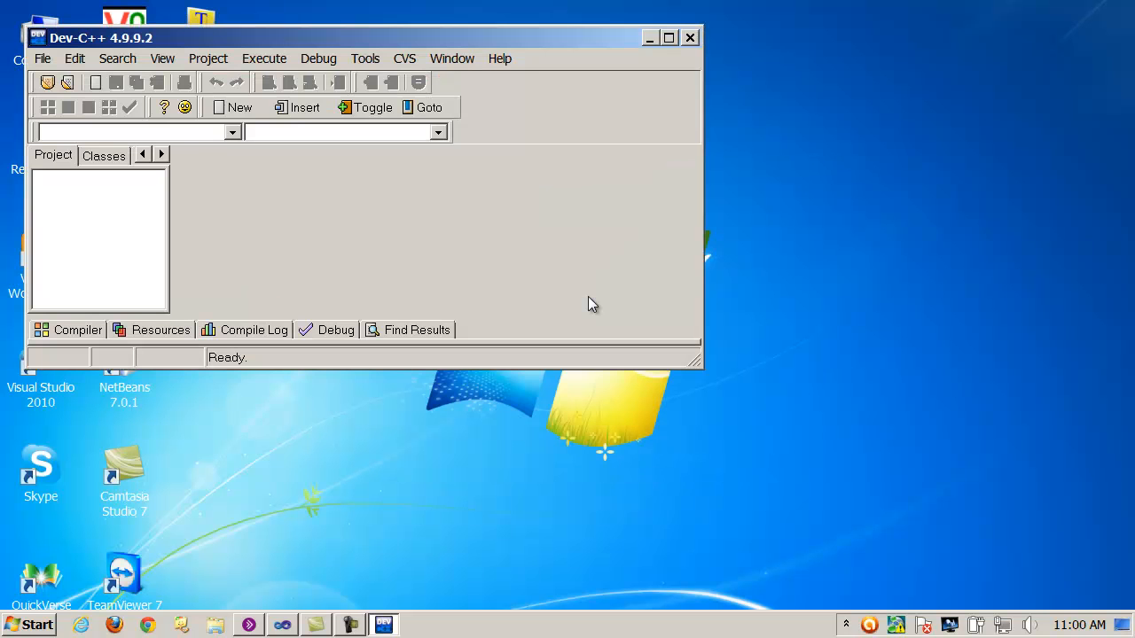
{"action": "left_click", "coordinate": [668, 37]}
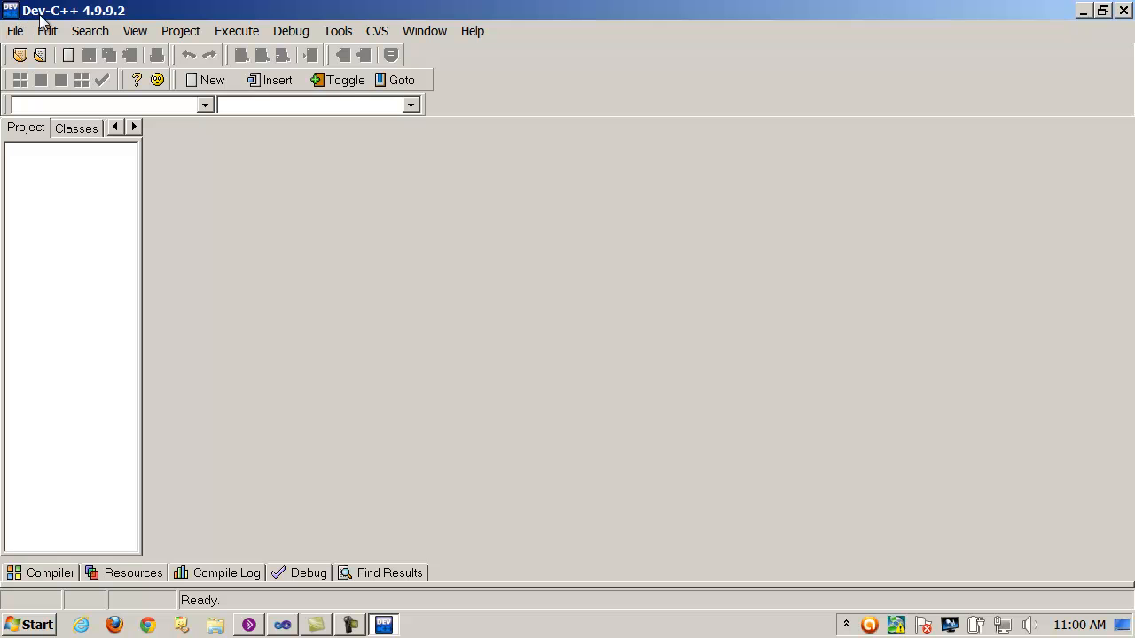
Start a new Console Application project named POINTERS and confirm its settings.
{"action": "left_click", "coordinate": [14, 32]}
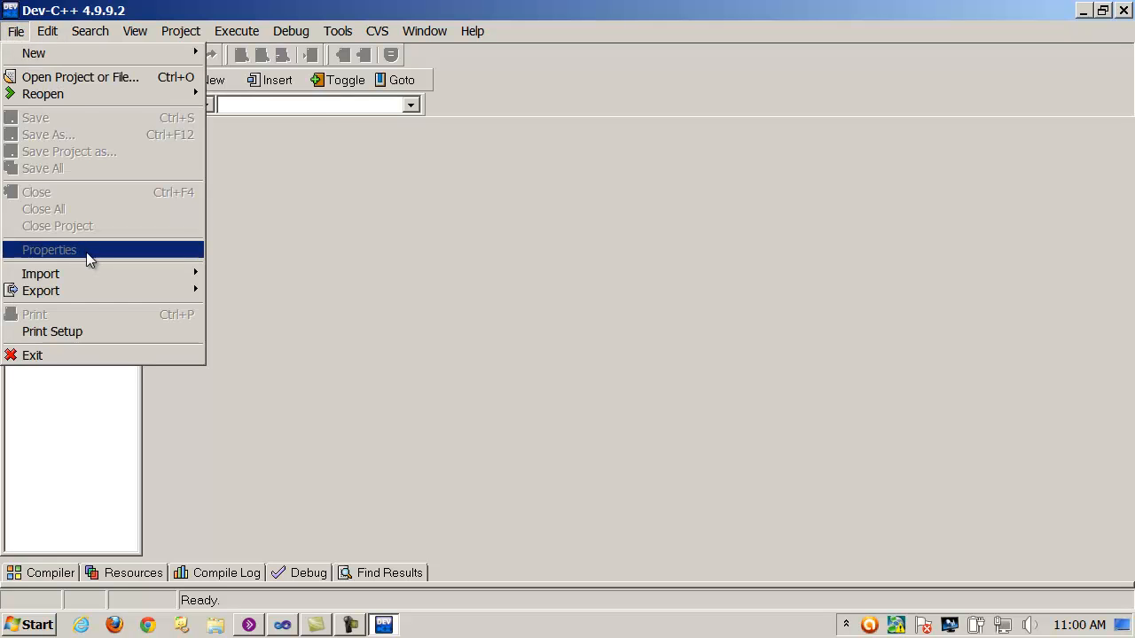
{"action": "mouse_move", "coordinate": [32, 53]}
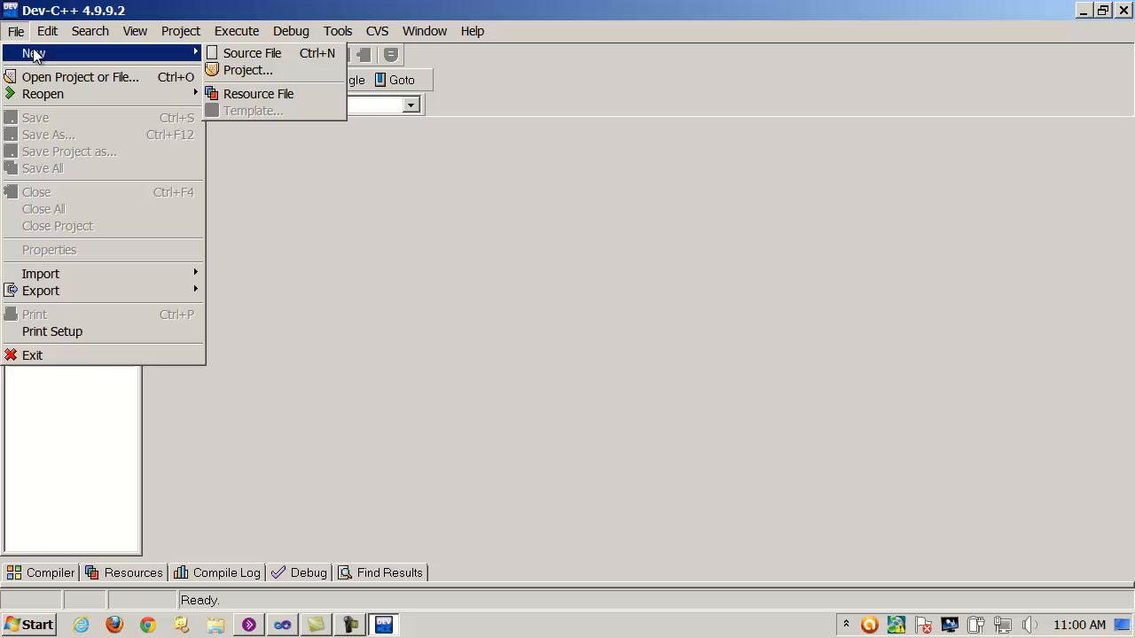
{"action": "left_click", "coordinate": [247, 71]}
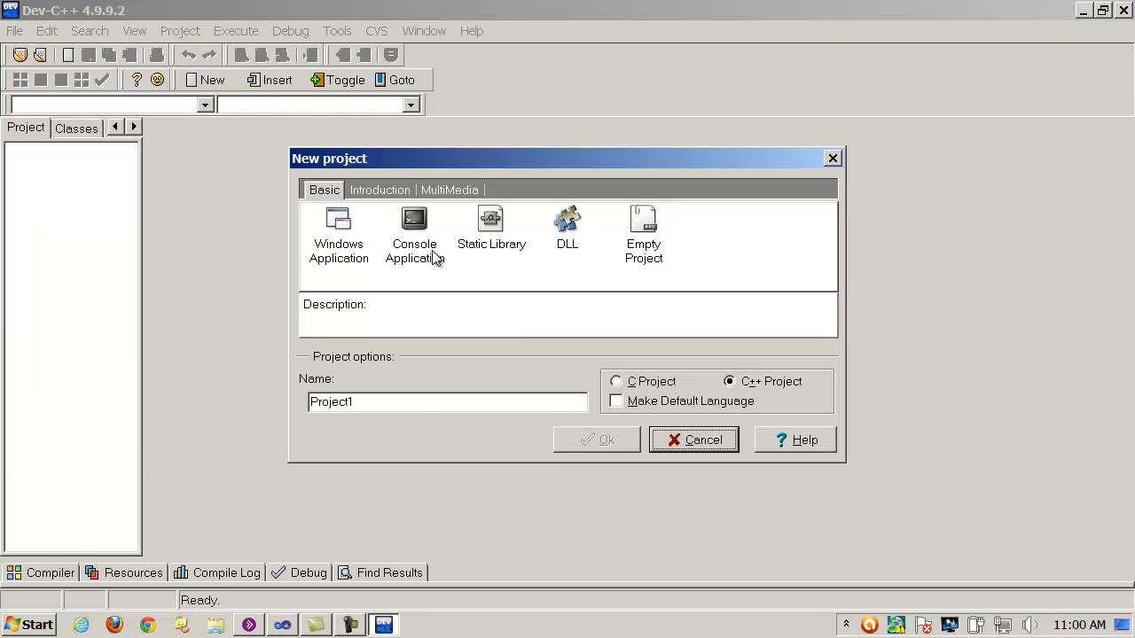
{"action": "left_click", "coordinate": [415, 234]}
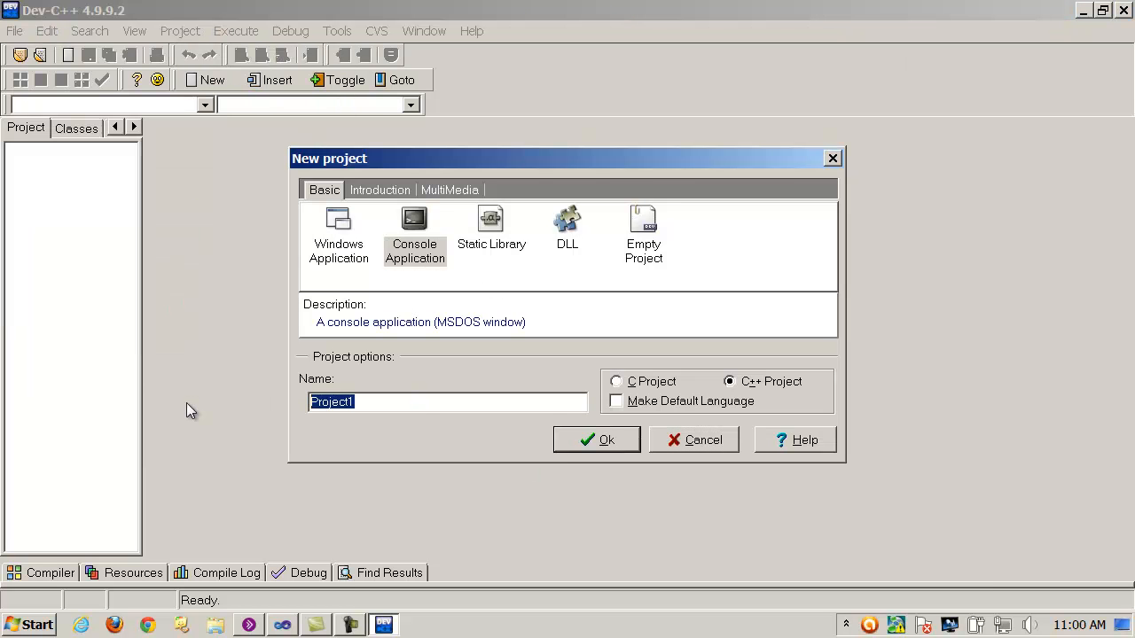
{"action": "type", "text": "POINTERS"}
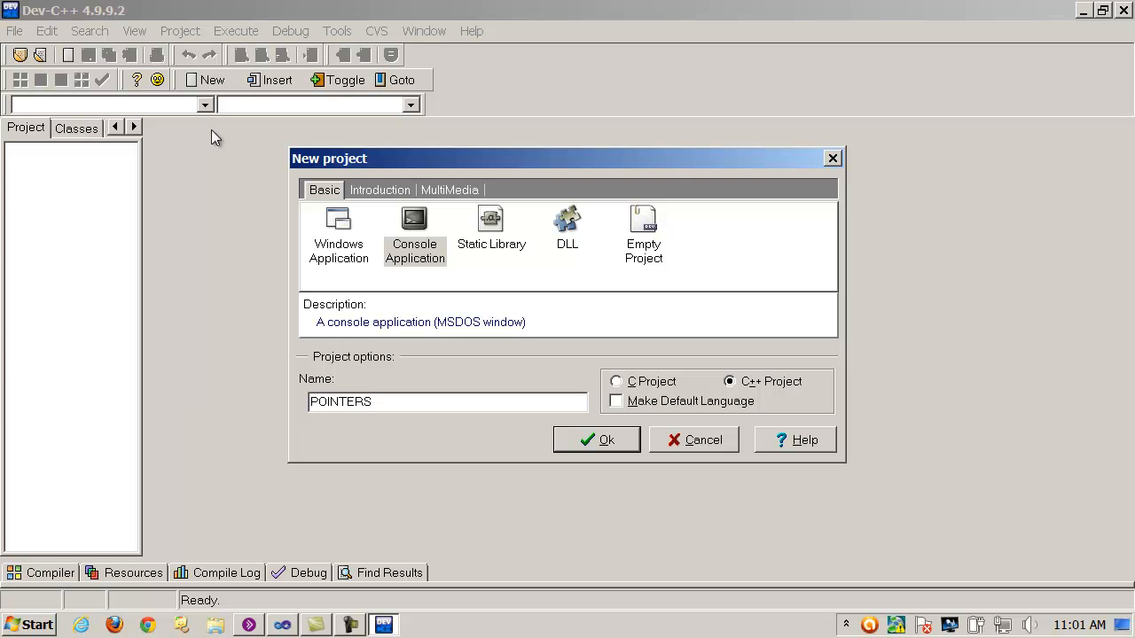
{"action": "left_click", "coordinate": [596, 440]}
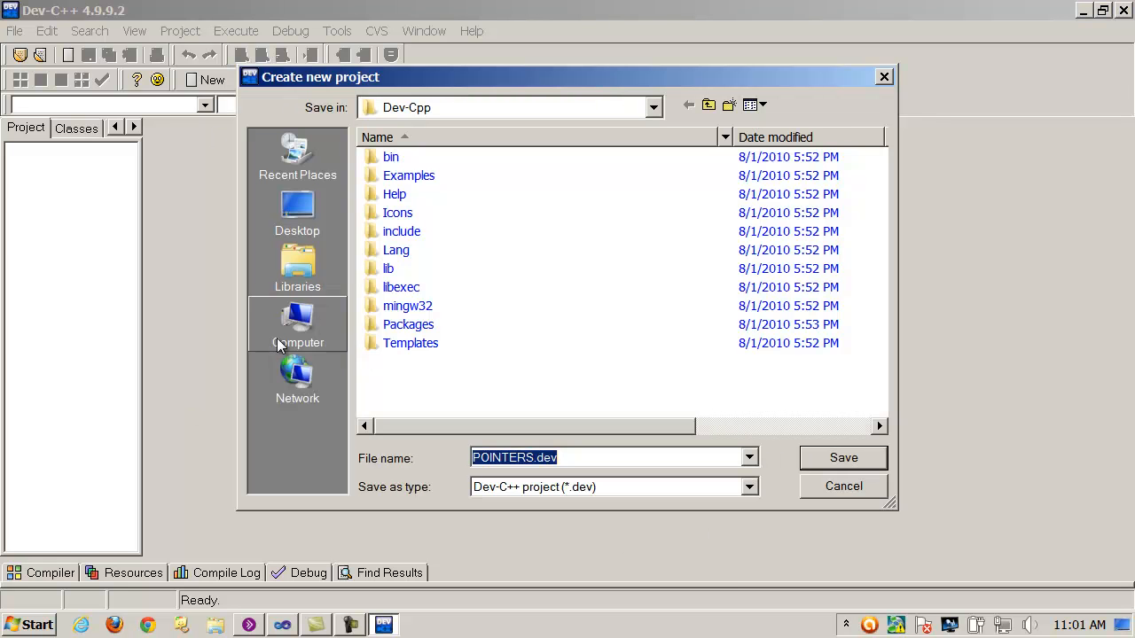
Save the project into a new POINTERS folder created inside CPlusPlusClass.
{"action": "left_click", "coordinate": [652, 108]}
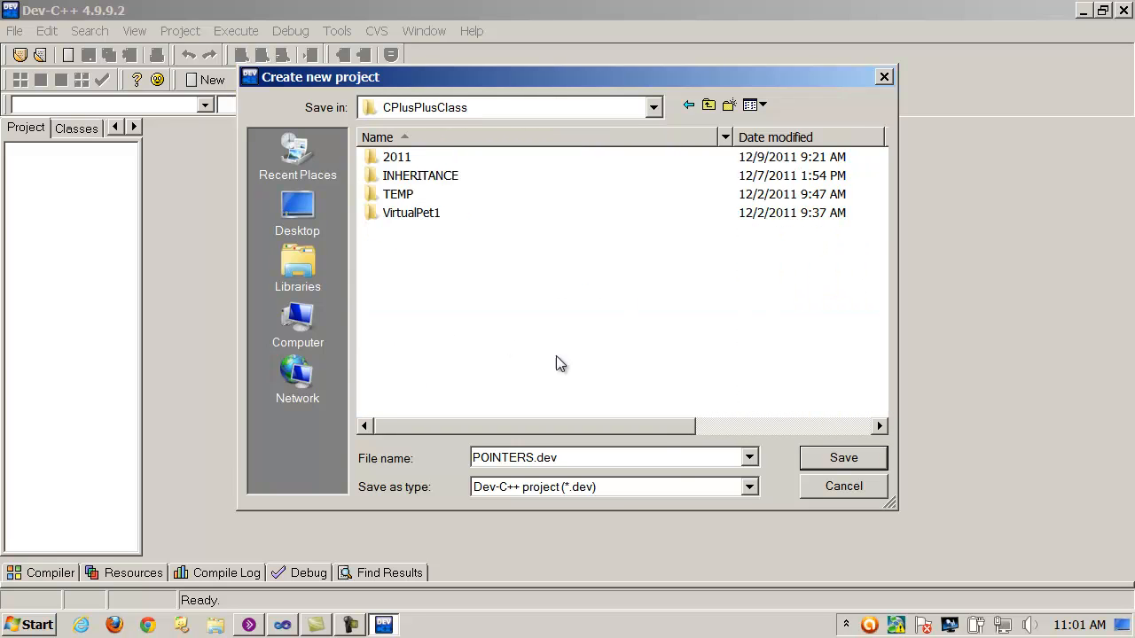
{"action": "left_click", "coordinate": [729, 104]}
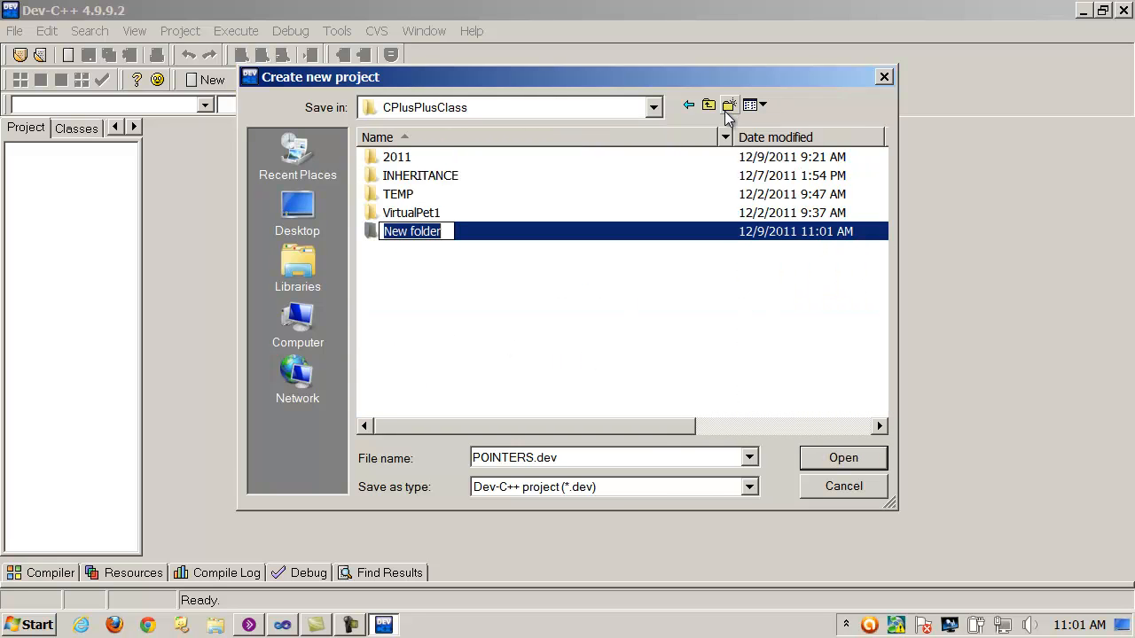
{"action": "type", "text": "POIUN"}
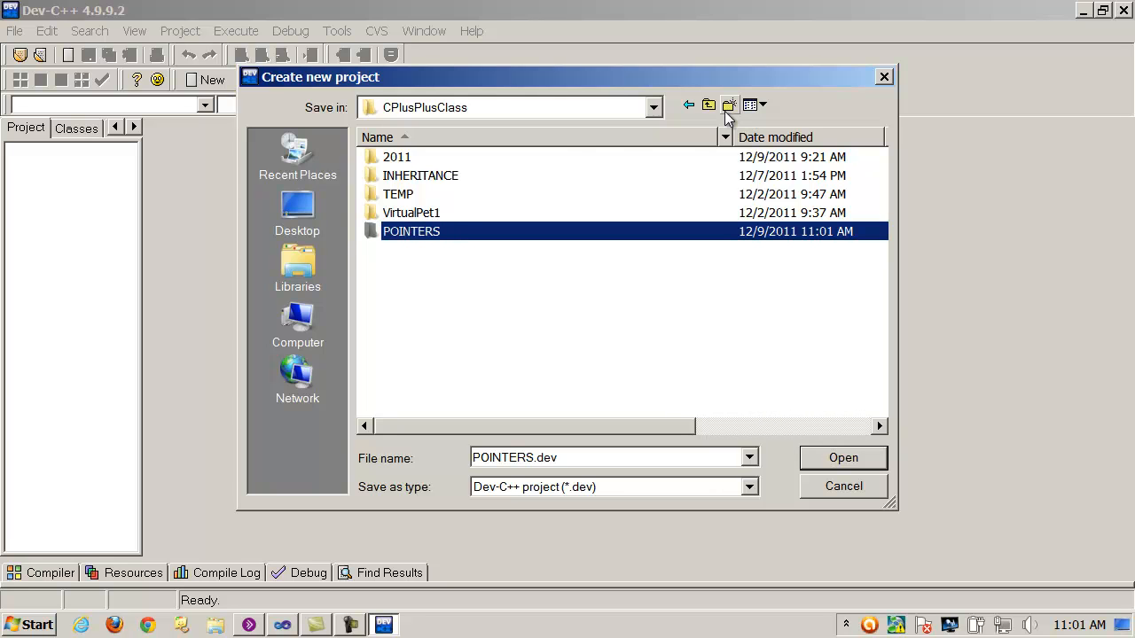
{"action": "left_click", "coordinate": [842, 458]}
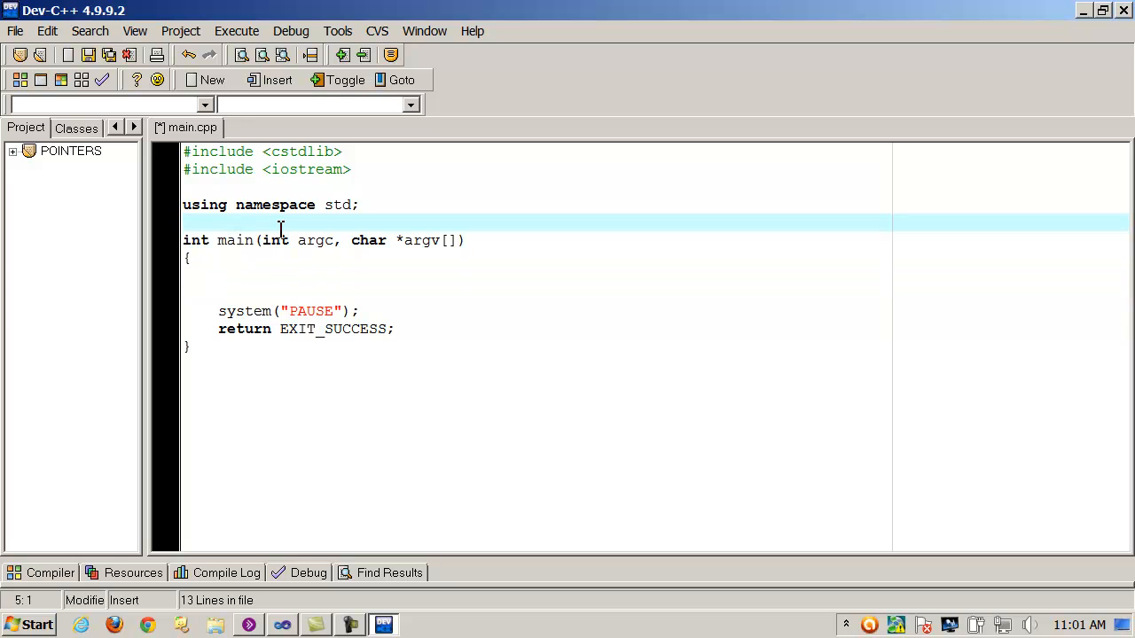
Add an empty /* */ block comment on a new line below the includes.
{"action": "key", "text": "Enter"}
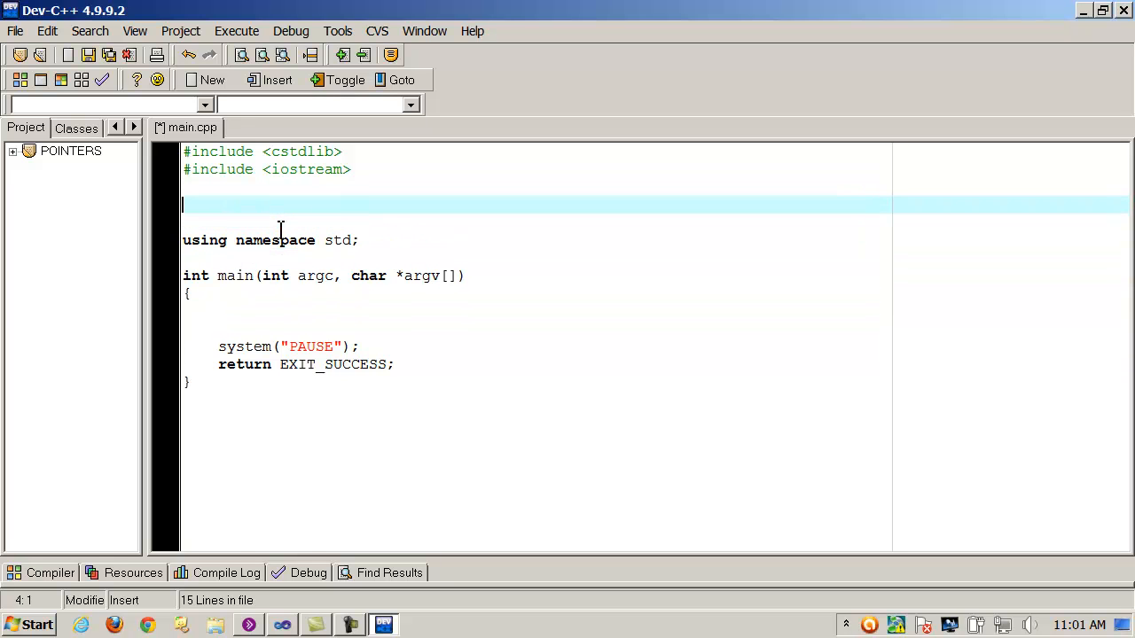
{"action": "type", "text": "/*"}
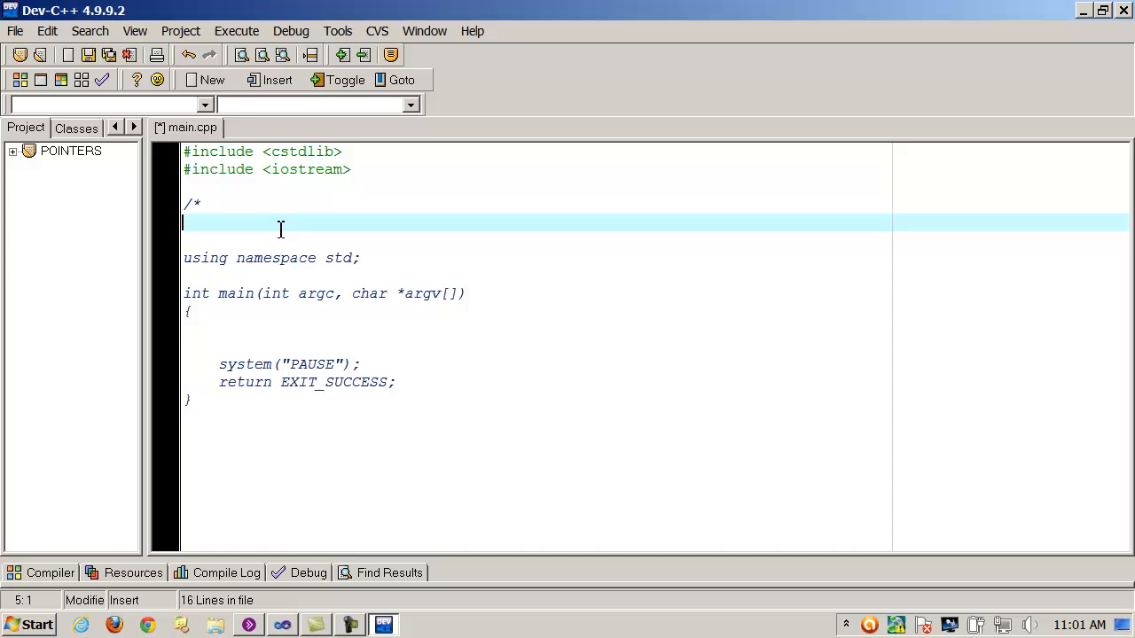
{"action": "type", "text": "*/"}
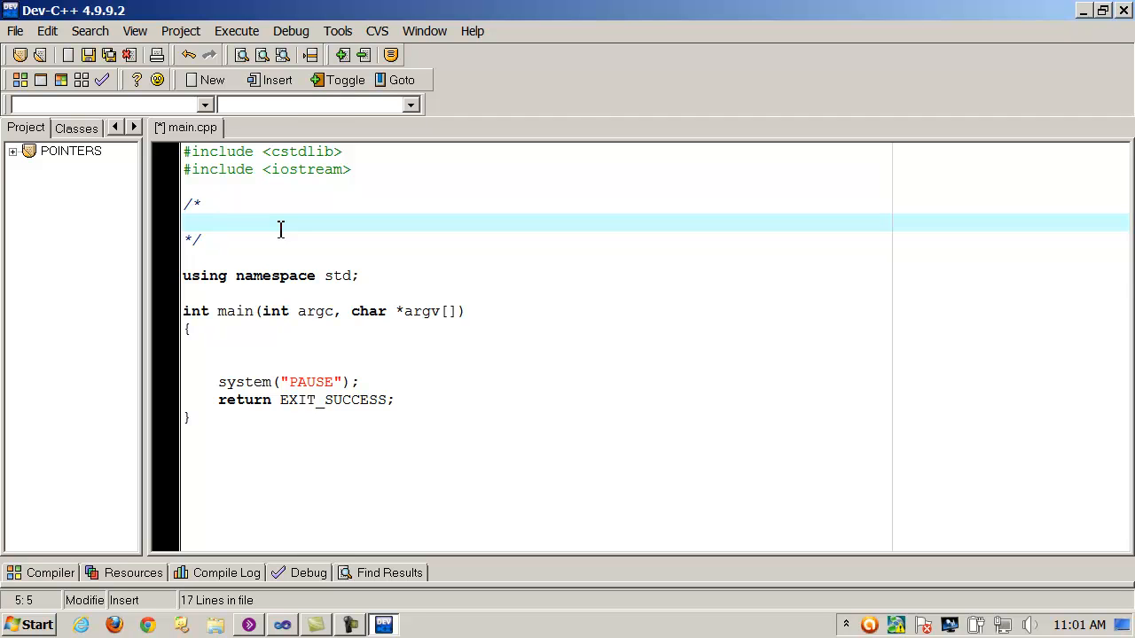
{"action": "left_click", "coordinate": [206, 275]}
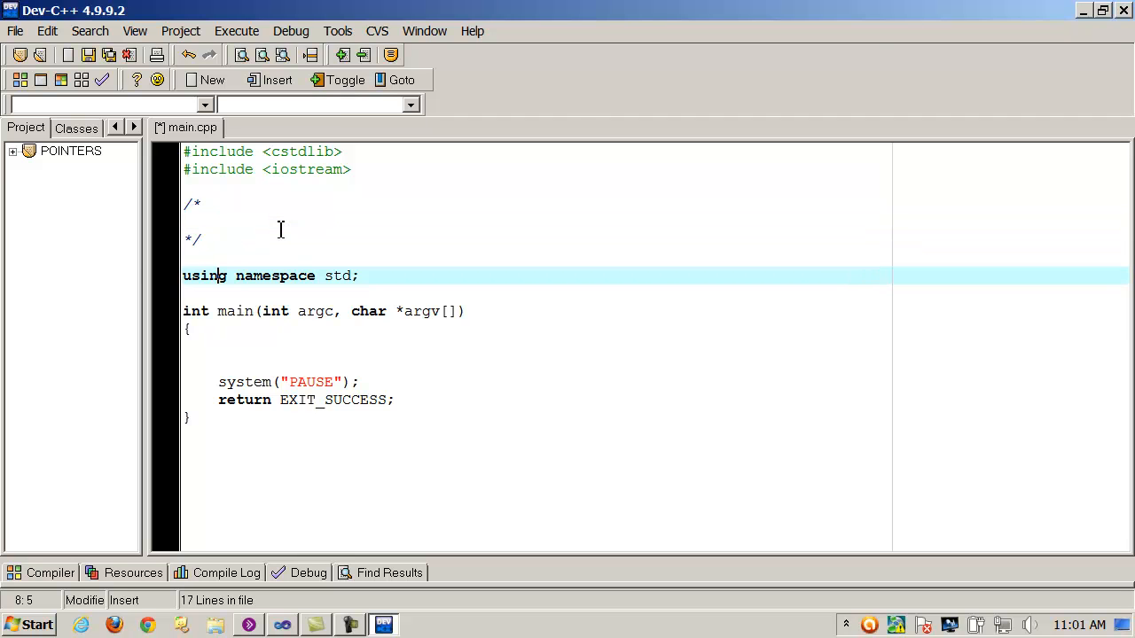
{"action": "mouse_move", "coordinate": [255, 324]}
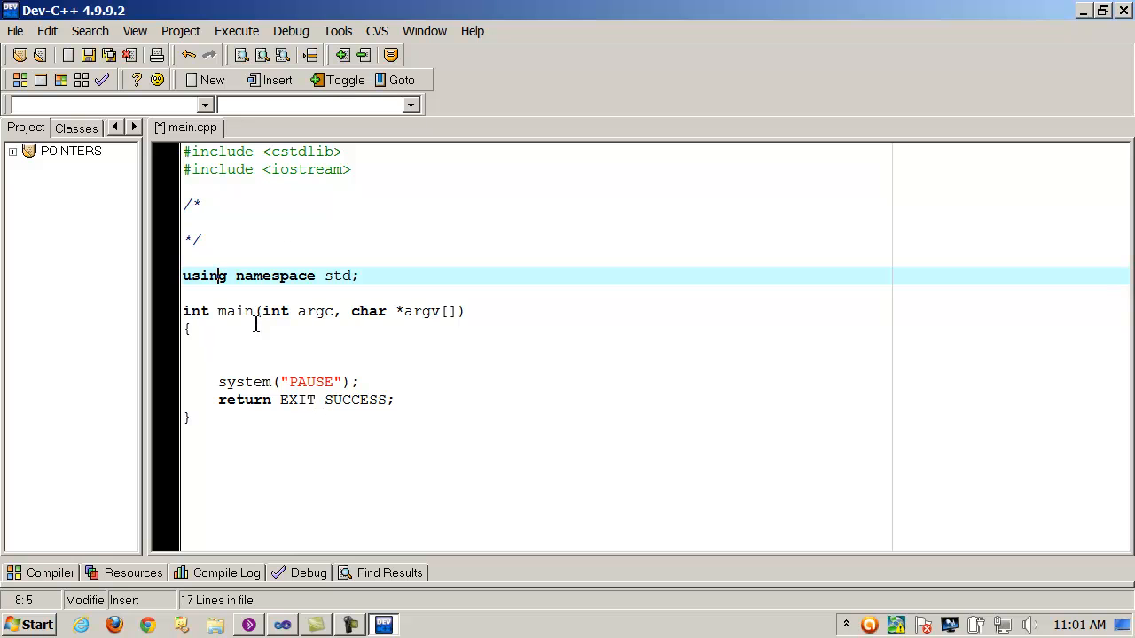
Declare int x = 10; and int y = 459; at the top of main.
{"action": "left_click", "coordinate": [257, 346]}
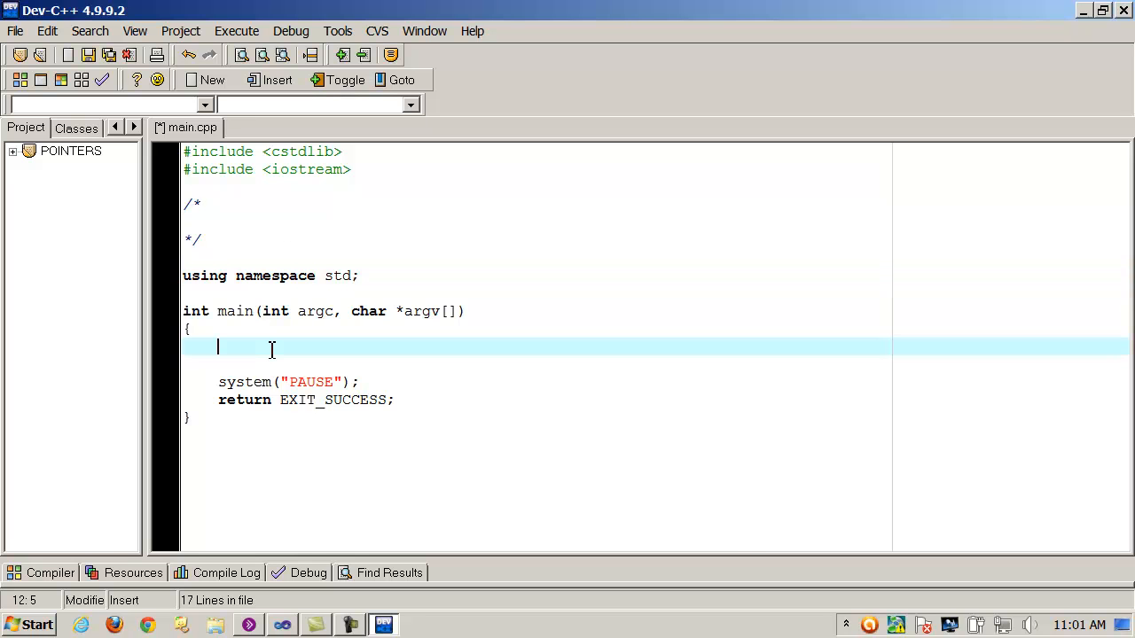
{"action": "type", "text": "int"}
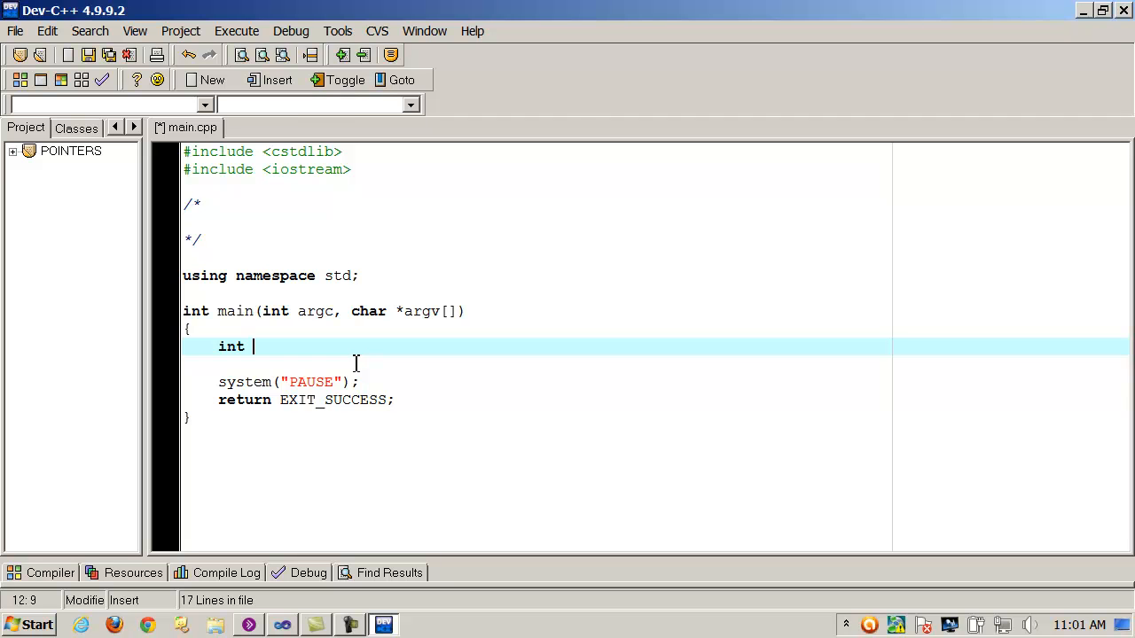
{"action": "type", "text": "x = 10"}
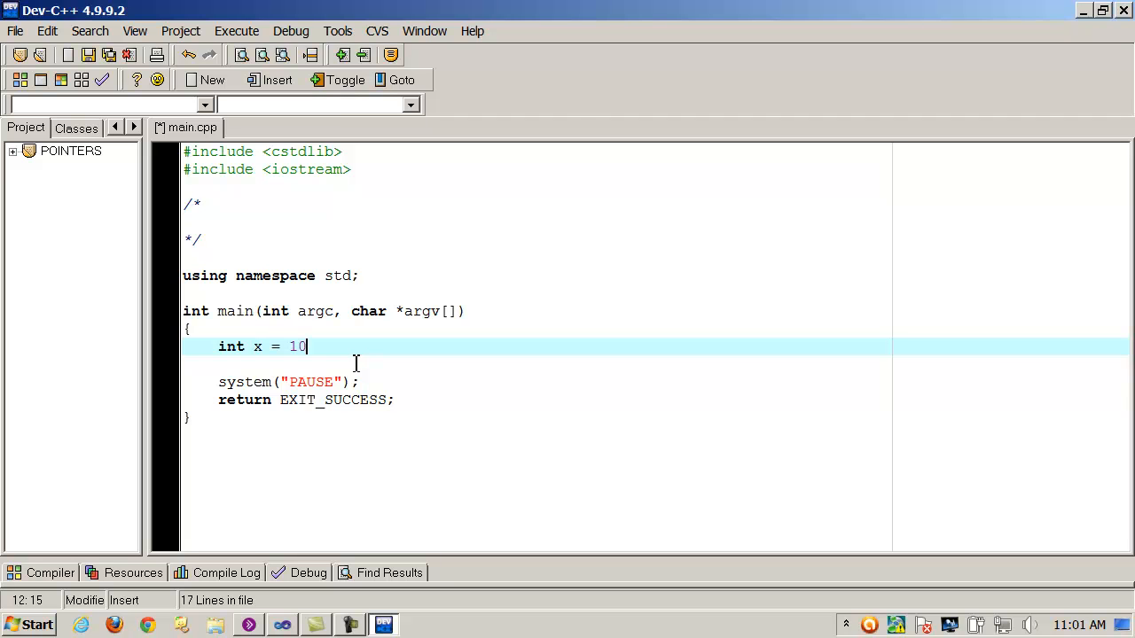
{"action": "key", "text": "enter"}
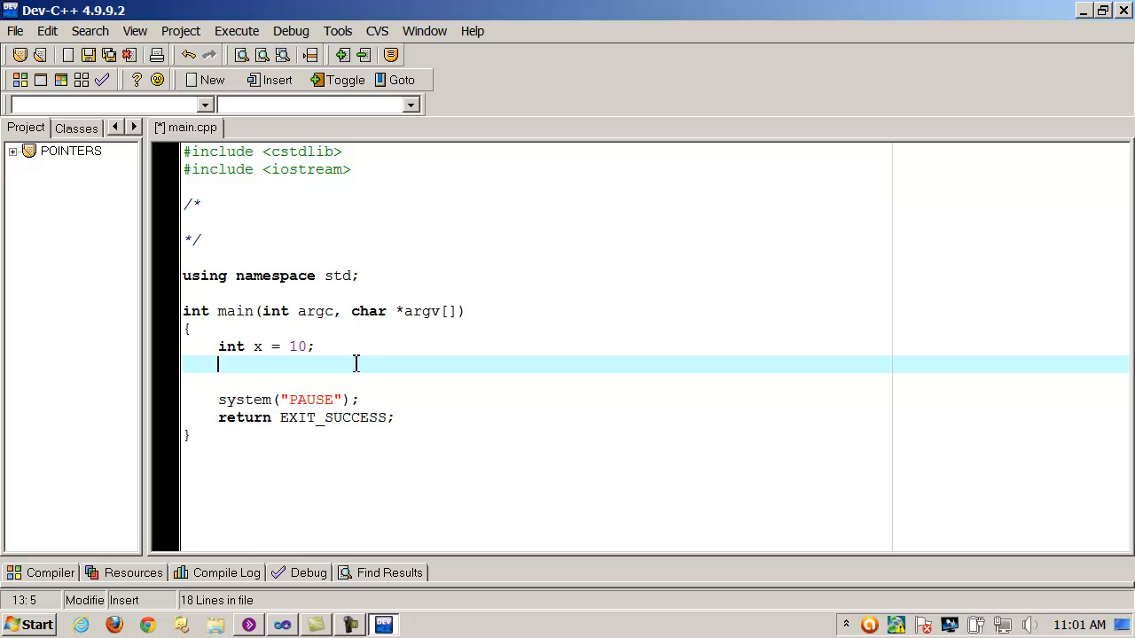
{"action": "type", "text": "int y ="}
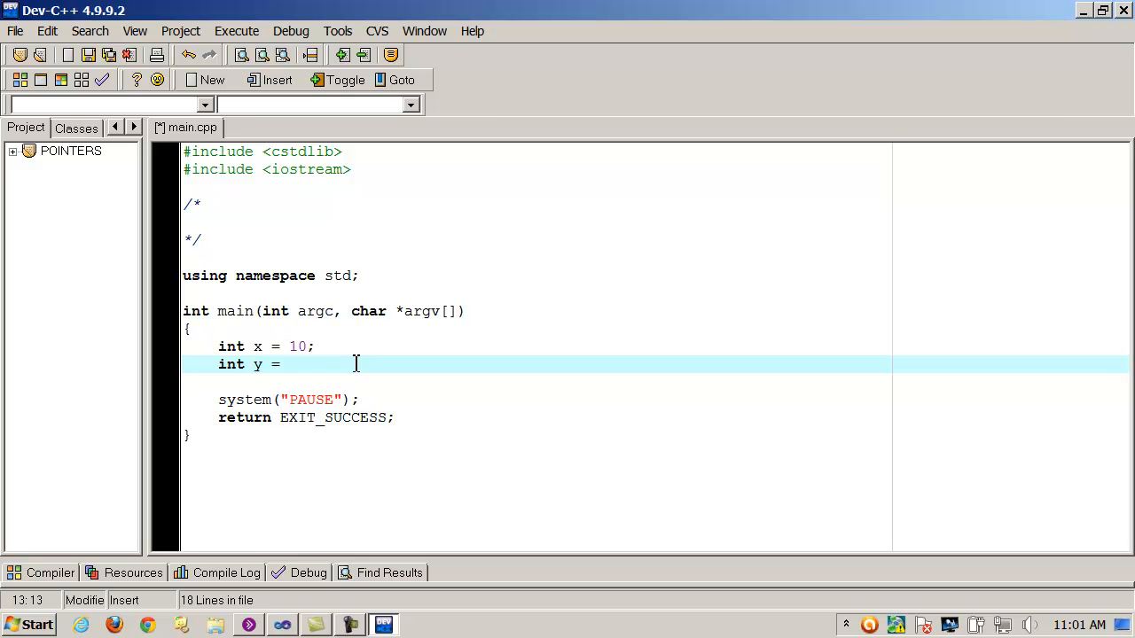
{"action": "type", "text": "459;"}
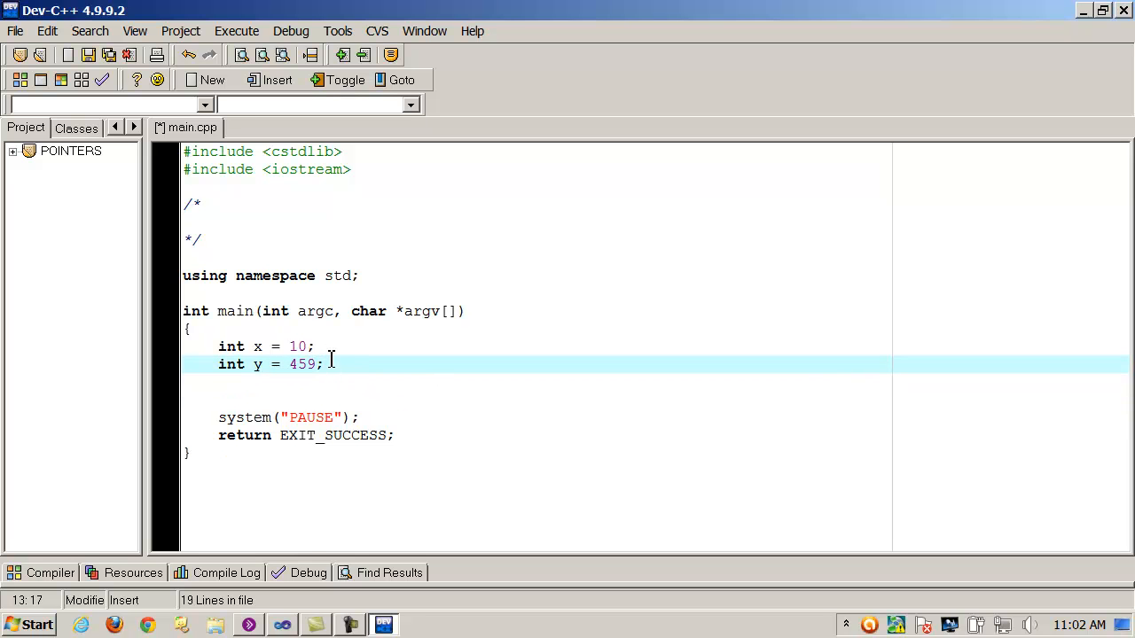
Write a STACK = addressed memory note in the comment and add x = y; in main.
{"action": "left_click", "coordinate": [244, 217]}
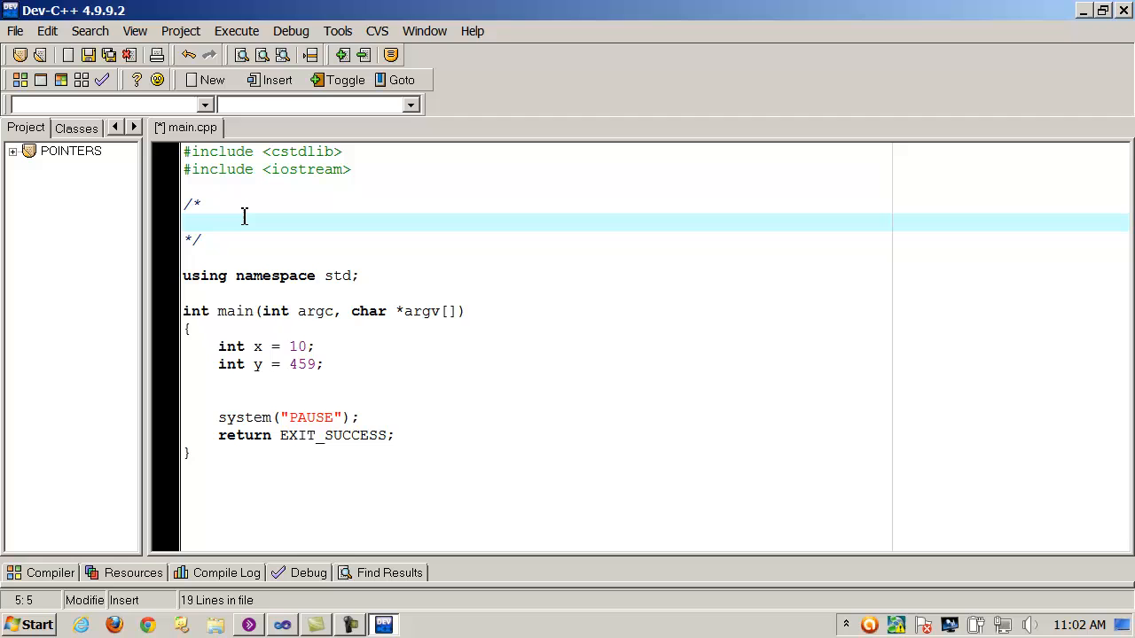
{"action": "type", "text": "STACK = a"}
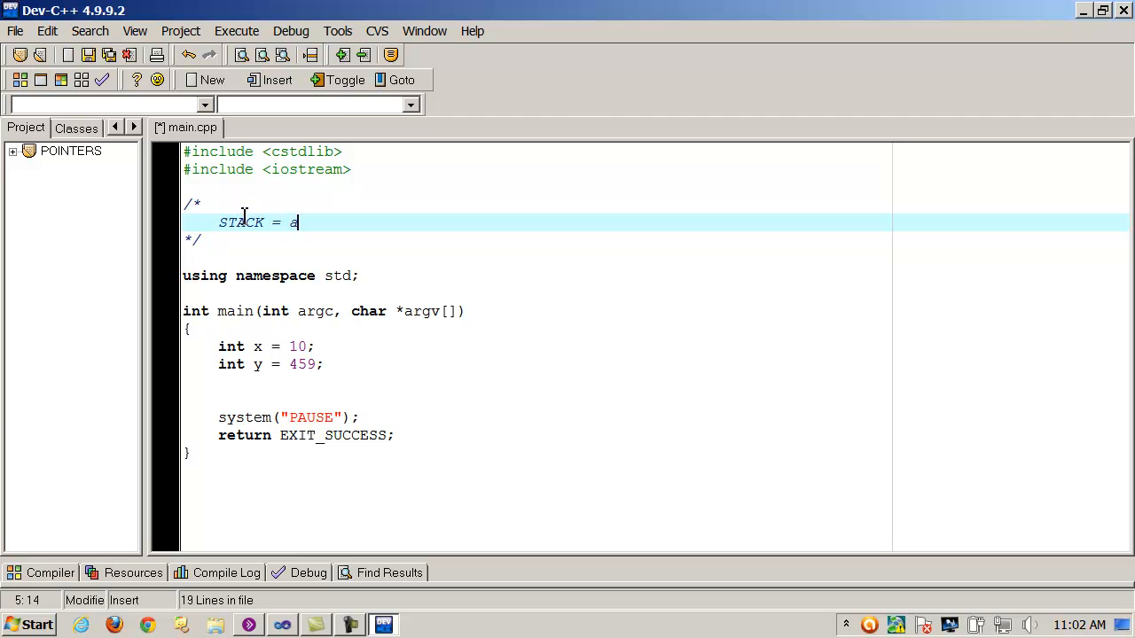
{"action": "type", "text": "ddressed memory"}
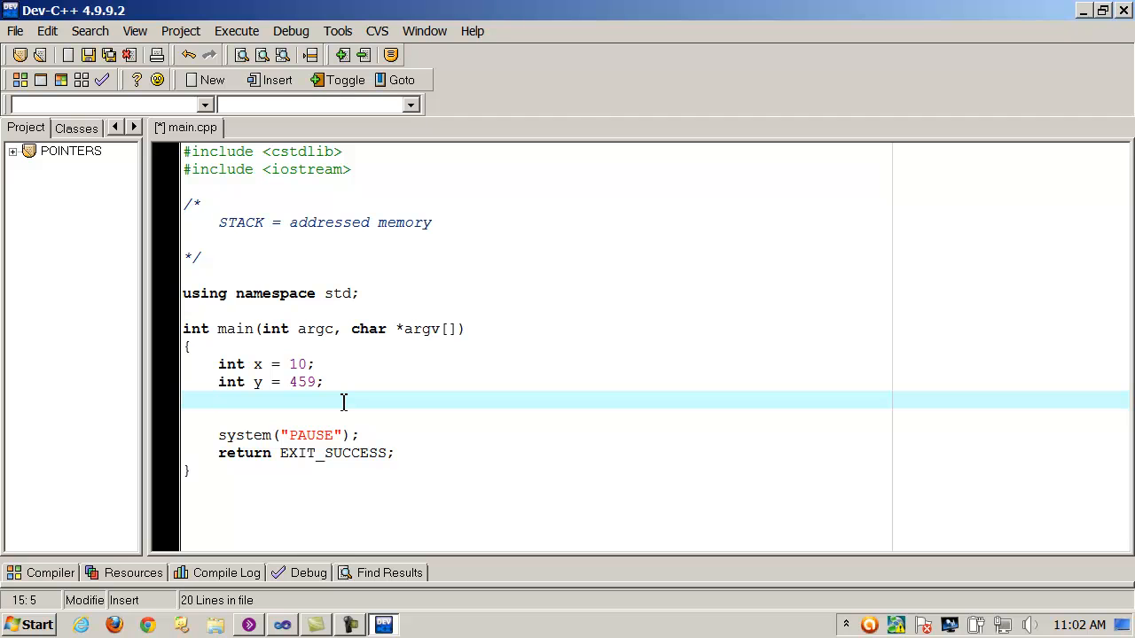
{"action": "type", "text": "x = y"}
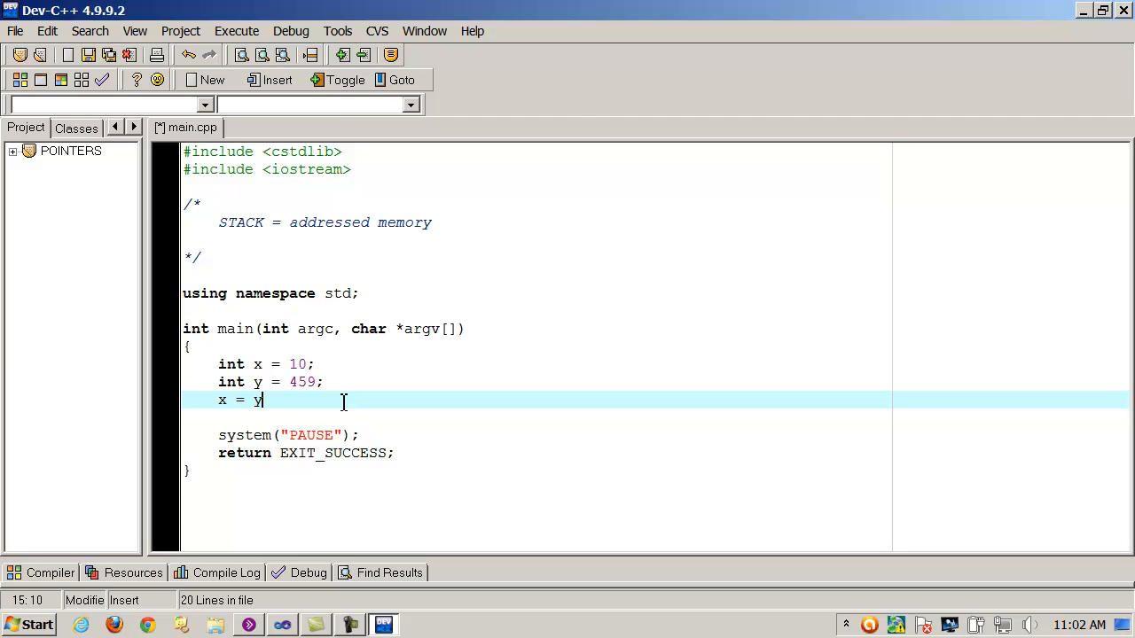
Sketch three rows of dashes under the STACK note in the comment block.
{"action": "left_click", "coordinate": [433, 223]}
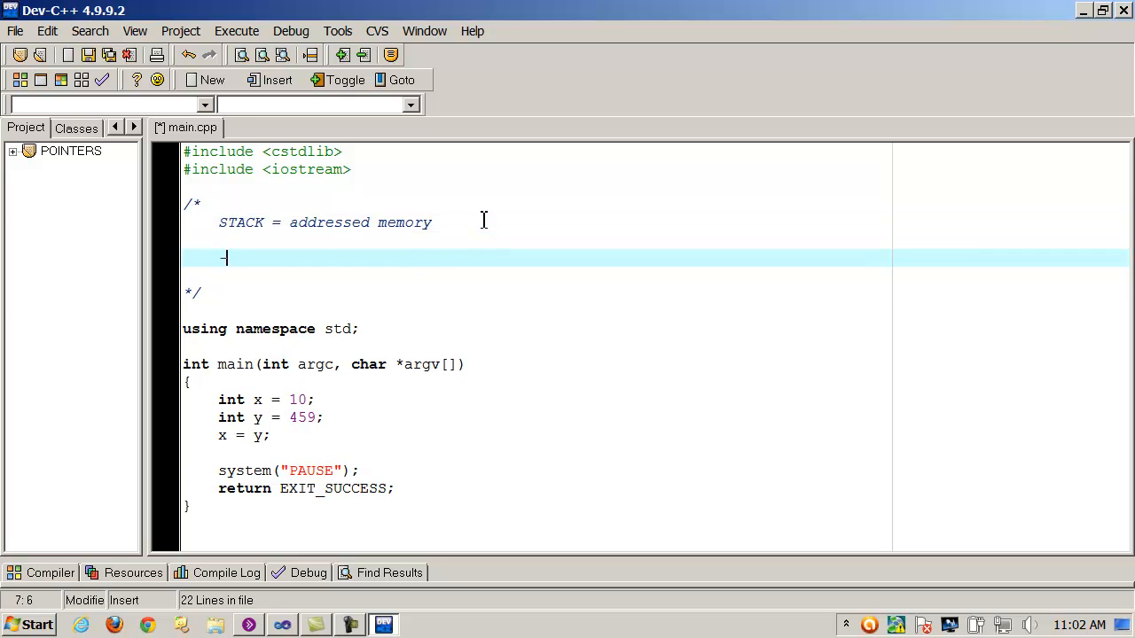
{"action": "type", "text": "------------"}
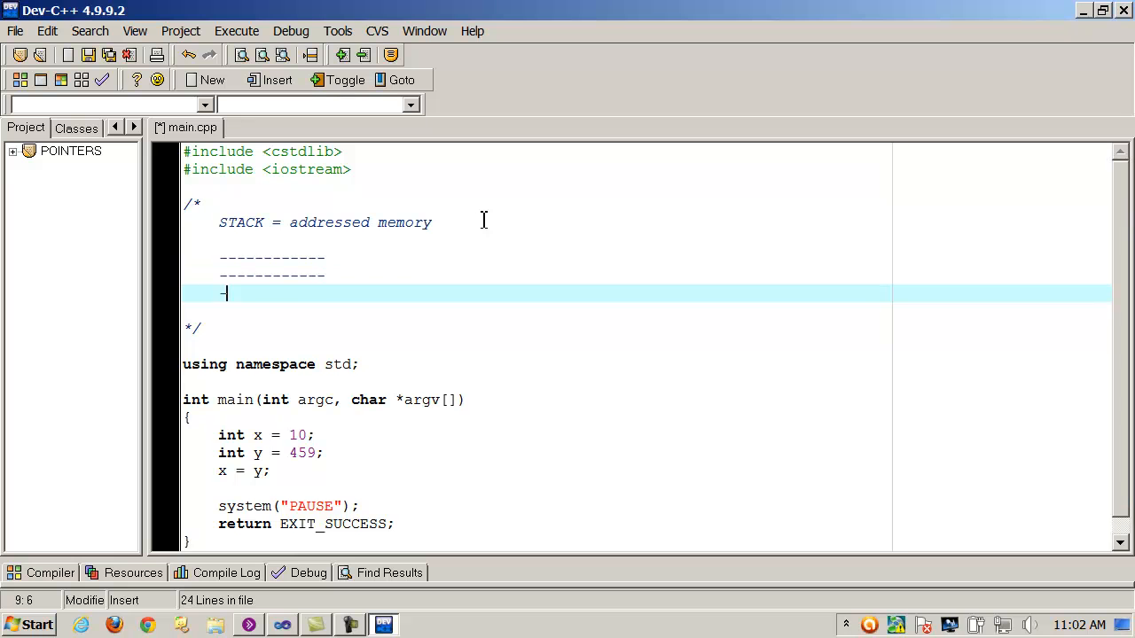
{"action": "type", "text": "-----------"}
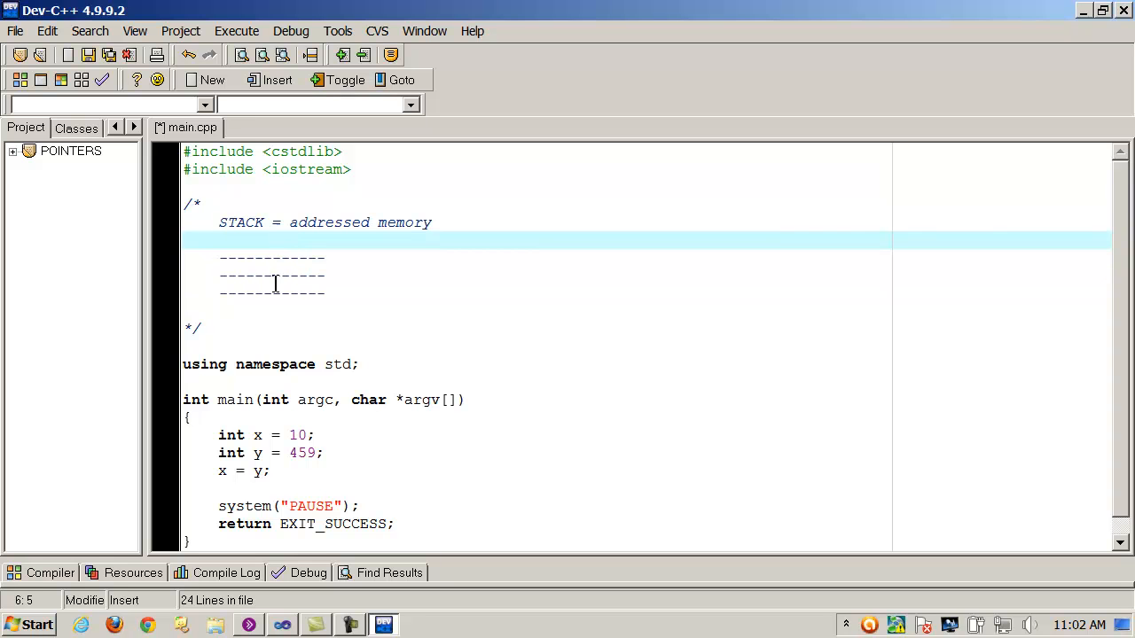
{"action": "left_click", "coordinate": [297, 293]}
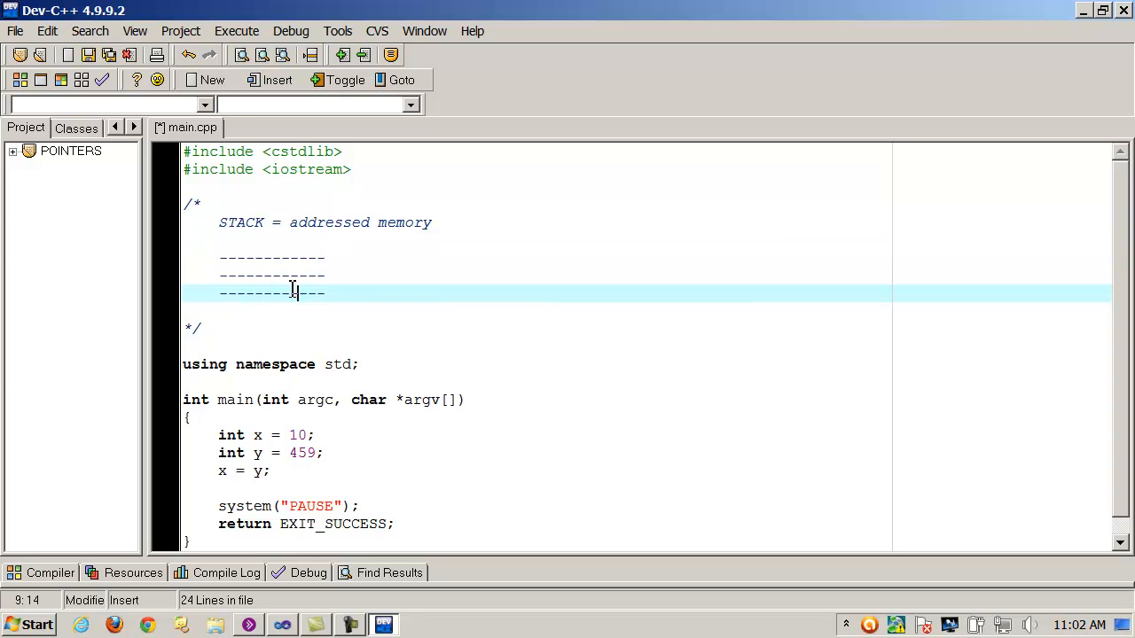
{"action": "mouse_move", "coordinate": [286, 262]}
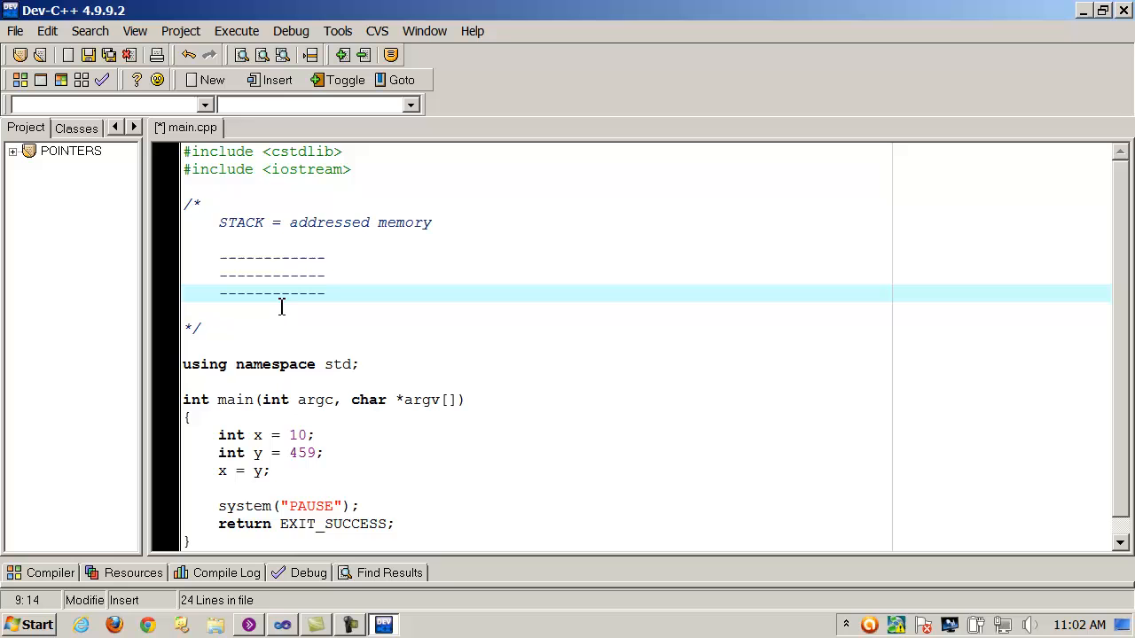
{"action": "mouse_move", "coordinate": [303, 386]}
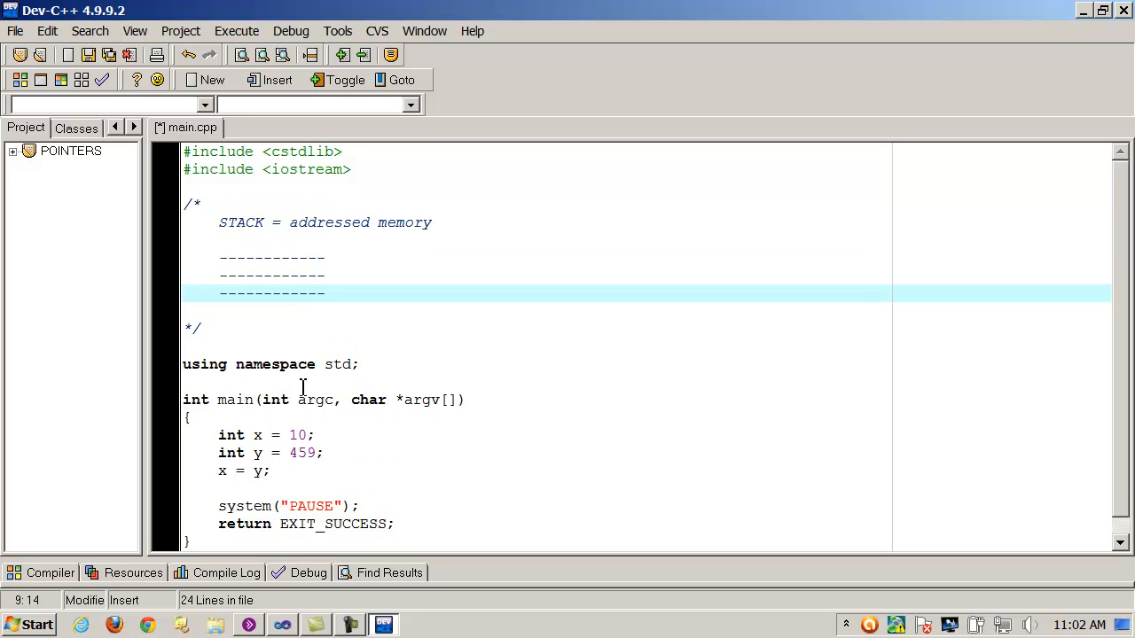
{"action": "left_click", "coordinate": [269, 472]}
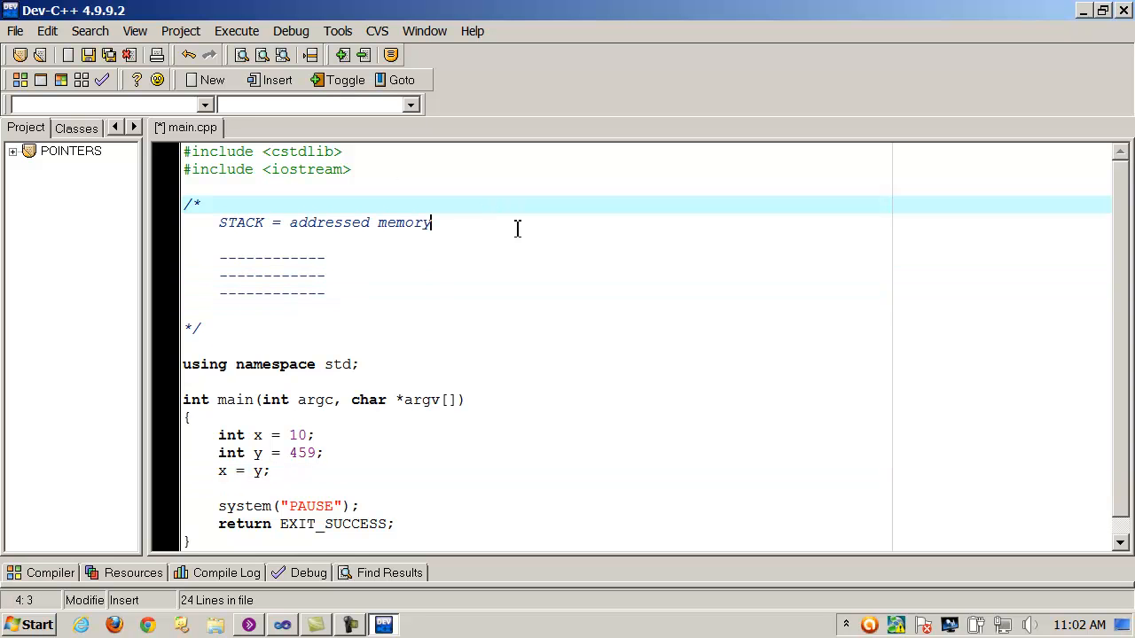
Extend the STACK line with HEAP (free store) = ALL POINTERS.
{"action": "left_click", "coordinate": [536, 223]}
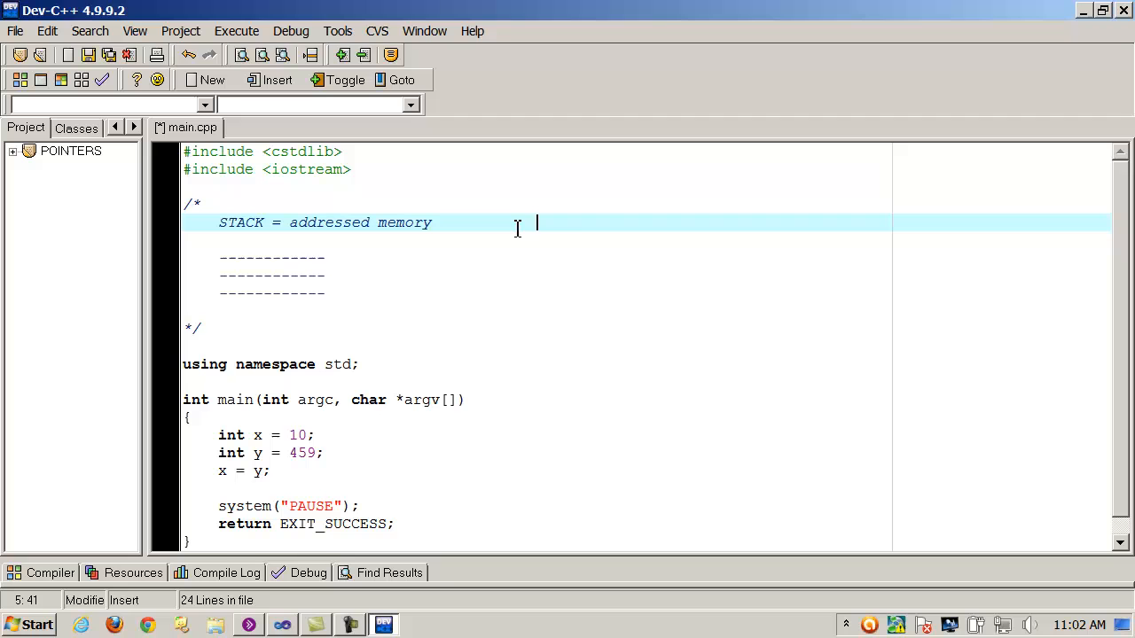
{"action": "type", "text": "HEAP (free store) ="}
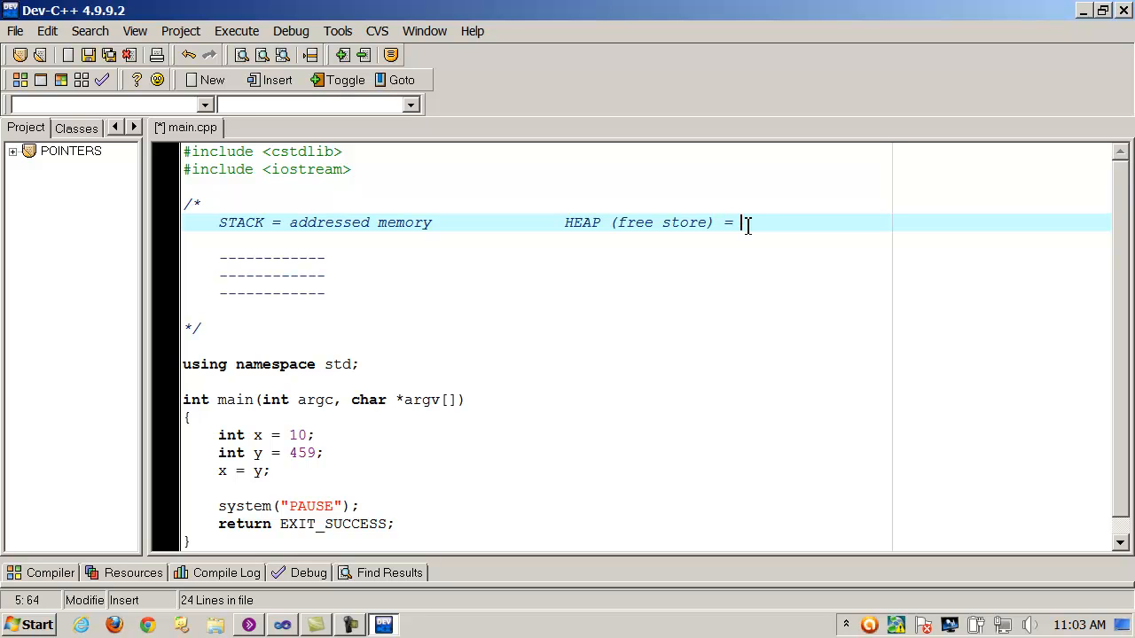
{"action": "type", "text": "ALL POINTERS"}
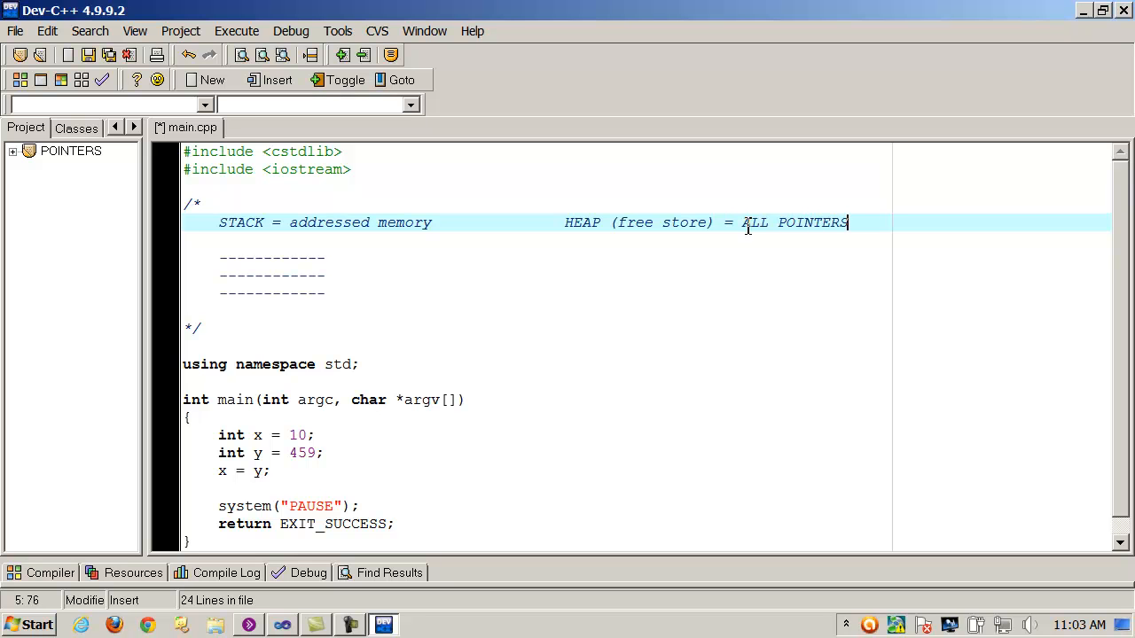
Draw a row of |__| memory cells beside the dashes and label cells X and Y.
{"action": "left_click", "coordinate": [325, 259]}
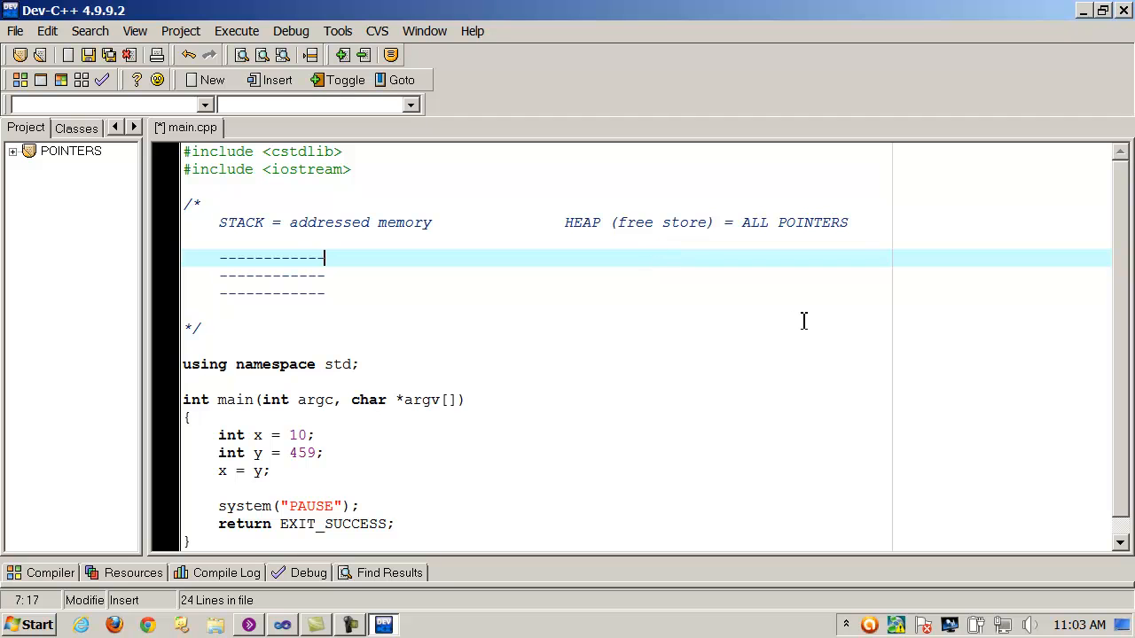
{"action": "left_click", "coordinate": [564, 259]}
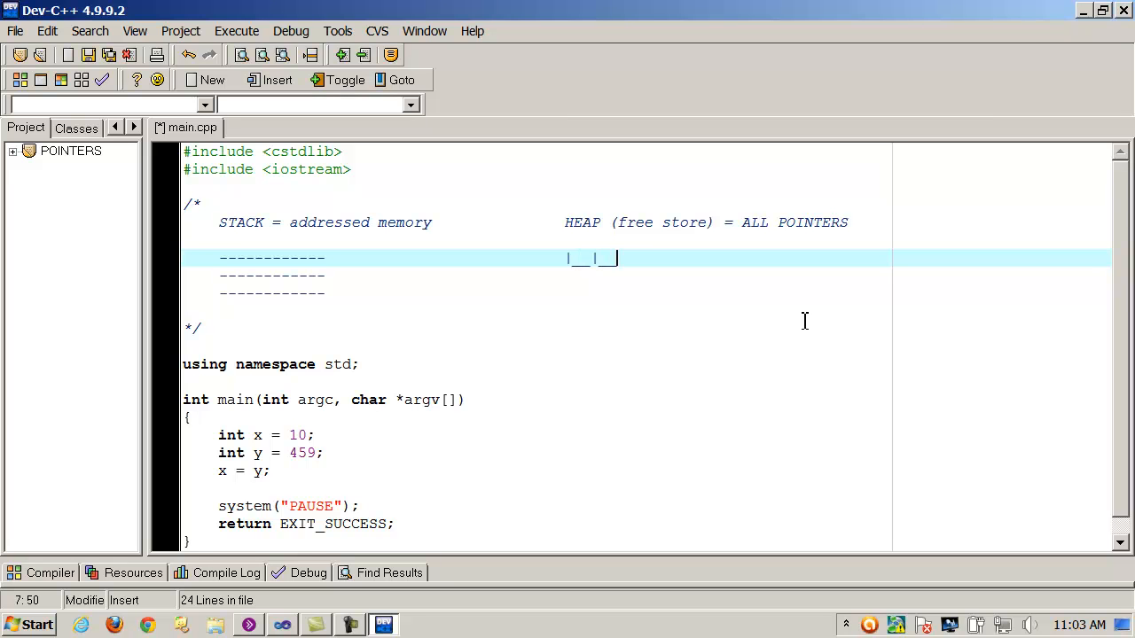
{"action": "type", "text": "|__|__|__|__|__|__|__|__|__|__|"}
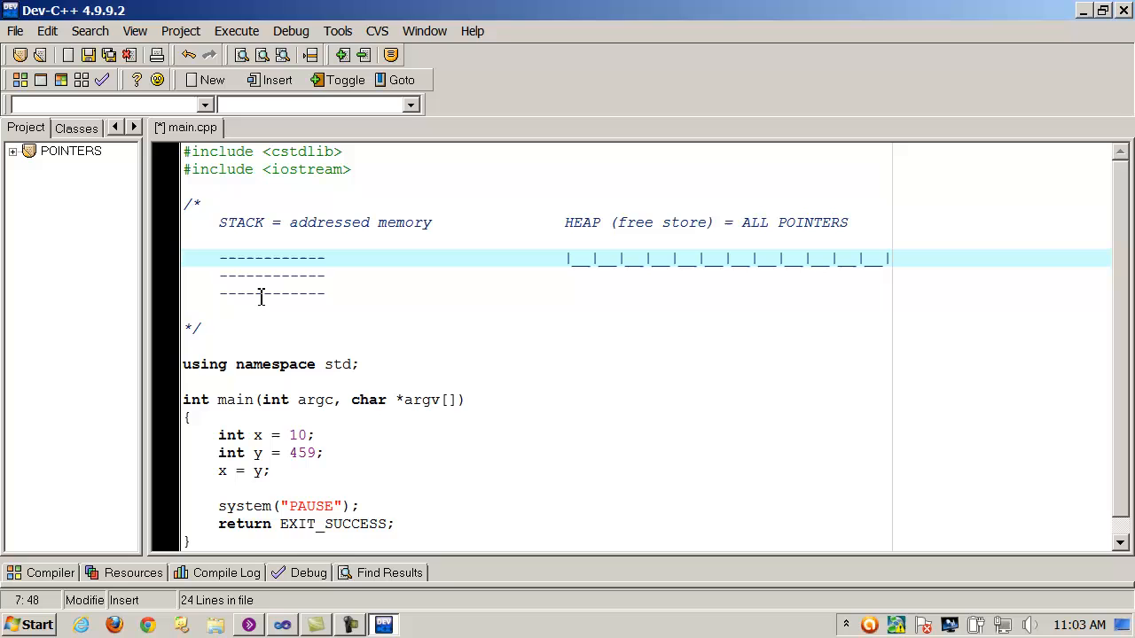
{"action": "mouse_move", "coordinate": [266, 286]}
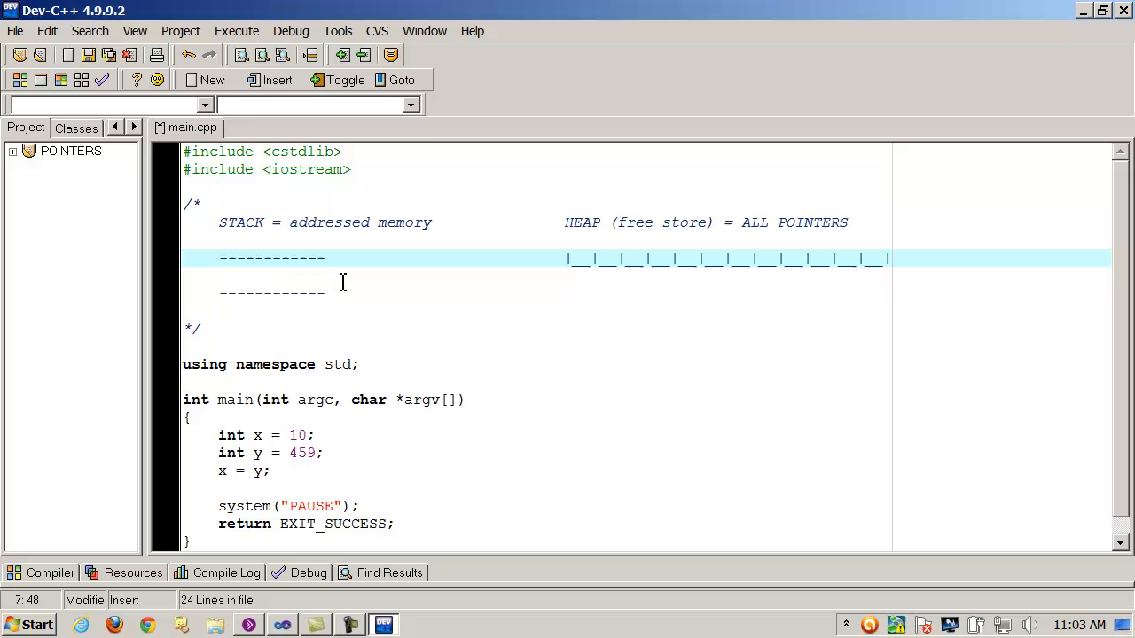
{"action": "left_click", "coordinate": [751, 259]}
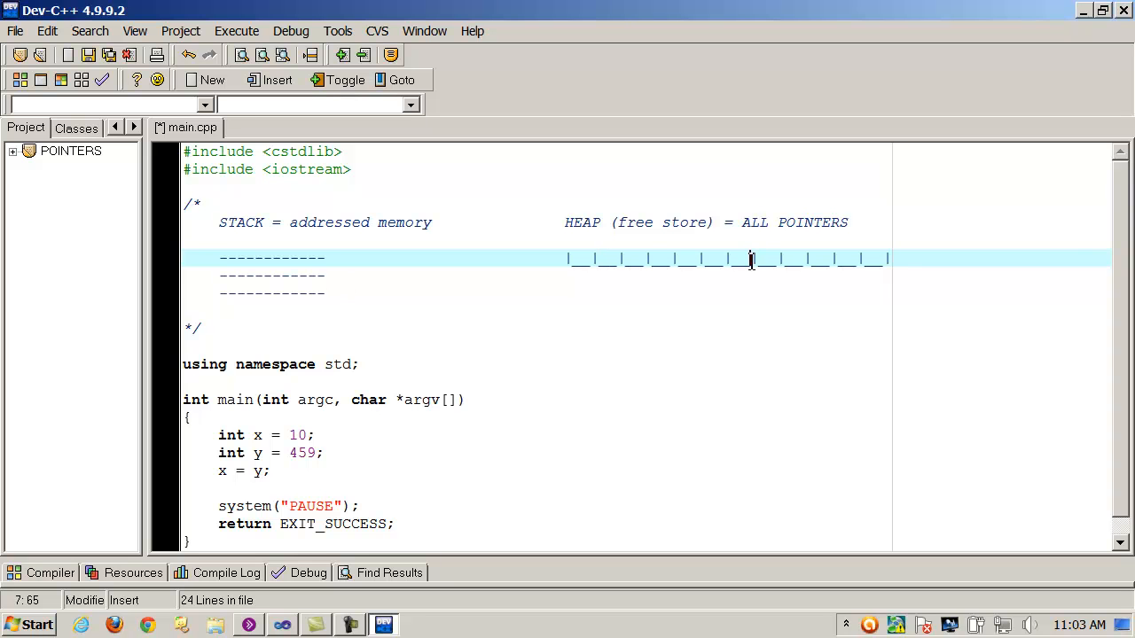
{"action": "left_click", "coordinate": [324, 275]}
{"action": "type", "text": "X"}
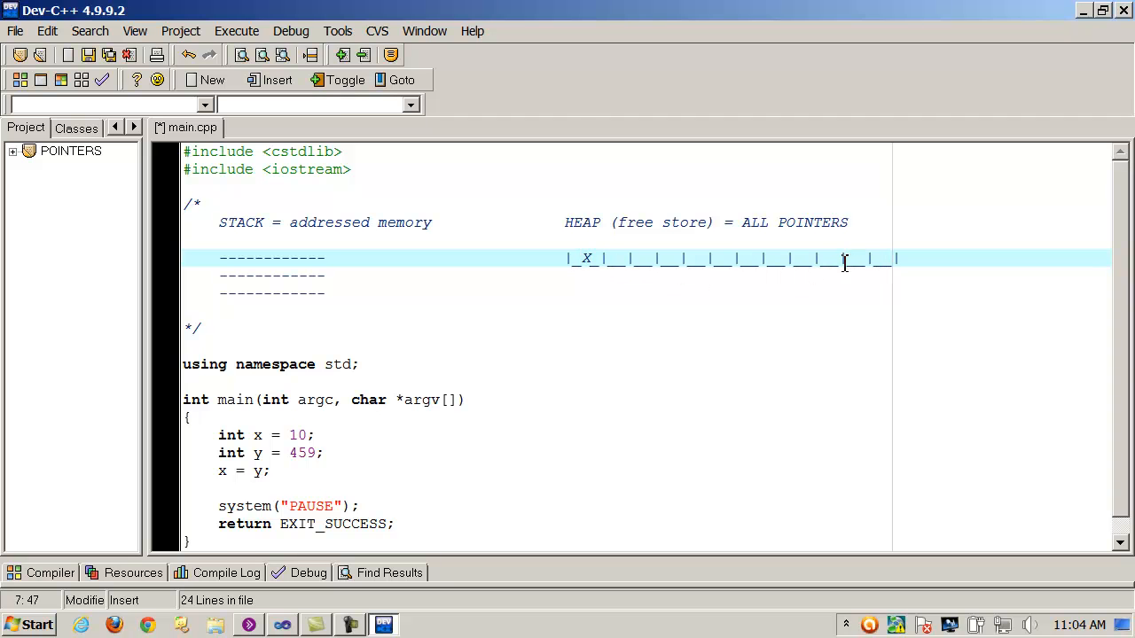
{"action": "type", "text": "Y"}
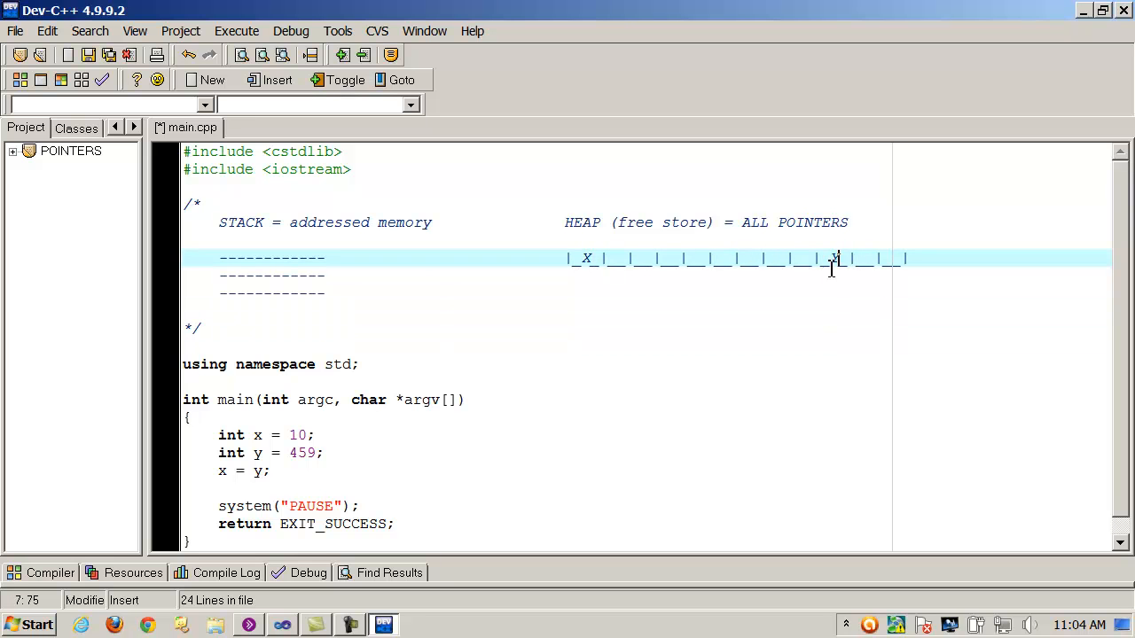
{"action": "mouse_move", "coordinate": [851, 252]}
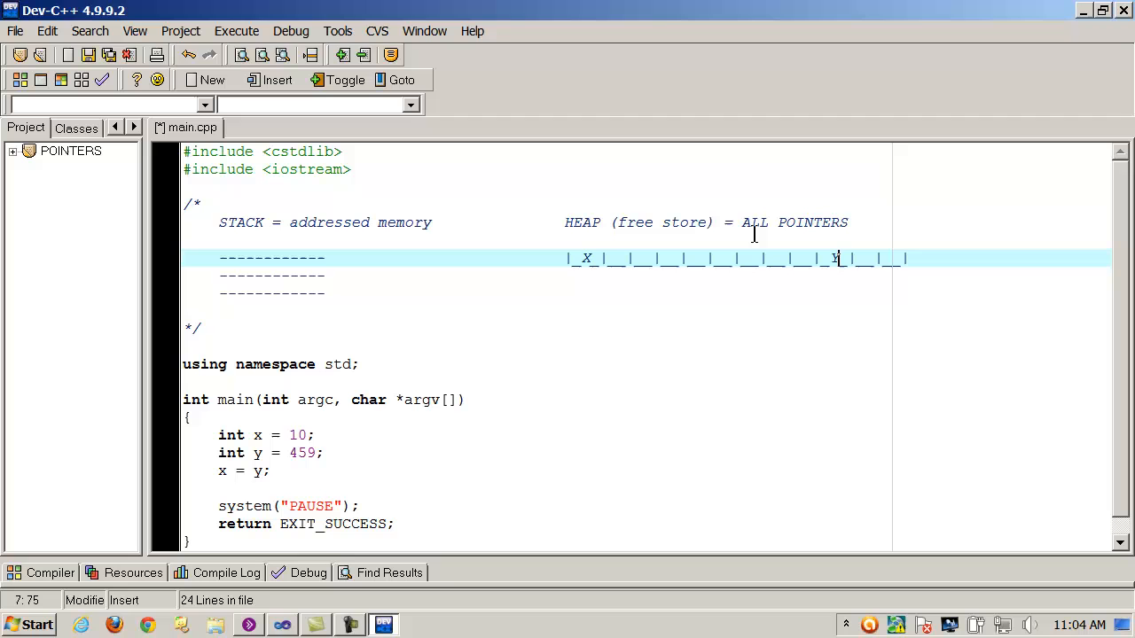
{"action": "mouse_move", "coordinate": [369, 305]}
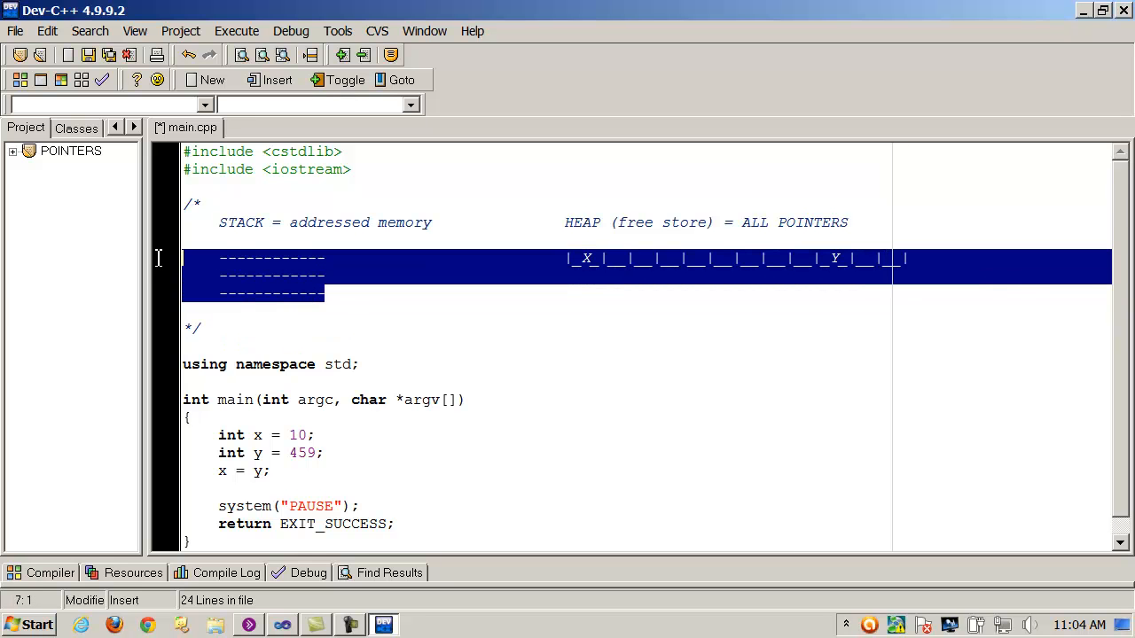
{"action": "mouse_move", "coordinate": [156, 263]}
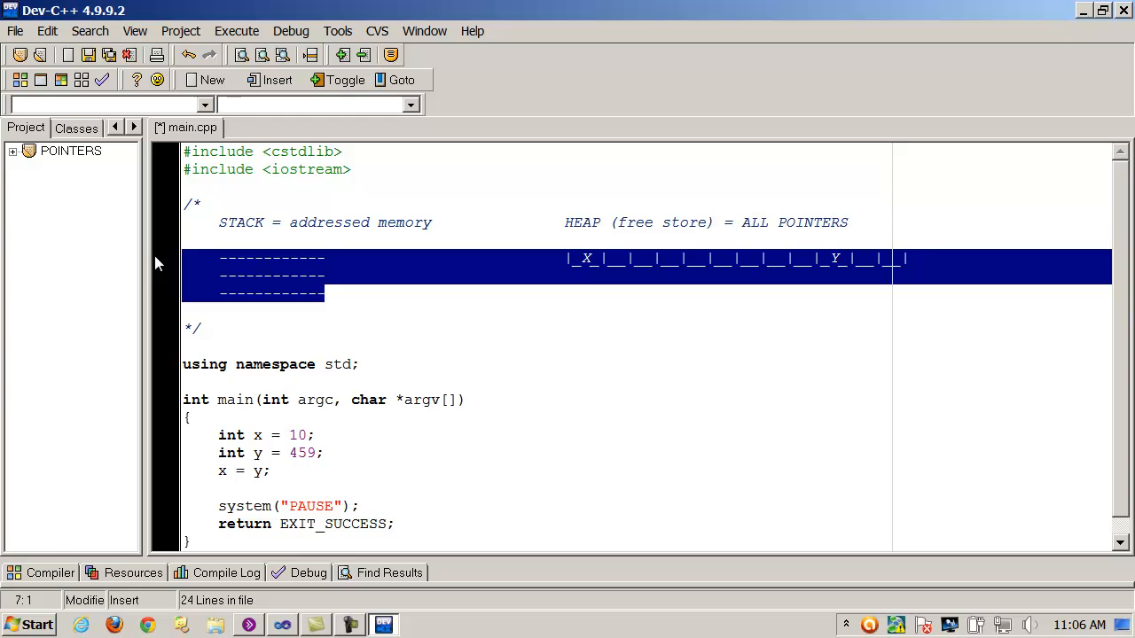
{"action": "mouse_move", "coordinate": [766, 347]}
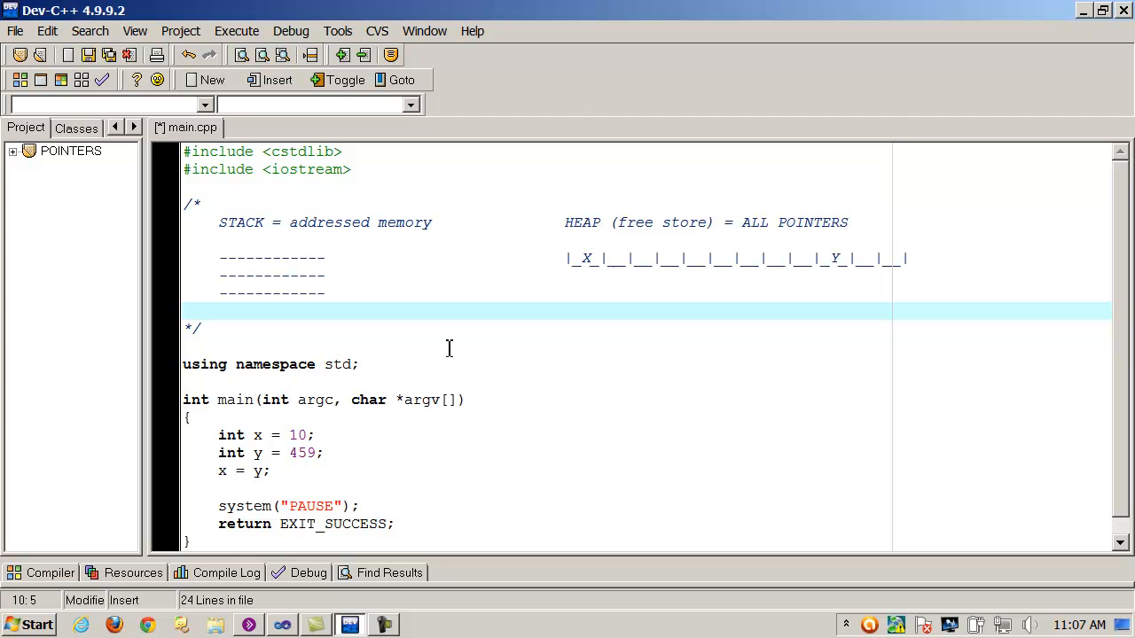
Write POINTEE = the variable/object that the pointer points to in the comment.
{"action": "type", "text": "POINTER"}
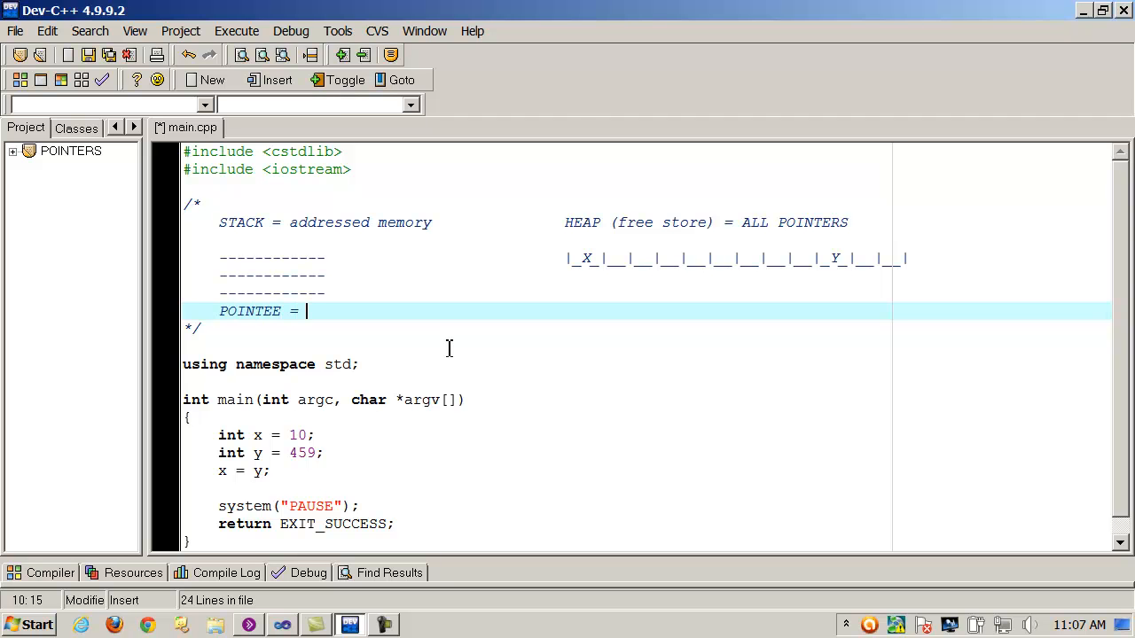
{"action": "type", "text": "the variable/"}
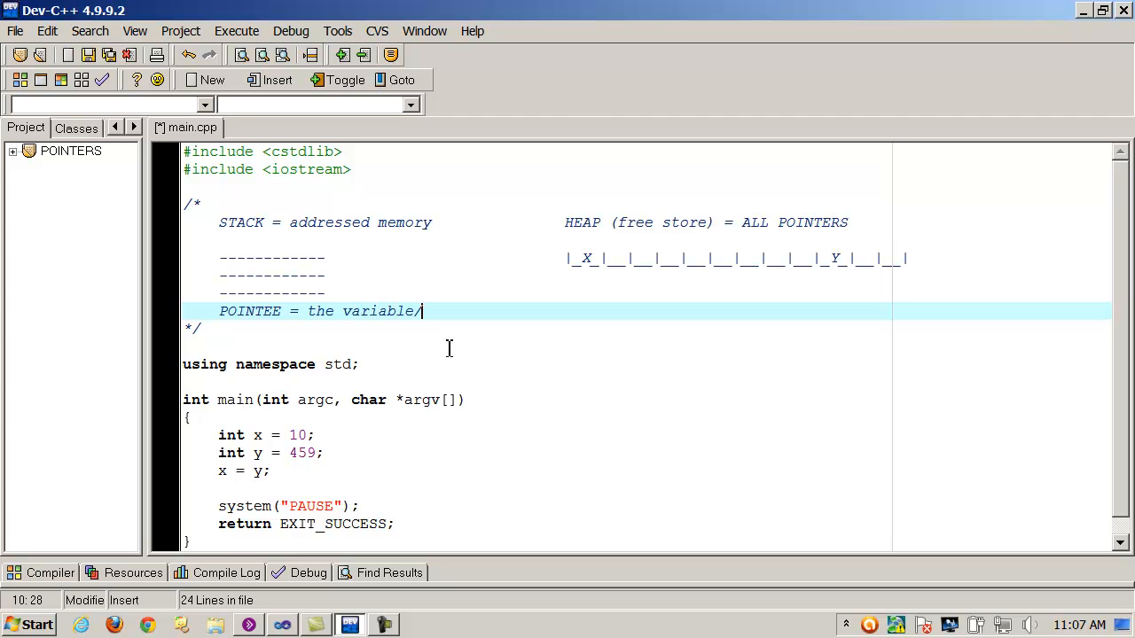
{"action": "type", "text": "object that the pointer points to"}
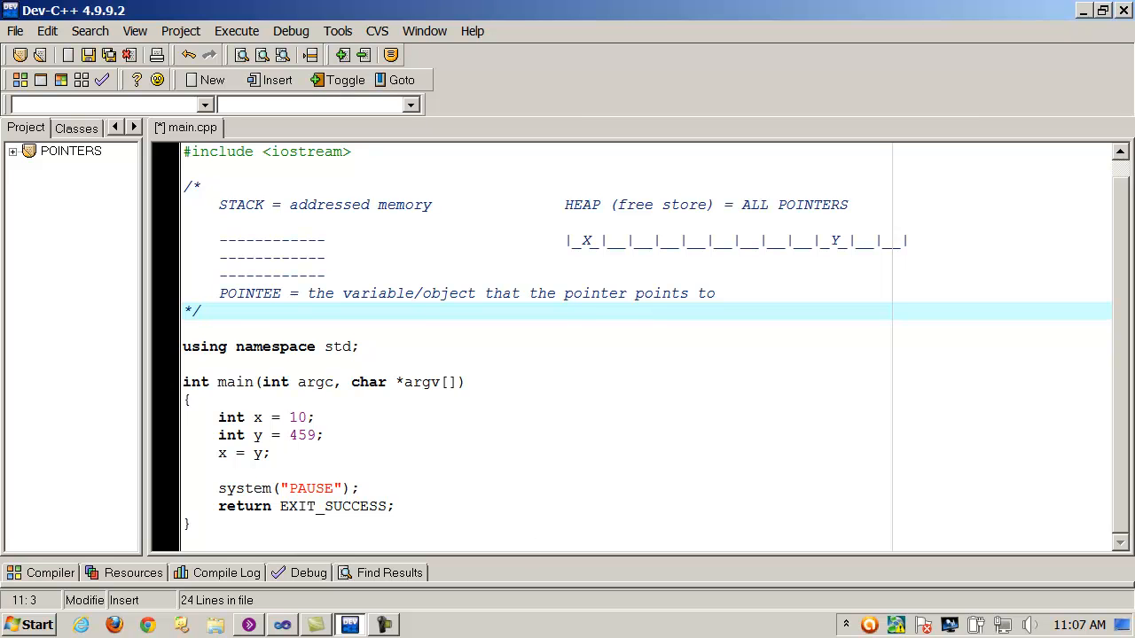
Begin an int * pointer declaration in main, removing a mistyped BANAN name.
{"action": "left_click", "coordinate": [269, 454]}
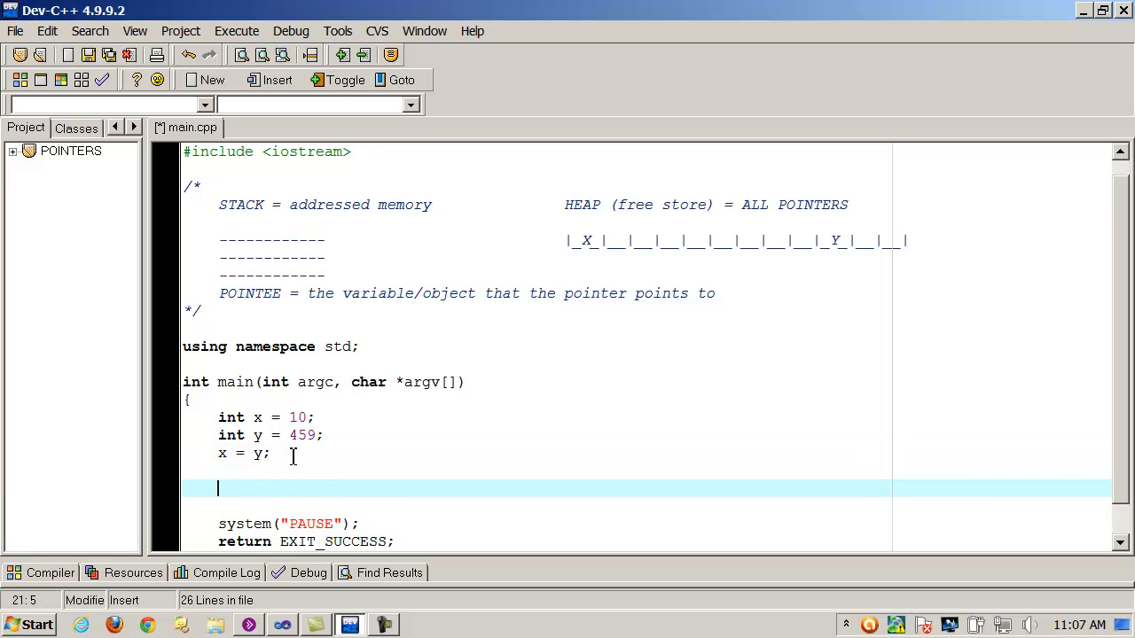
{"action": "type", "text": "in"}
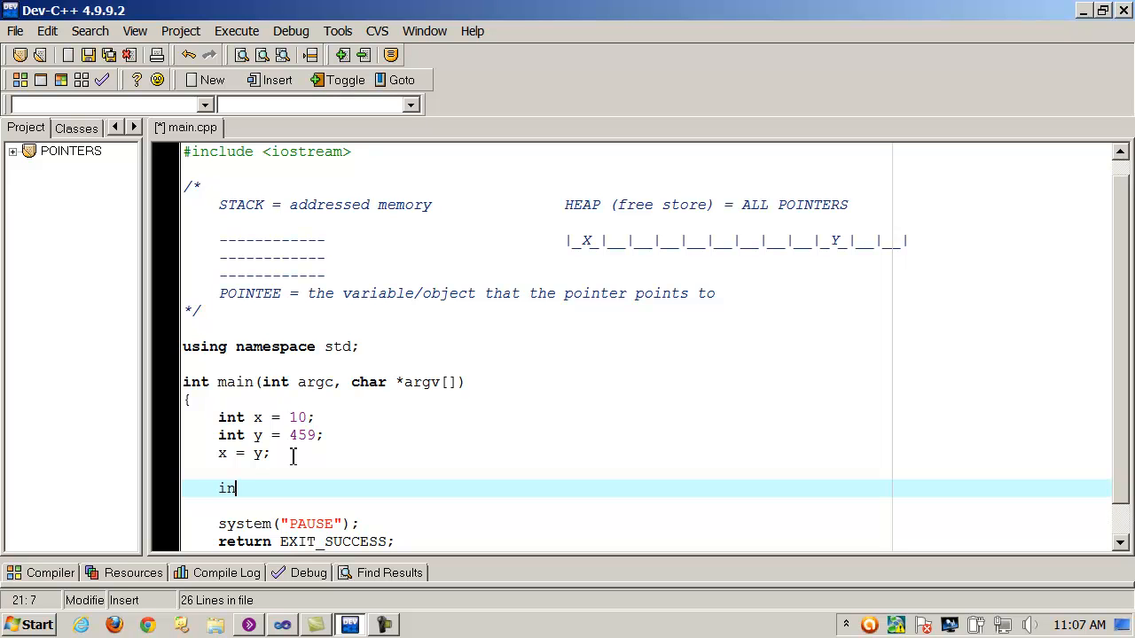
{"action": "type", "text": "t"}
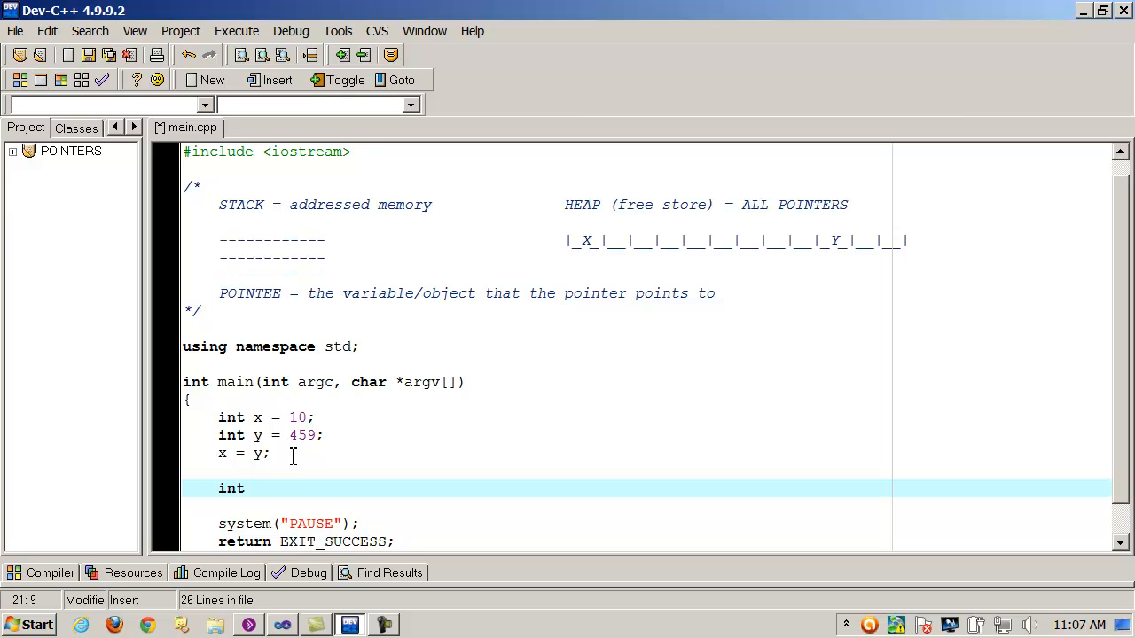
{"action": "type", "text": "*"}
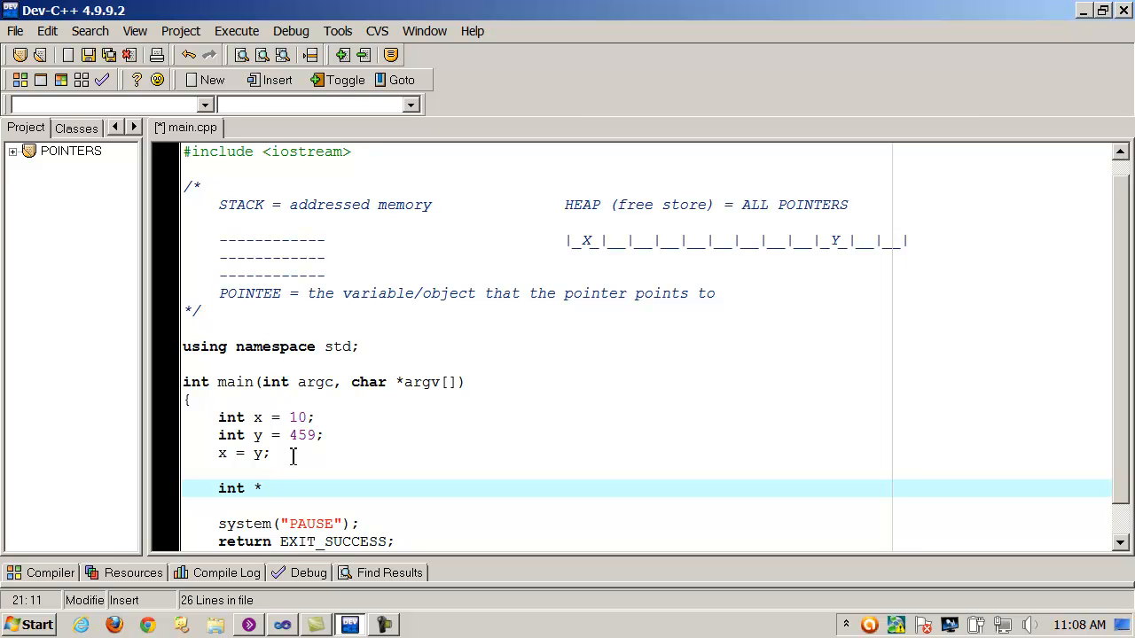
{"action": "type", "text": "BANAN"}
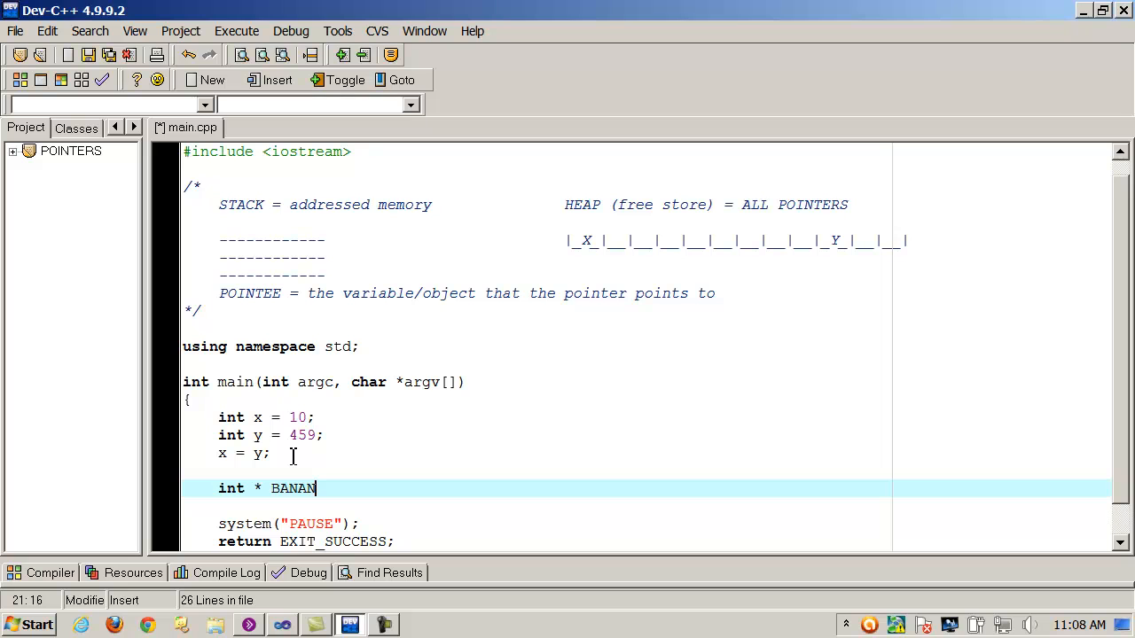
{"action": "key", "text": "BackSpace"}
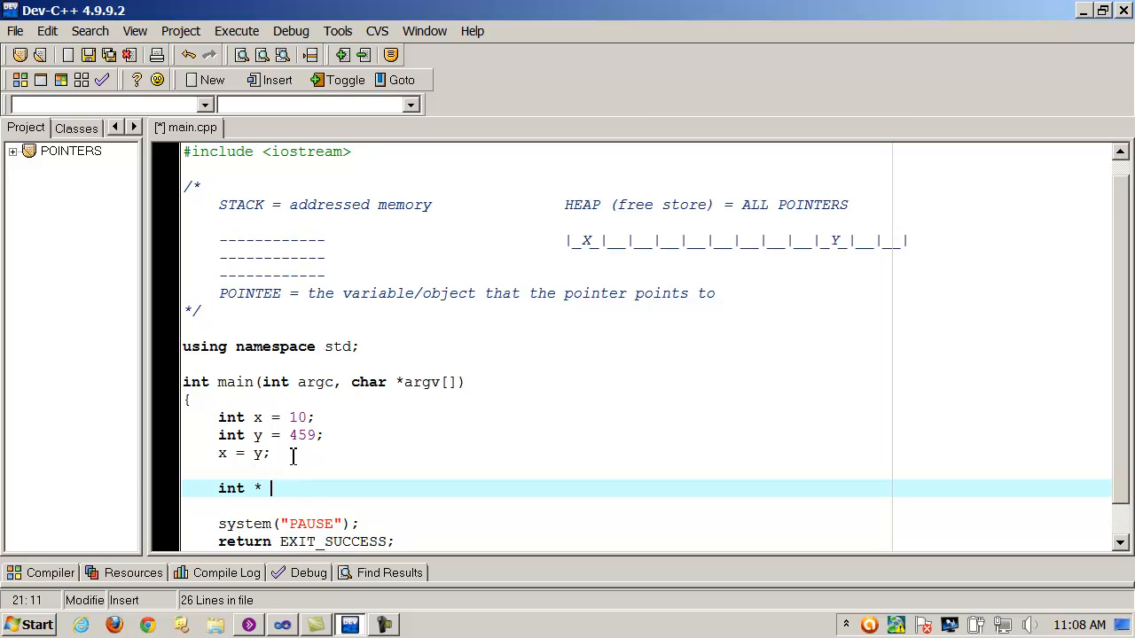
Name the pointer pX so the line reads int * pX.
{"action": "type", "text": "p"}
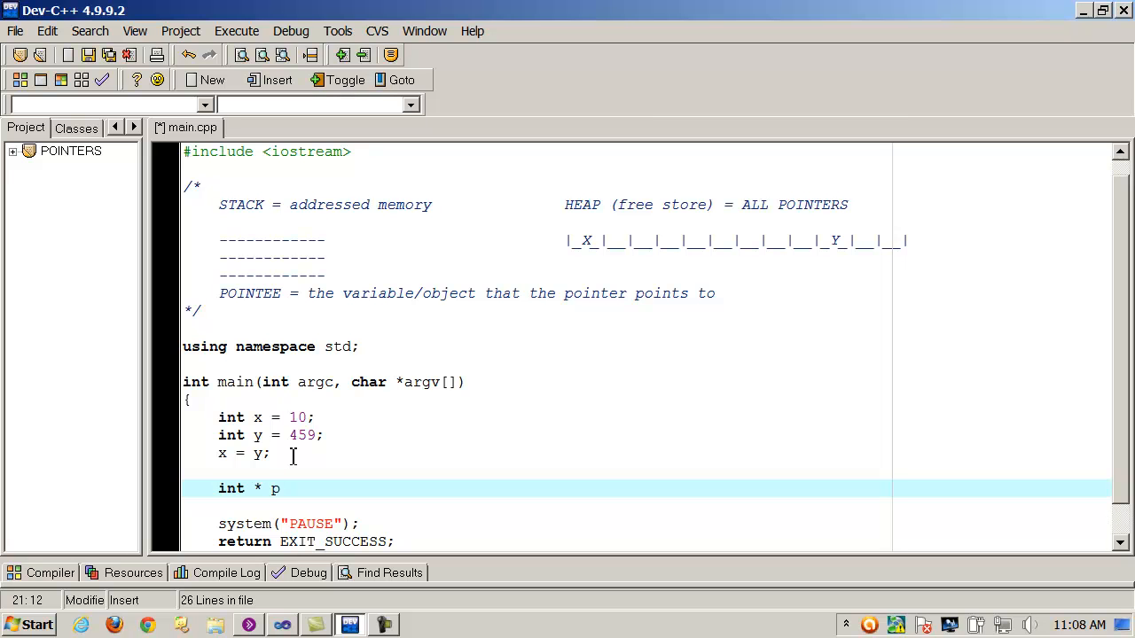
{"action": "type", "text": "X"}
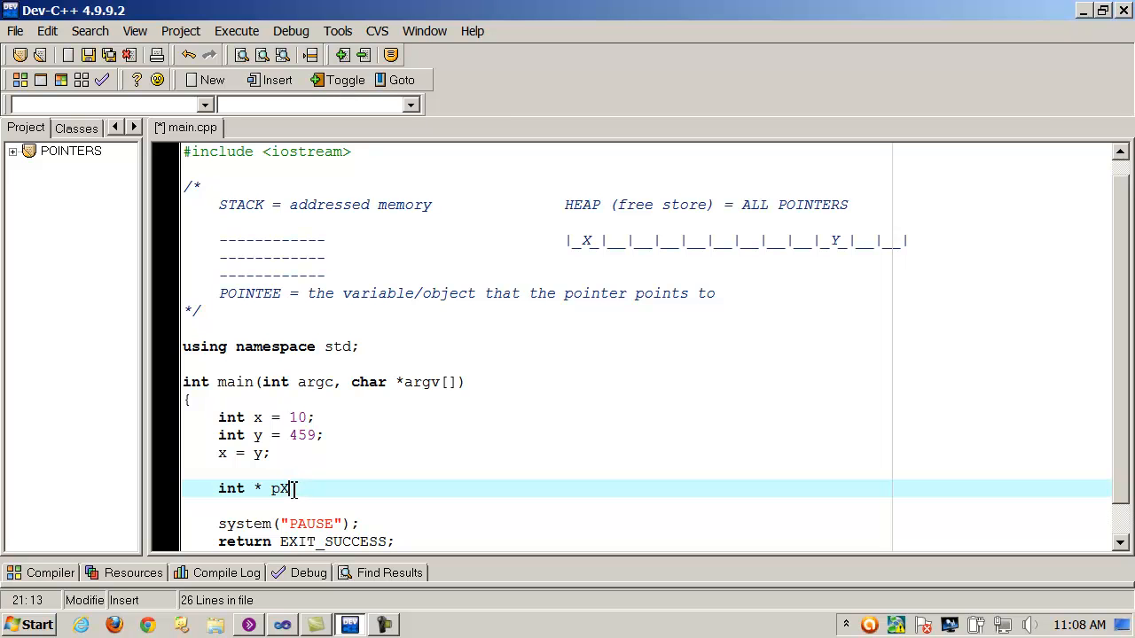
{"action": "double_click", "coordinate": [230, 489]}
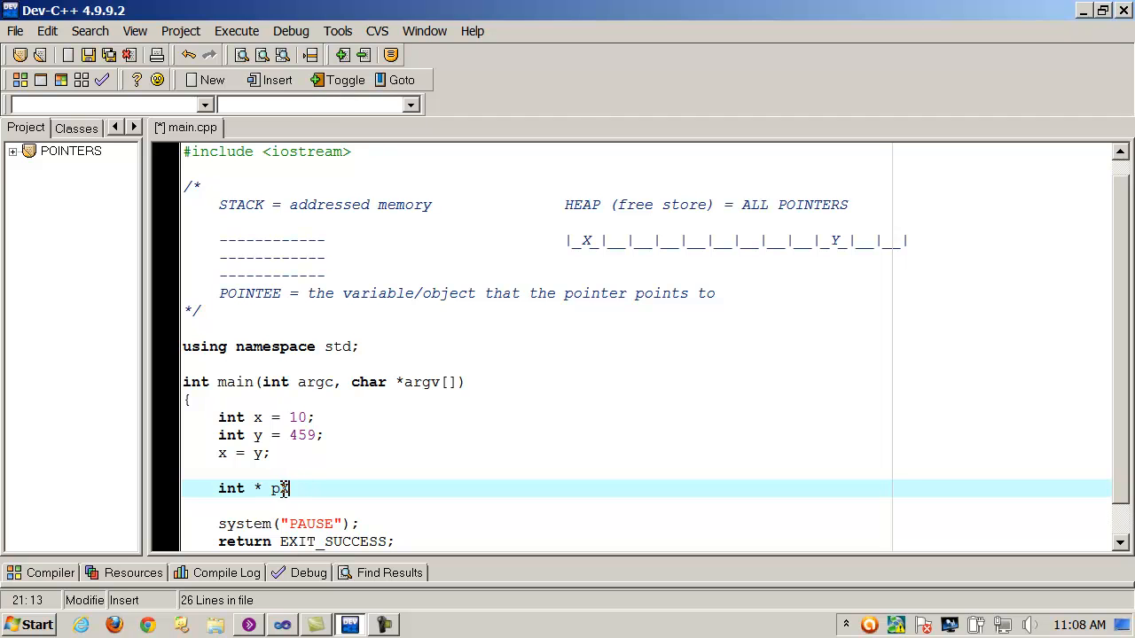
{"action": "type", "text": "X"}
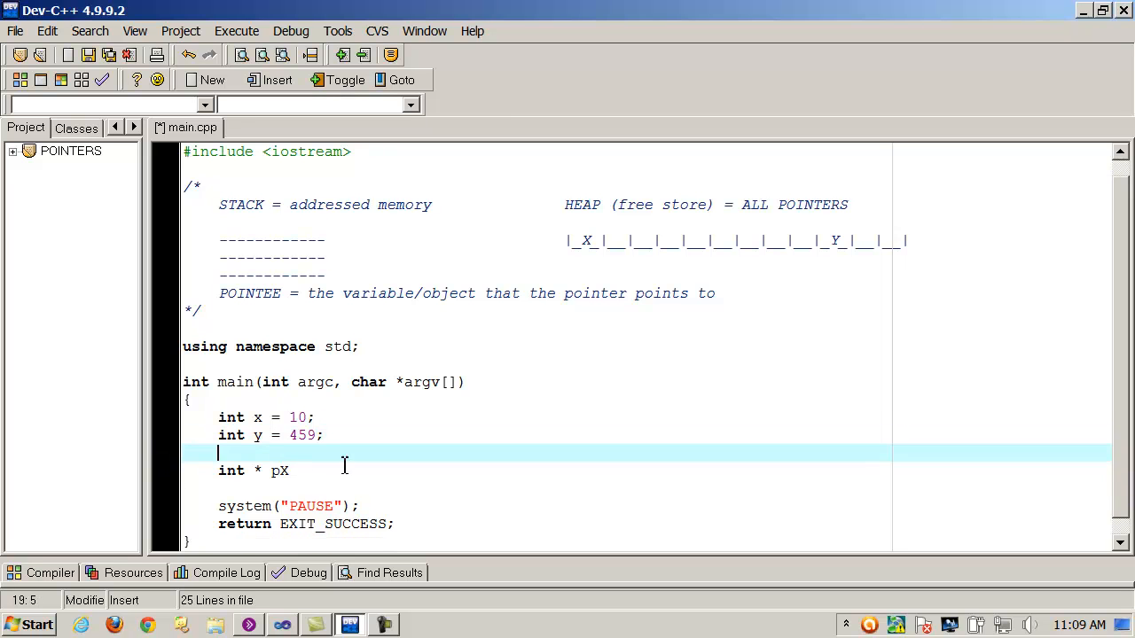
Initialize the pointer to the address of x so the line reads int * pX = &x;.
{"action": "type", "text": "="}
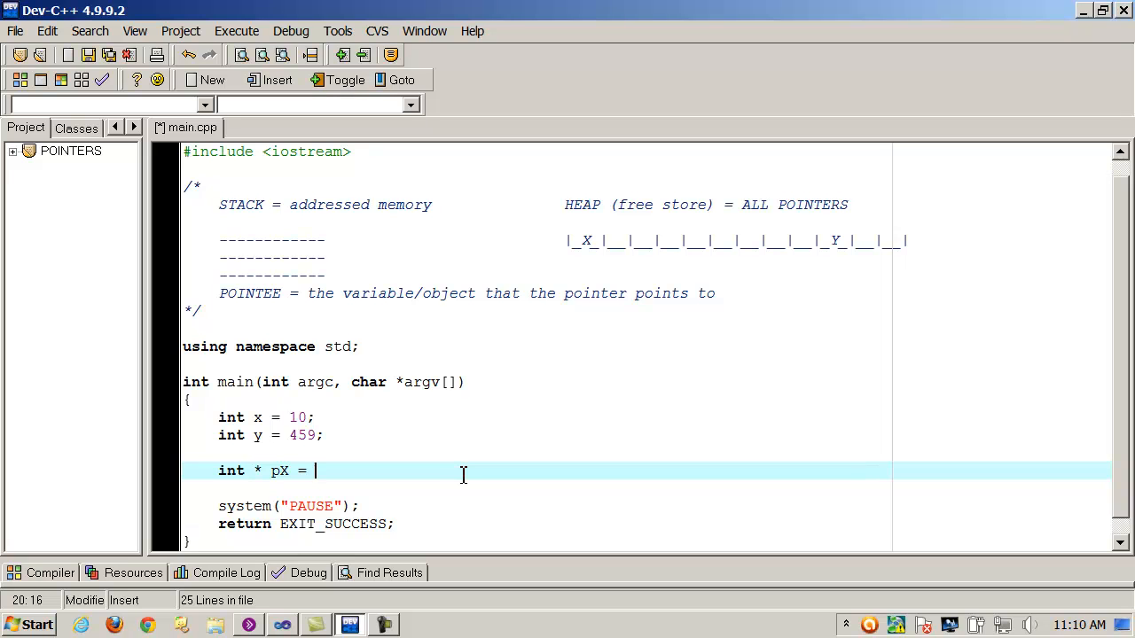
{"action": "type", "text": "A"}
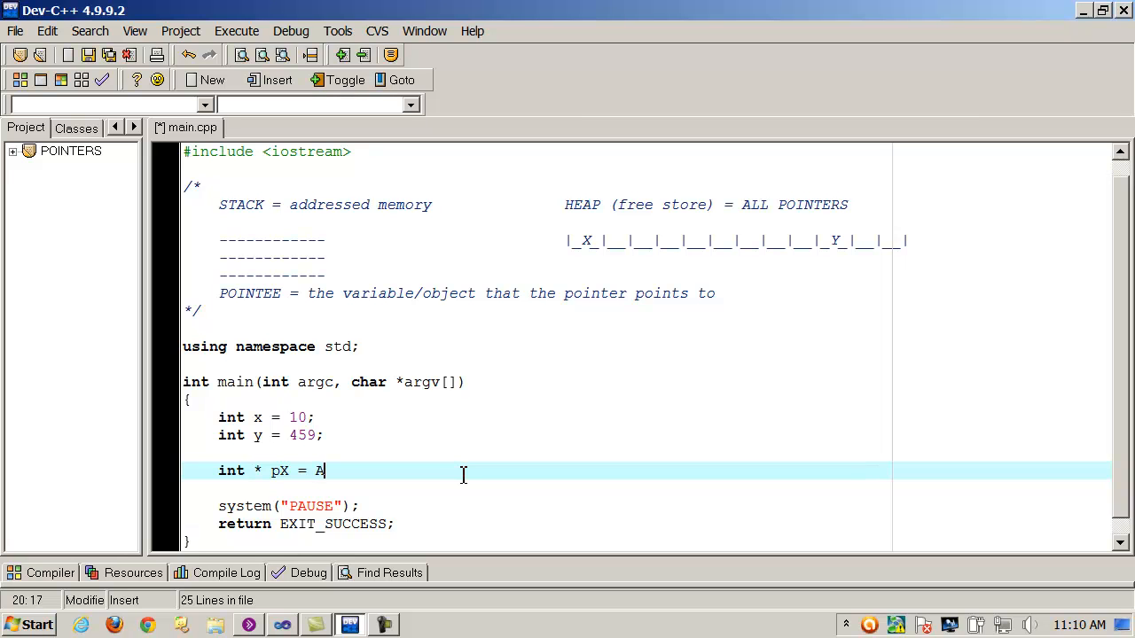
{"action": "type", "text": "&"}
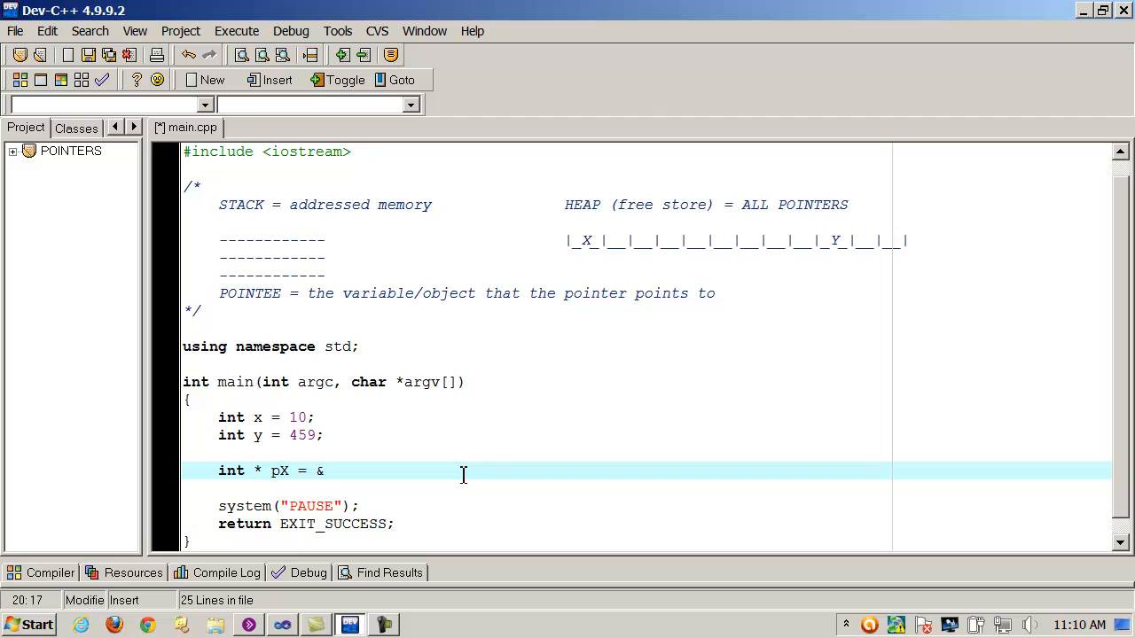
{"action": "mouse_move", "coordinate": [292, 417]}
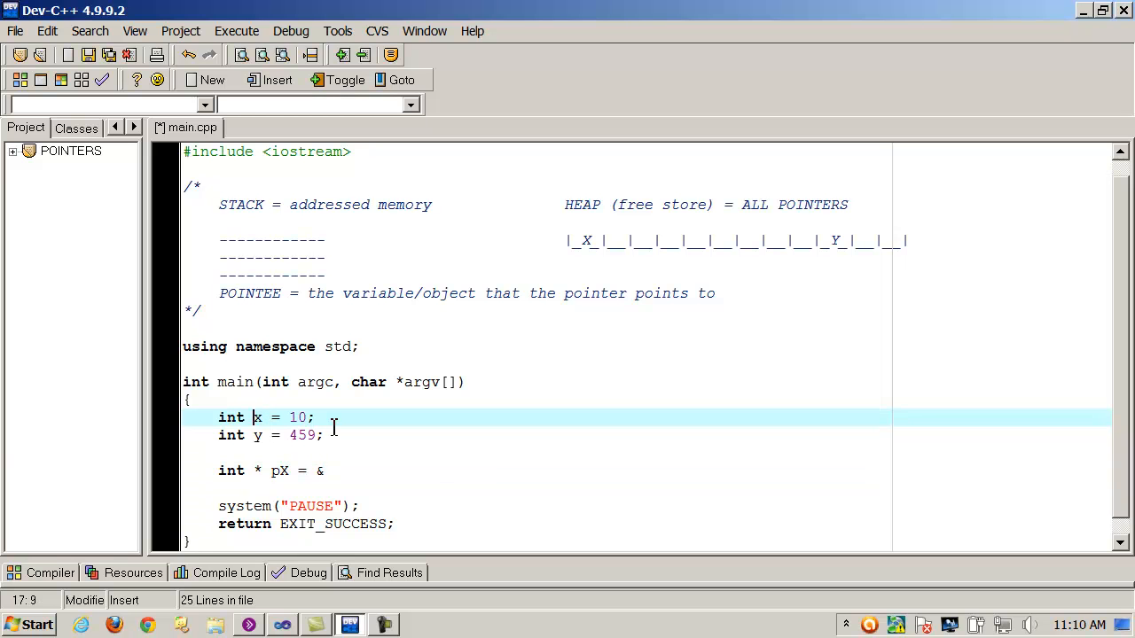
{"action": "type", "text": "&"}
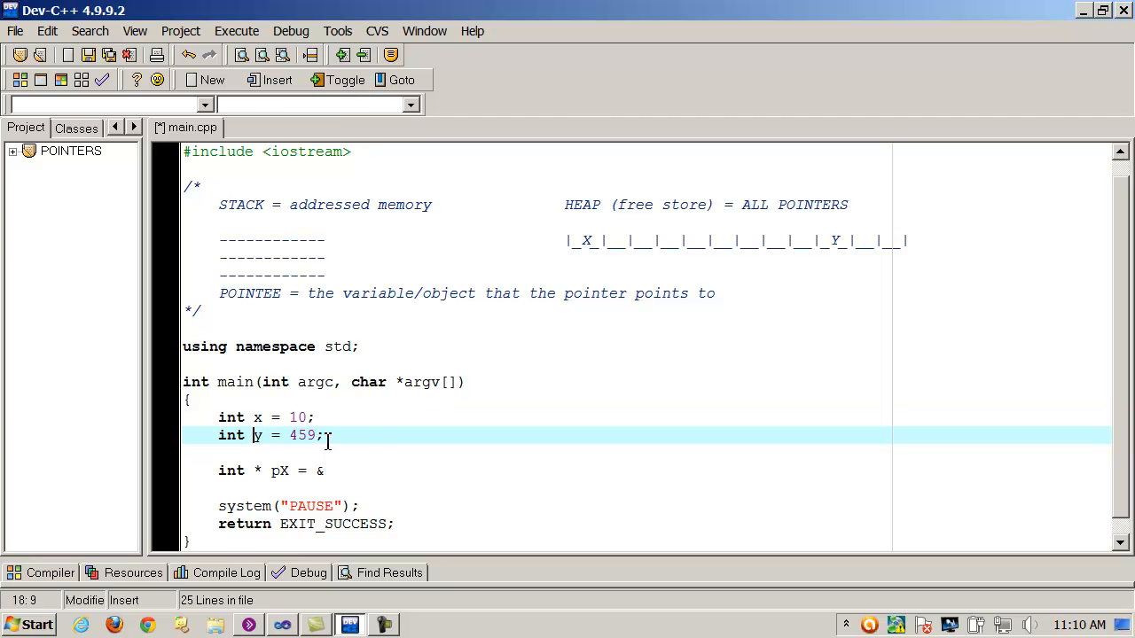
{"action": "type", "text": "&"}
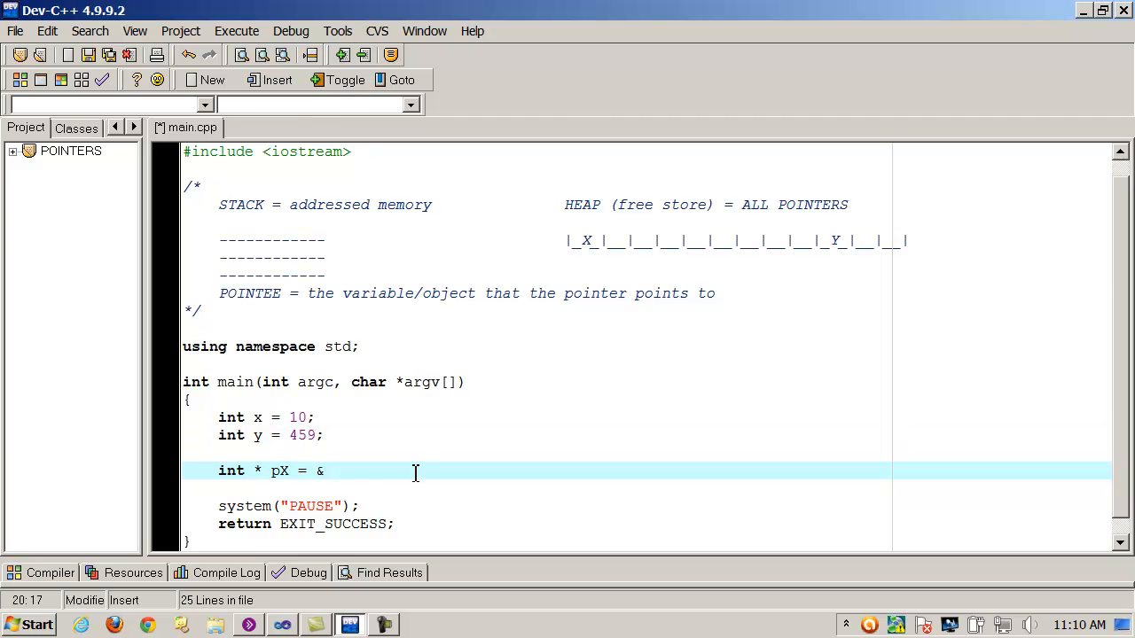
{"action": "type", "text": "x"}
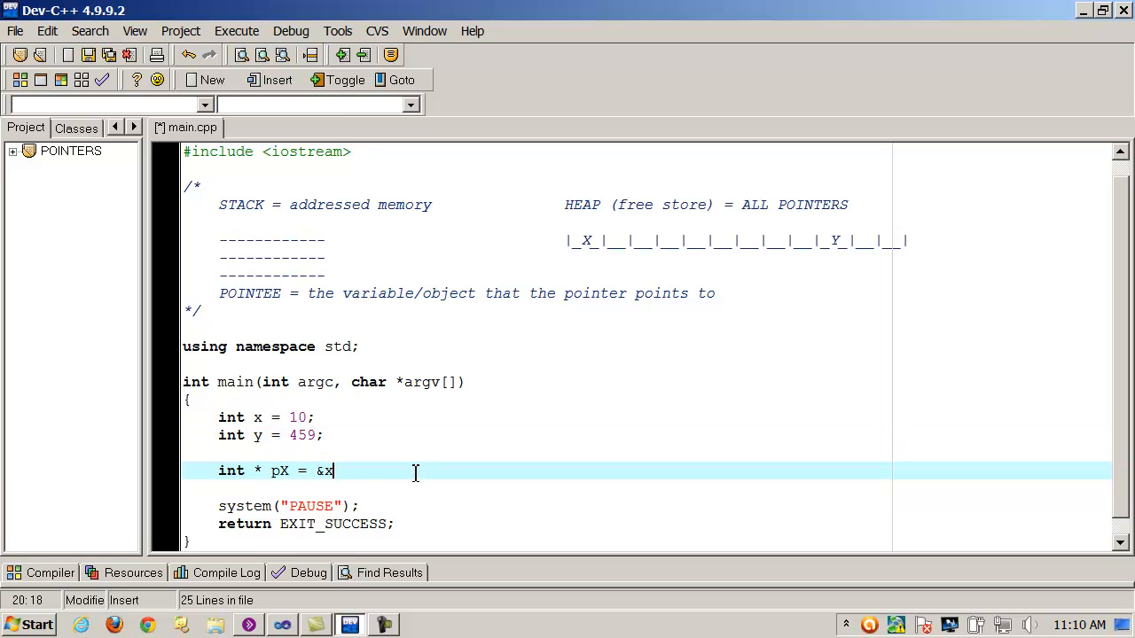
{"action": "type", "text": ";"}
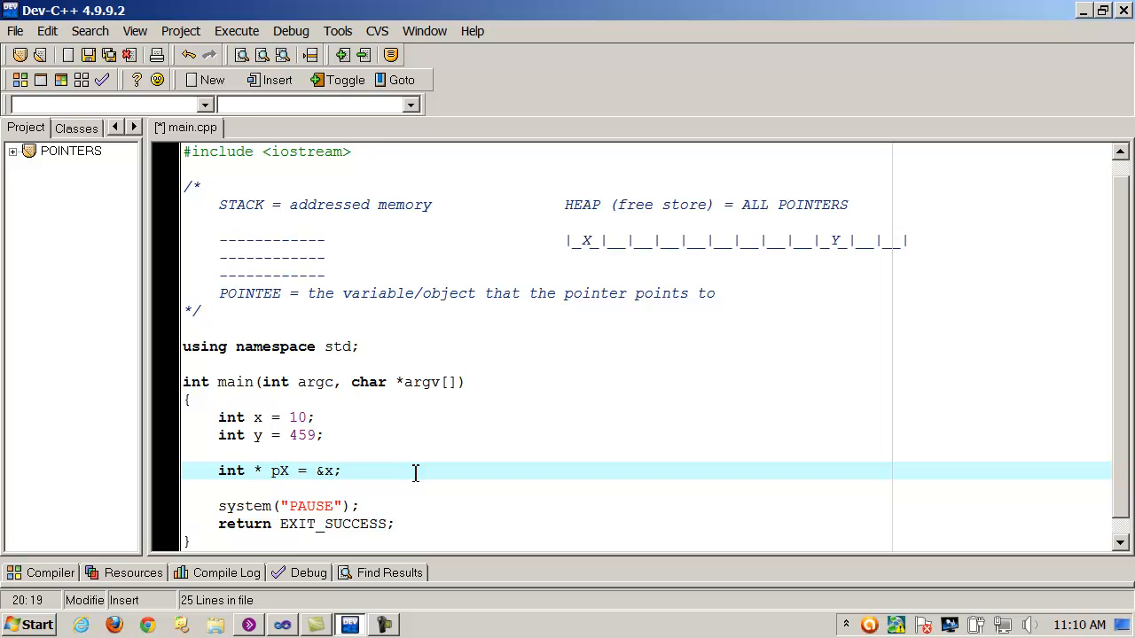
Place the cursor on a fresh line below the pX declaration.
{"action": "scroll", "scroll_direction": "down", "scroll_amount": 3}
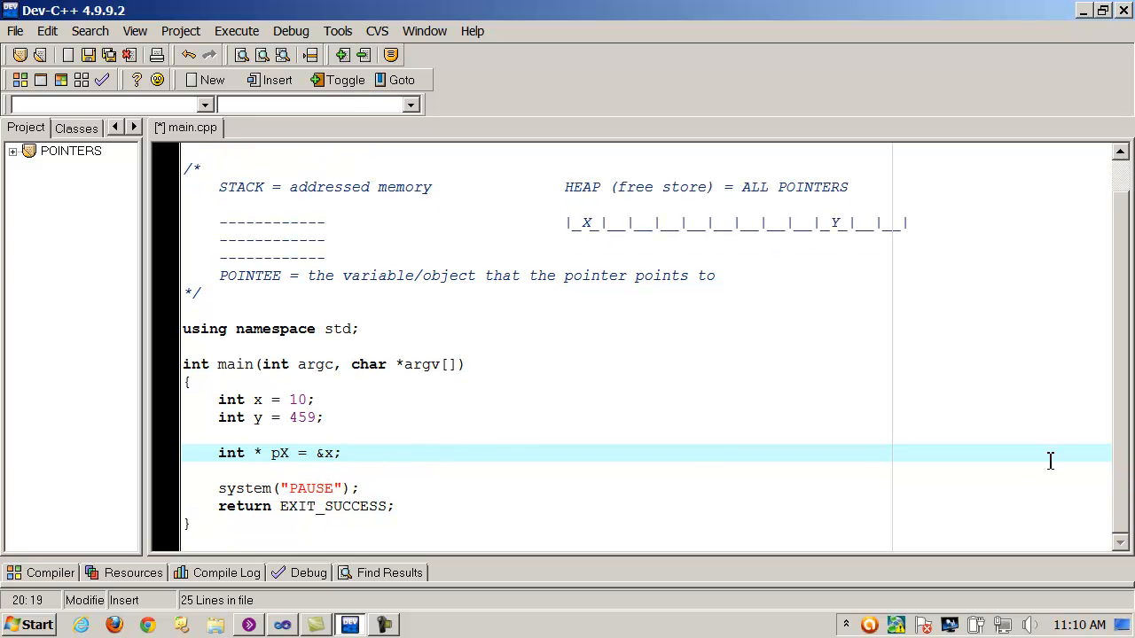
{"action": "left_click", "coordinate": [344, 453]}
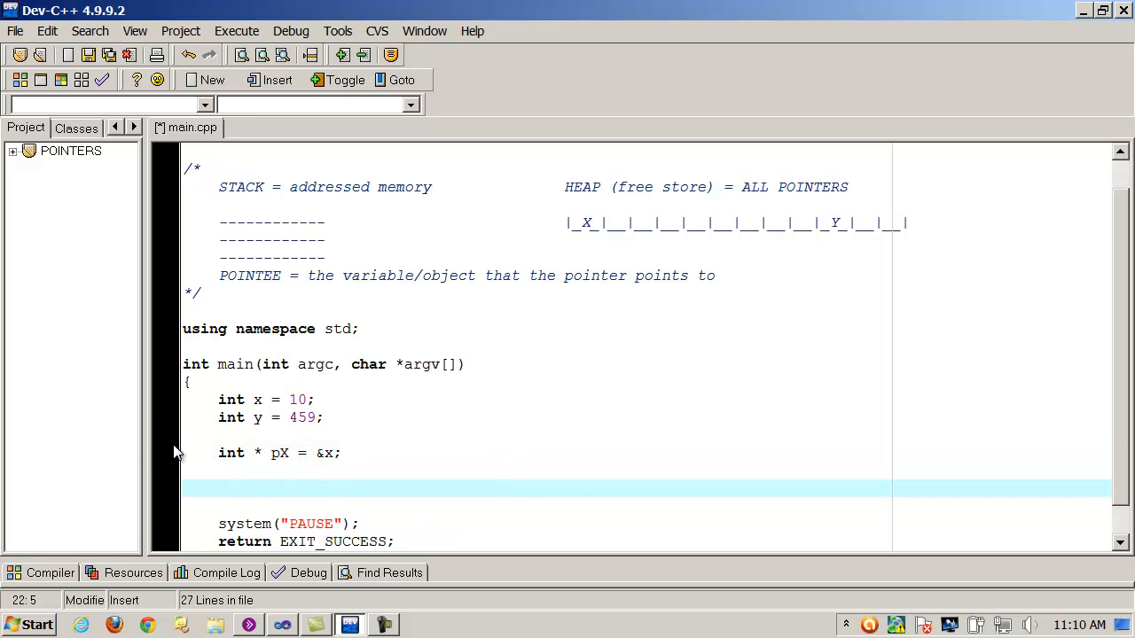
{"action": "left_click", "coordinate": [280, 454]}
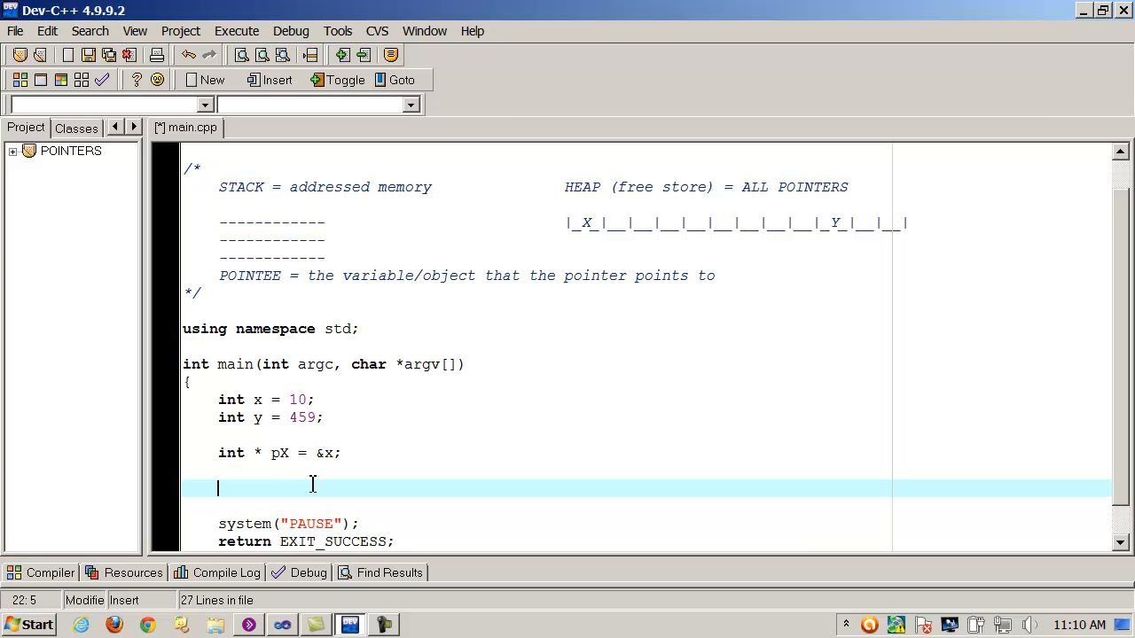
{"action": "mouse_move", "coordinate": [255, 454]}
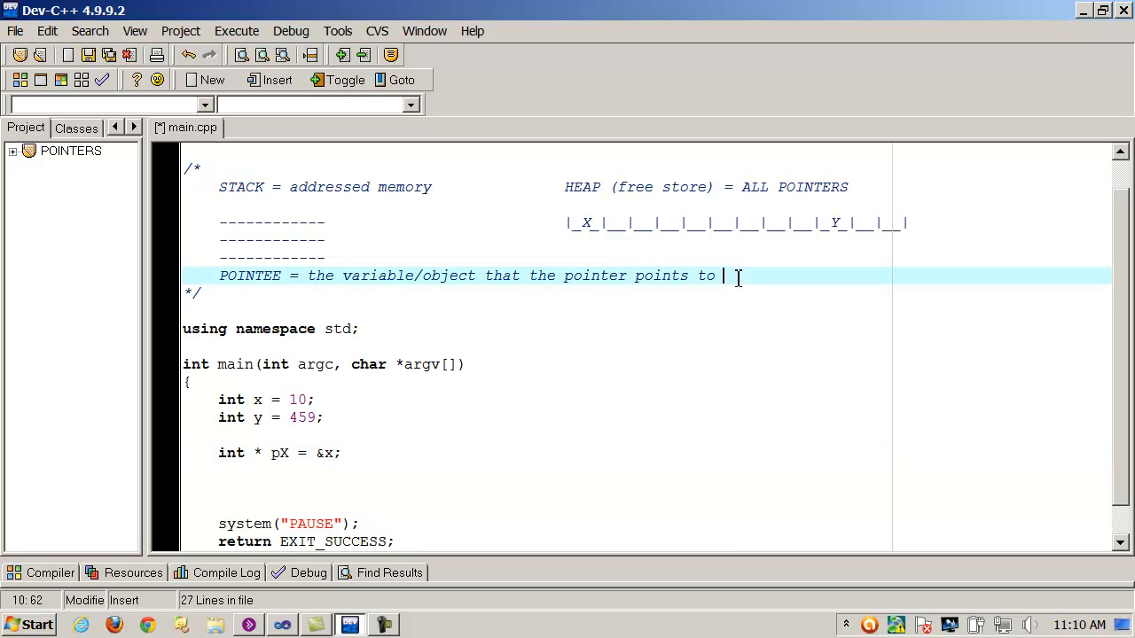
Add the comment "* = sets up a pointer and DEREFERENCES what a pointer points to".
{"action": "key", "text": "Enter"}
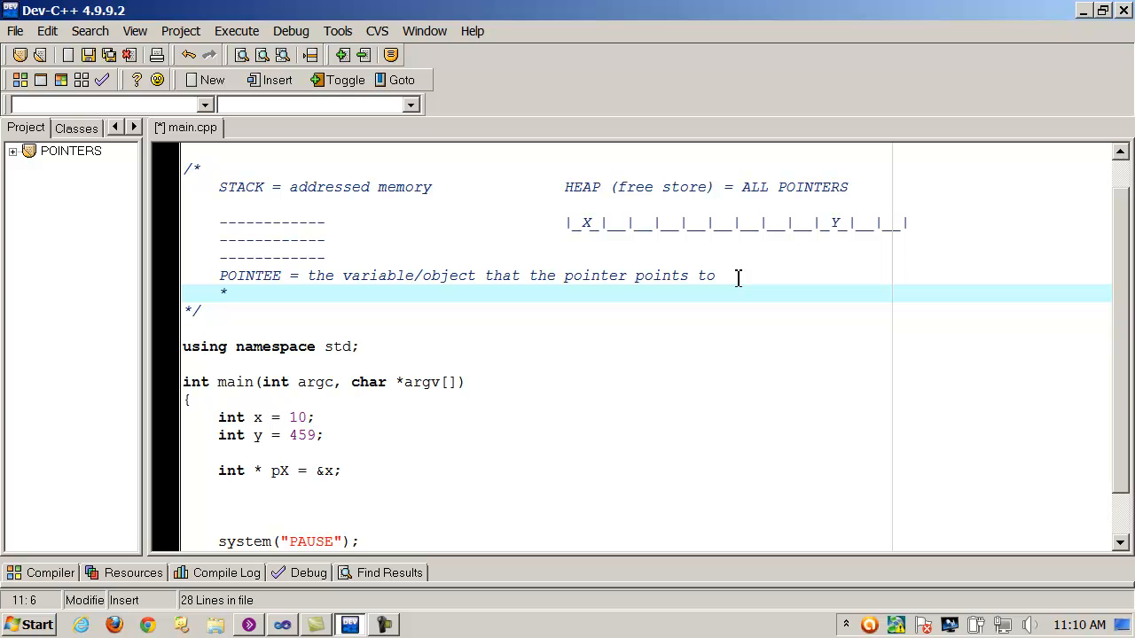
{"action": "type", "text": "sets up"}
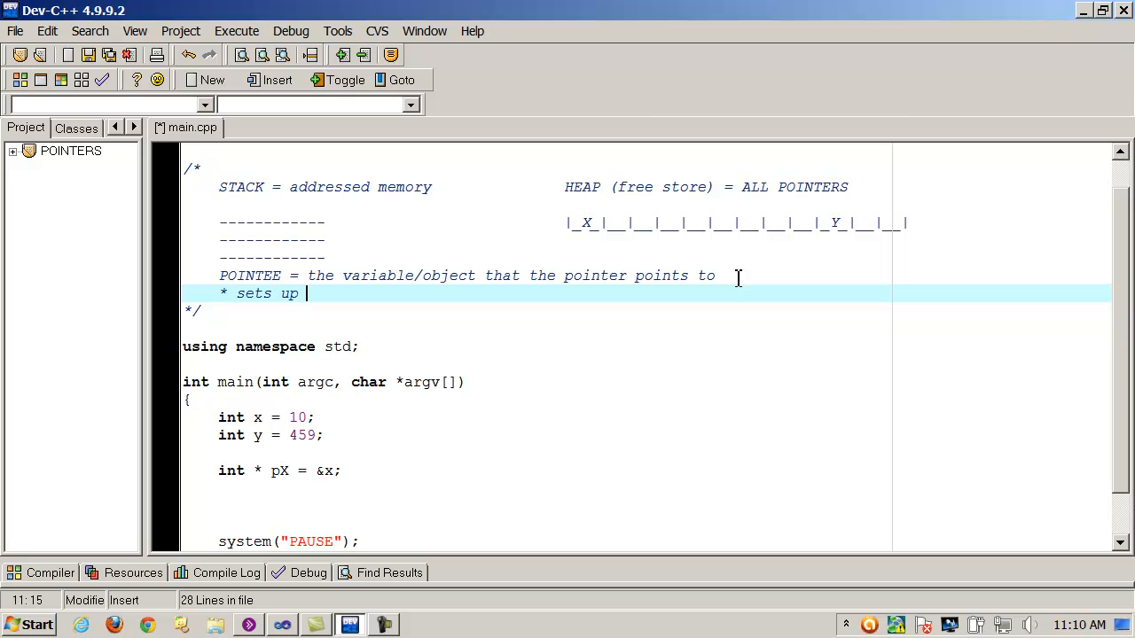
{"action": "type", "text": "a pointer and DE"}
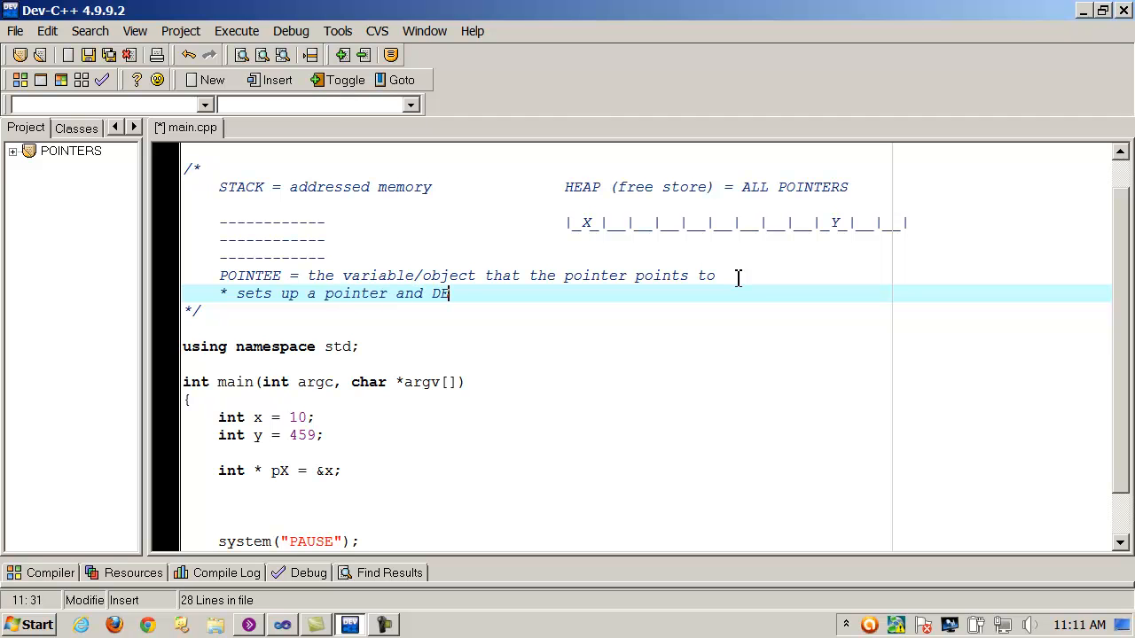
{"action": "type", "text": "REFERENCES"}
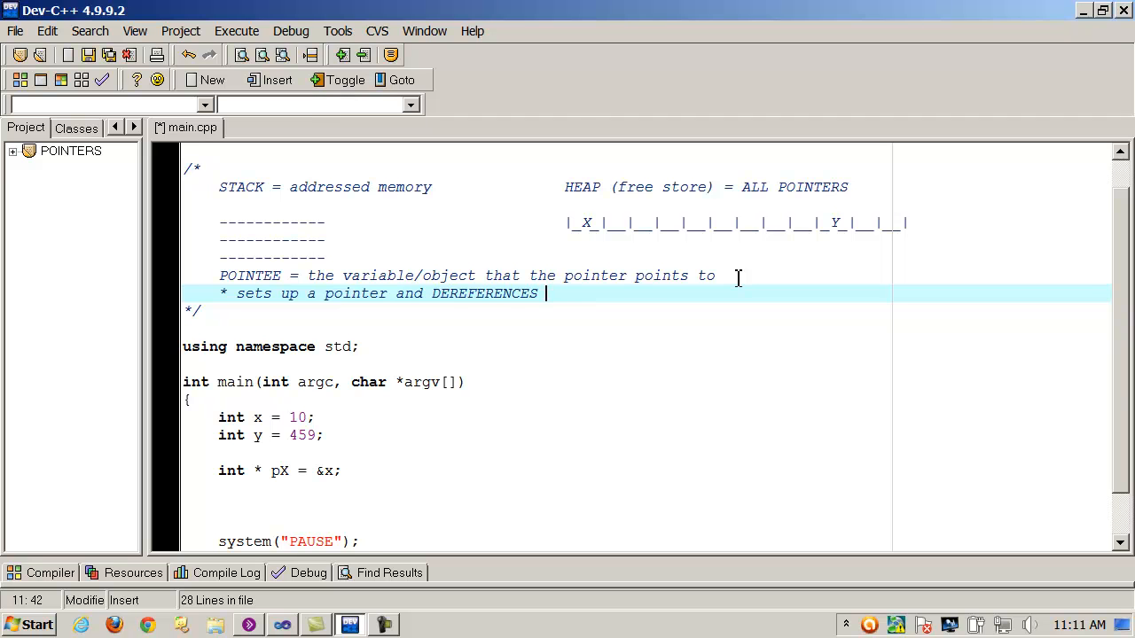
{"action": "type", "text": "what a pointer points to."}
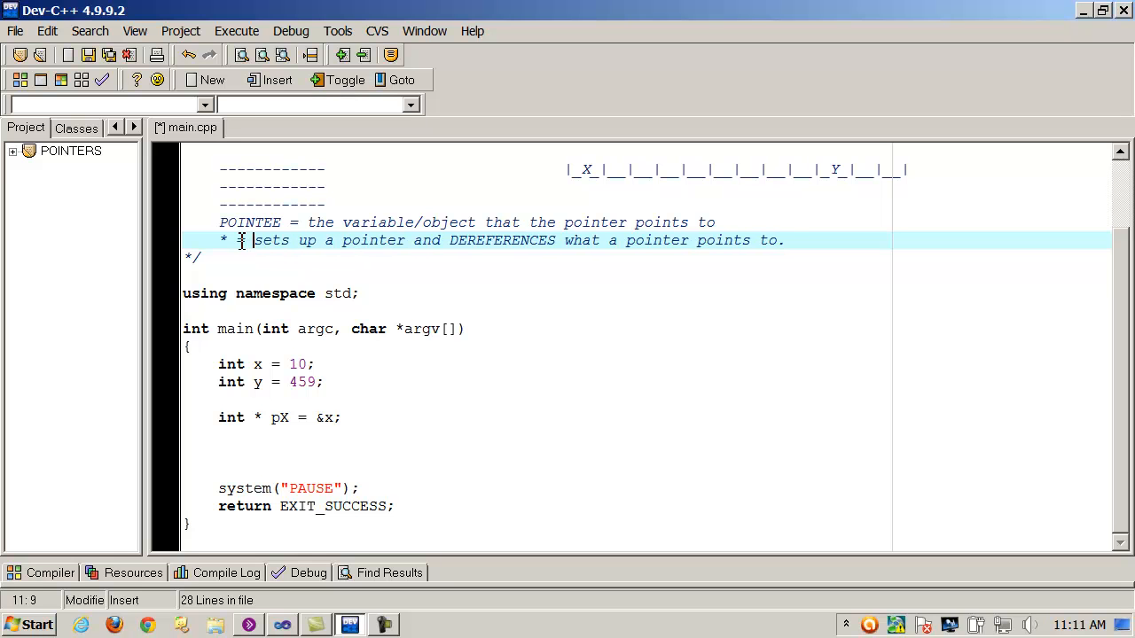
{"action": "left_click", "coordinate": [284, 454]}
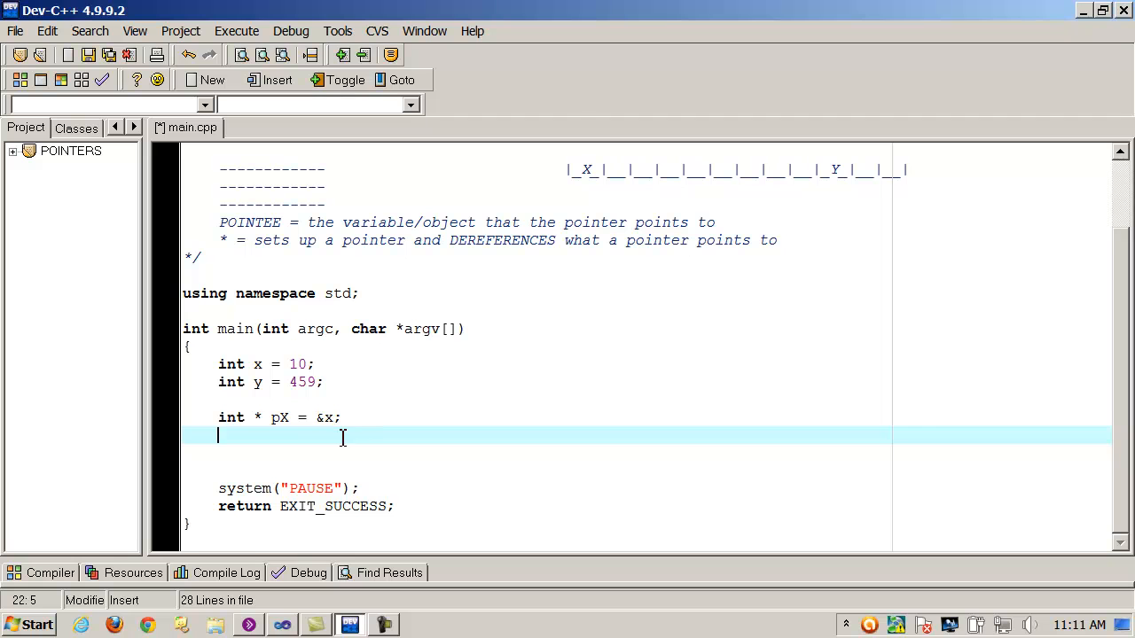
Write cout << "Value of px without DEREFERENCE: " << pX; below the pointer declaration.
{"action": "left_click", "coordinate": [346, 418]}
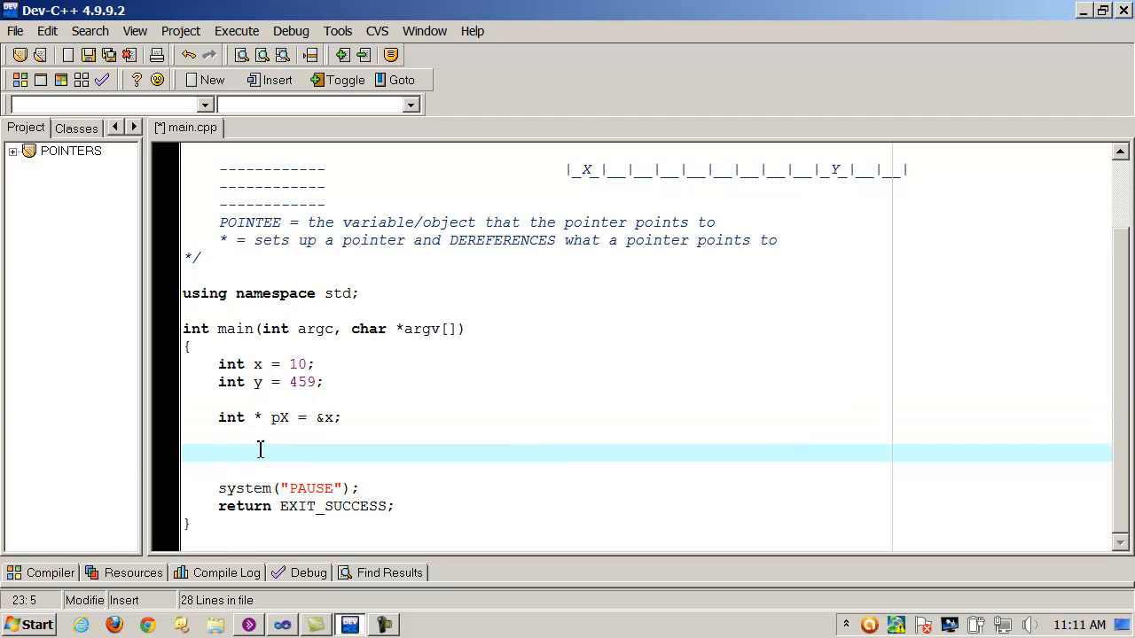
{"action": "type", "text": "cout <<"}
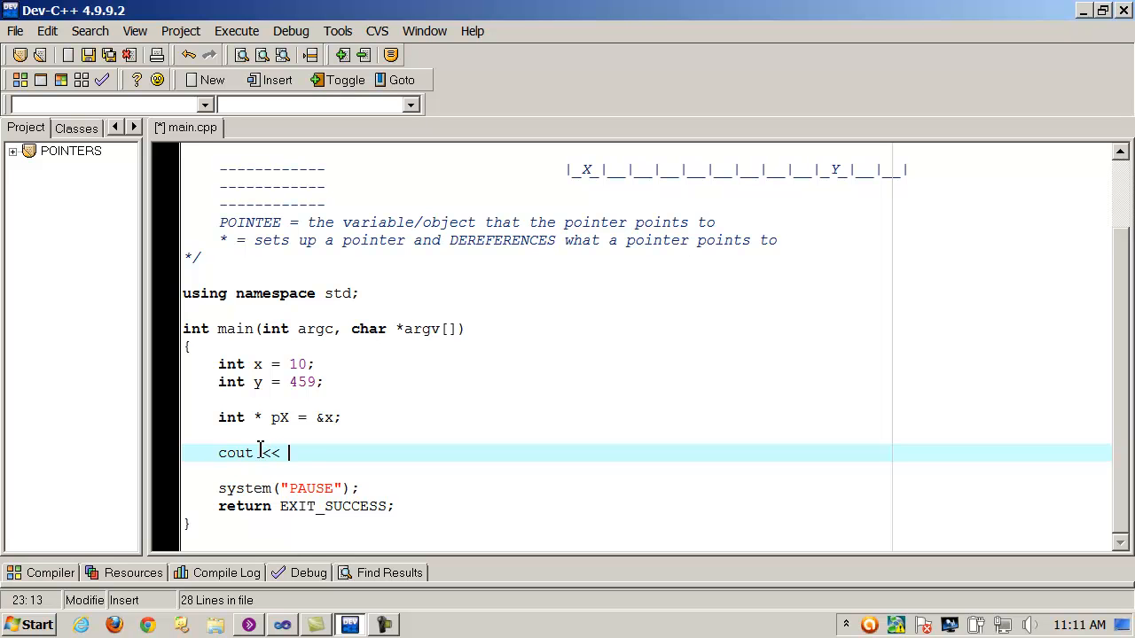
{"action": "type", "text": "\"\";"}
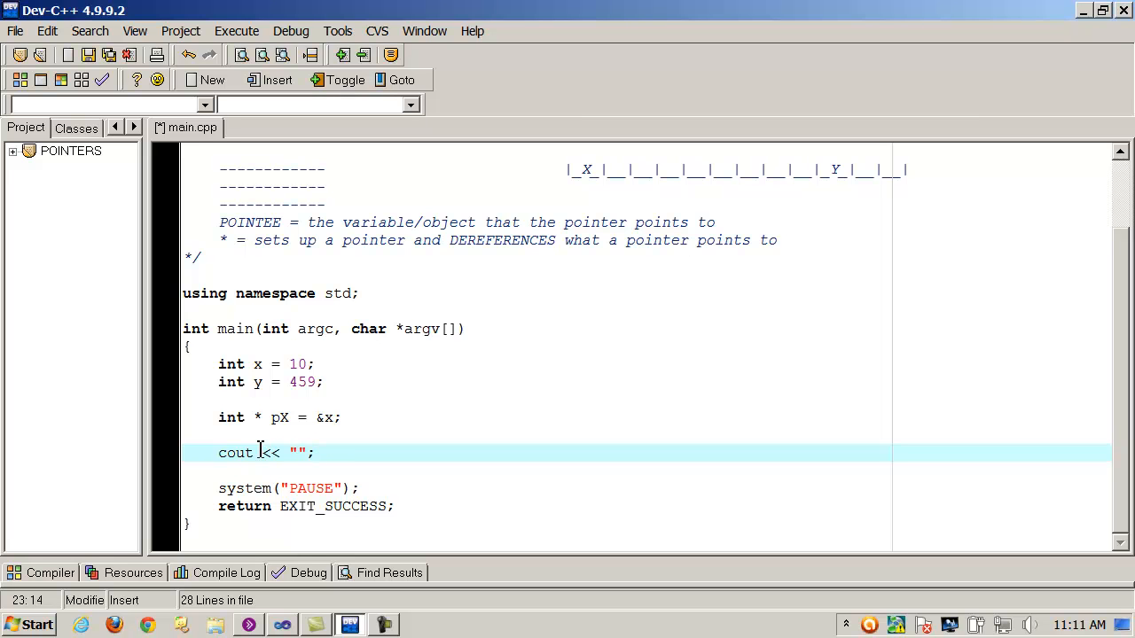
{"action": "type", "text": "\\n\\t"}
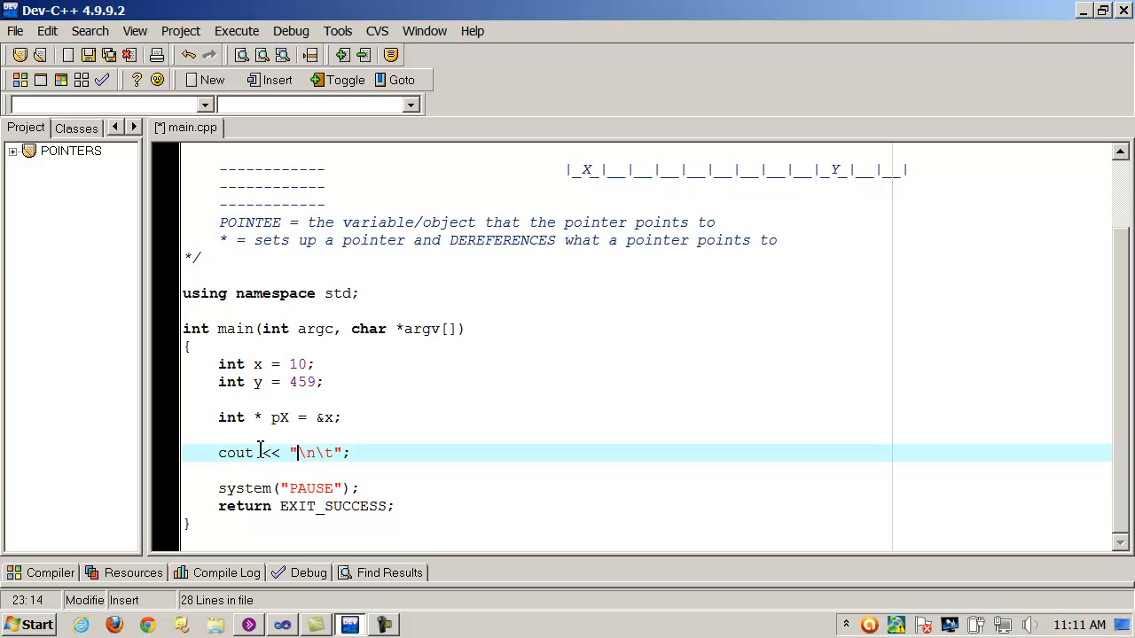
{"action": "type", "text": "\\n\\"}
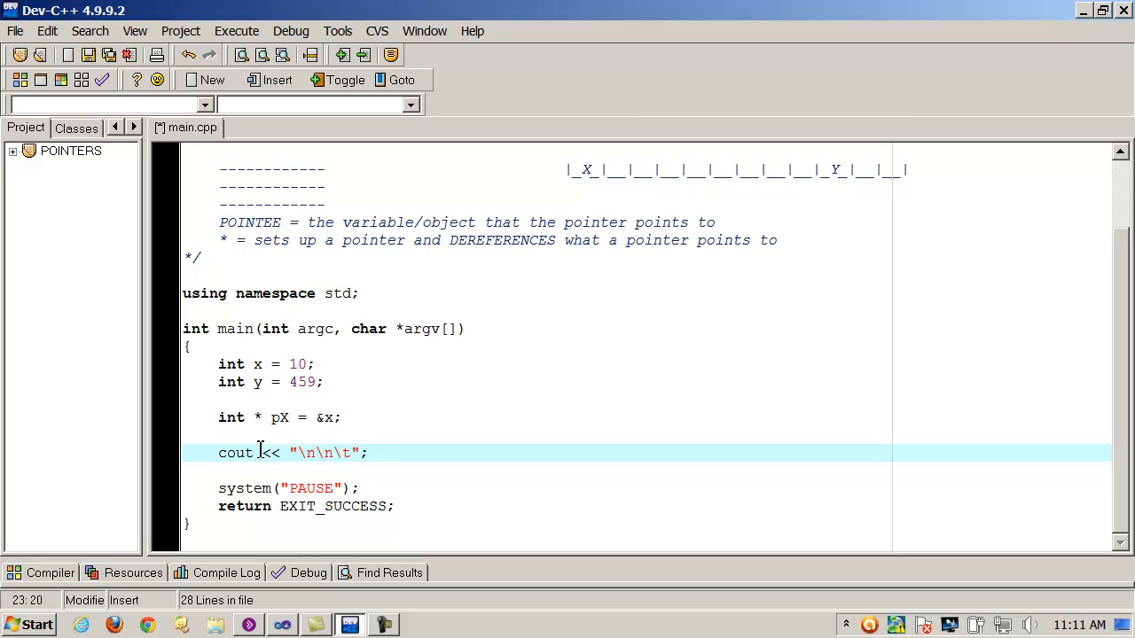
{"action": "type", "text": "Value of px without"}
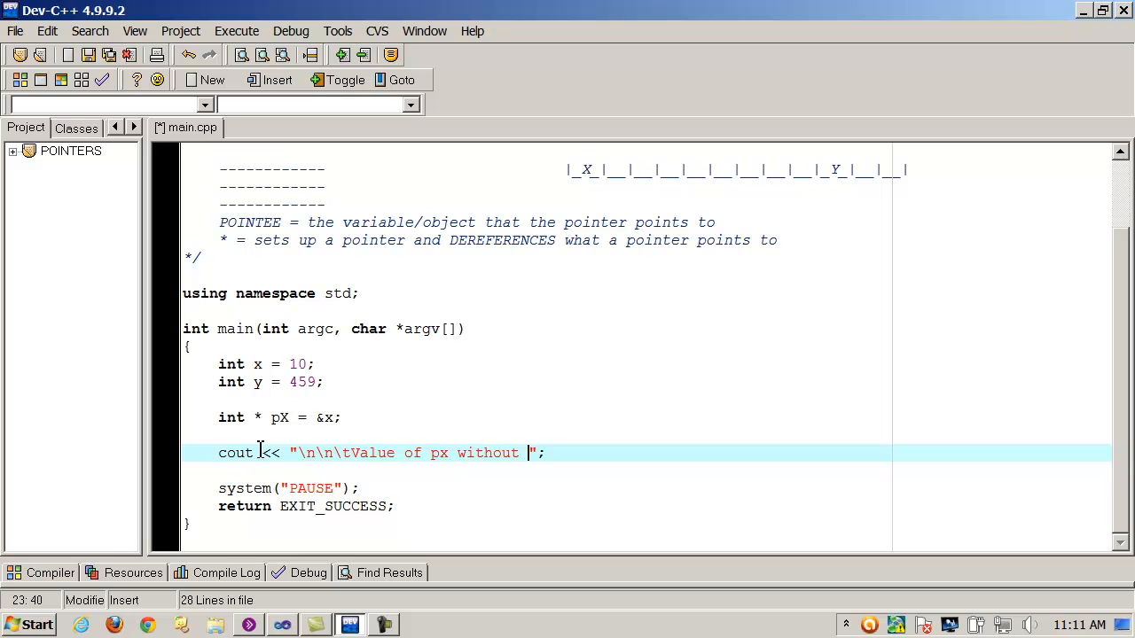
{"action": "type", "text": "DEREFERENC"}
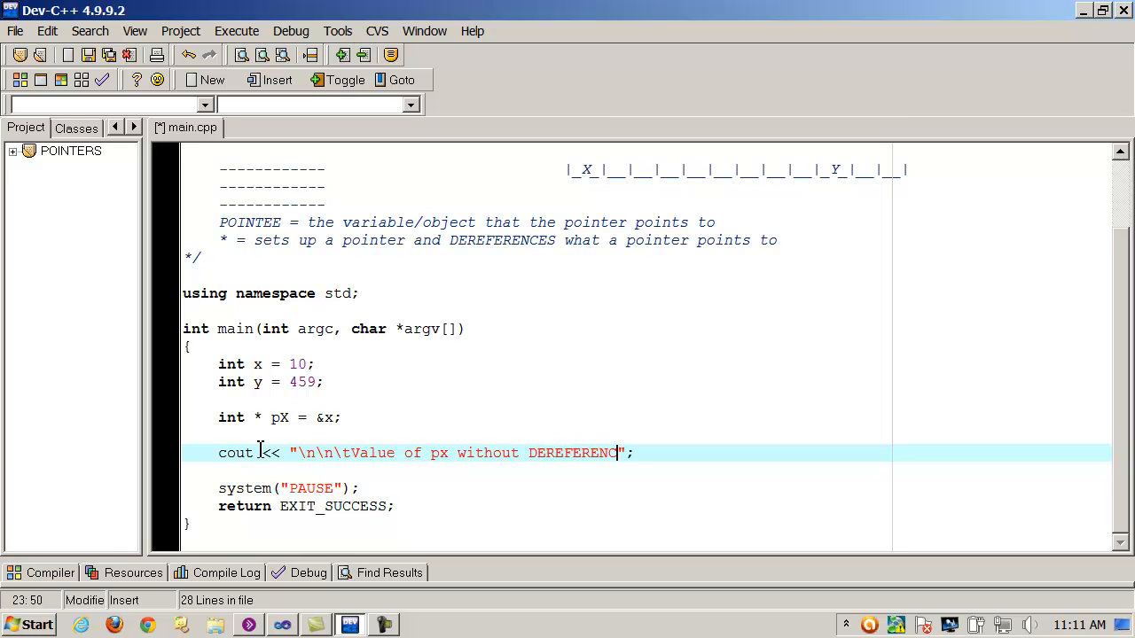
{"action": "type", "text": "E:"}
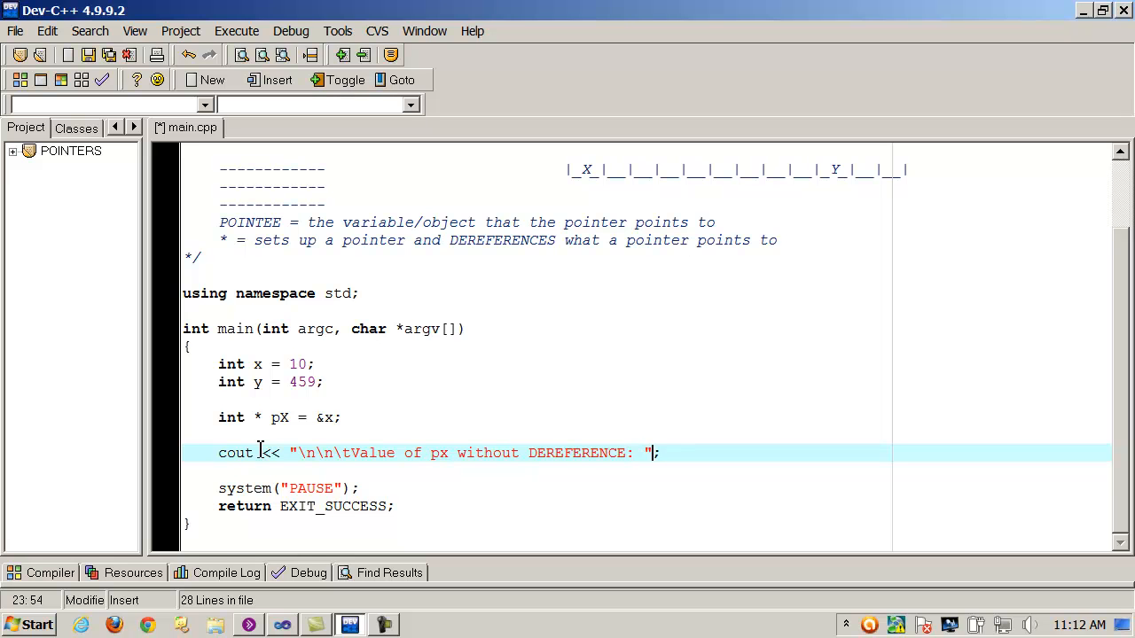
{"action": "type", "text": "<<"}
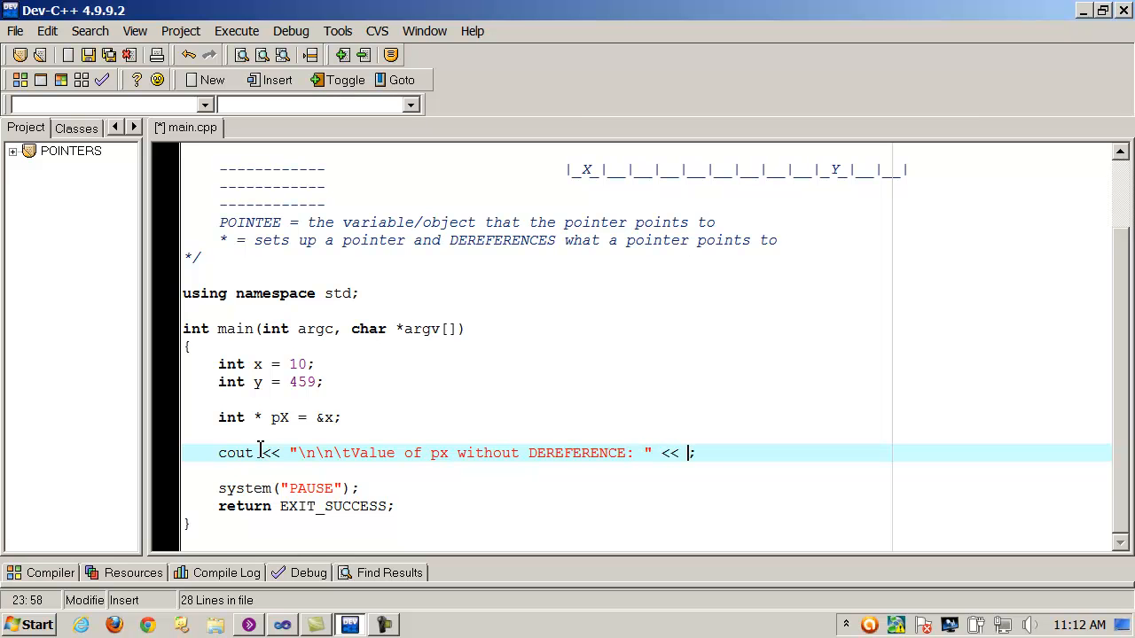
{"action": "type", "text": "px"}
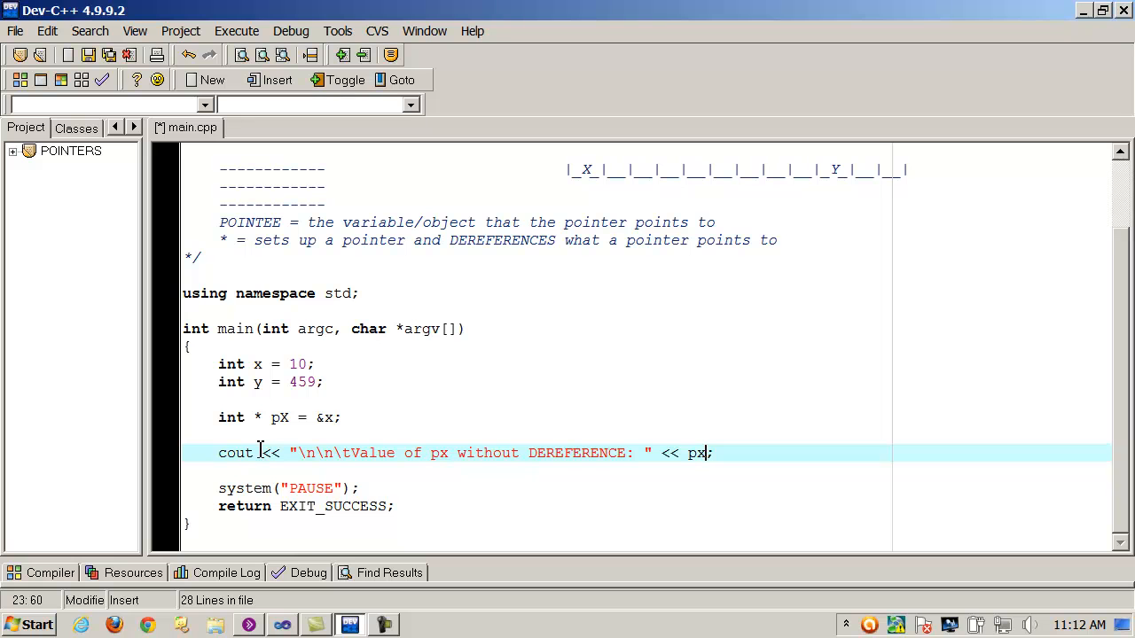
{"action": "type", "text": "X;"}
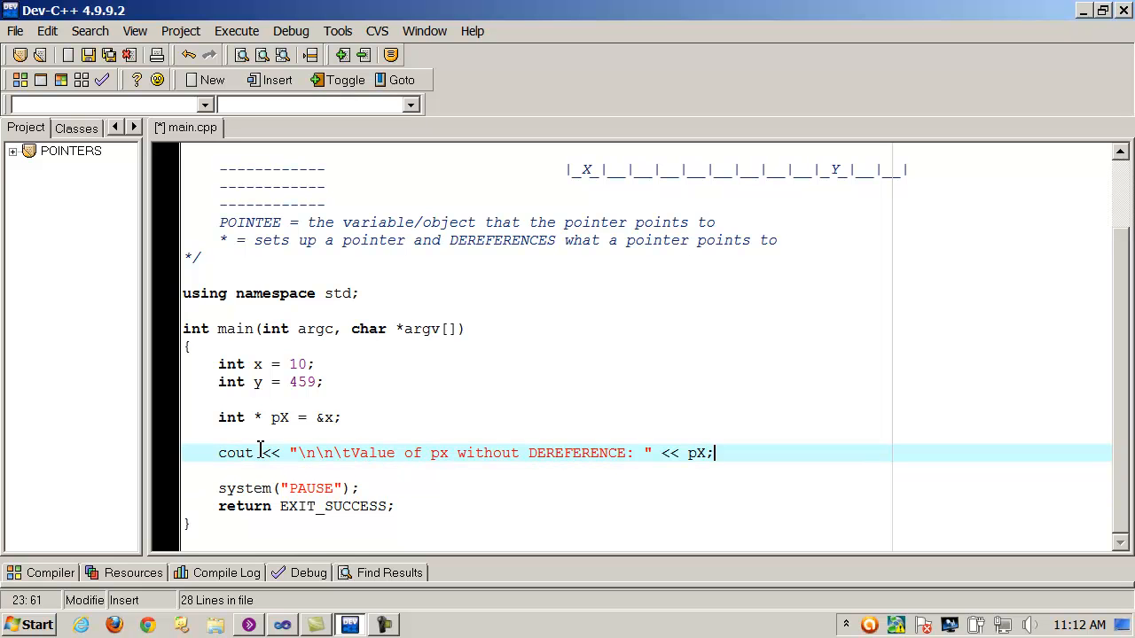
Start a second cout line to print *pX with DEREFERENCE, editing the duplicated text.
{"action": "type", "text": "cout << \"\\n\\n\\tValue of px without DEREFERENCE: \" << pX;"}
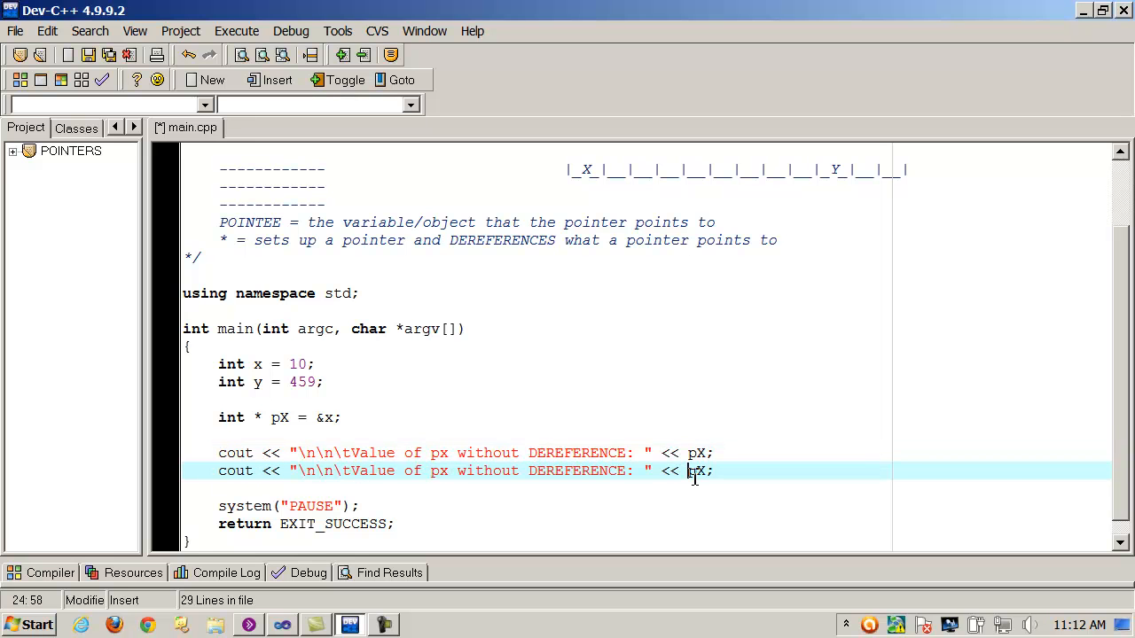
{"action": "double_click", "coordinate": [486, 472]}
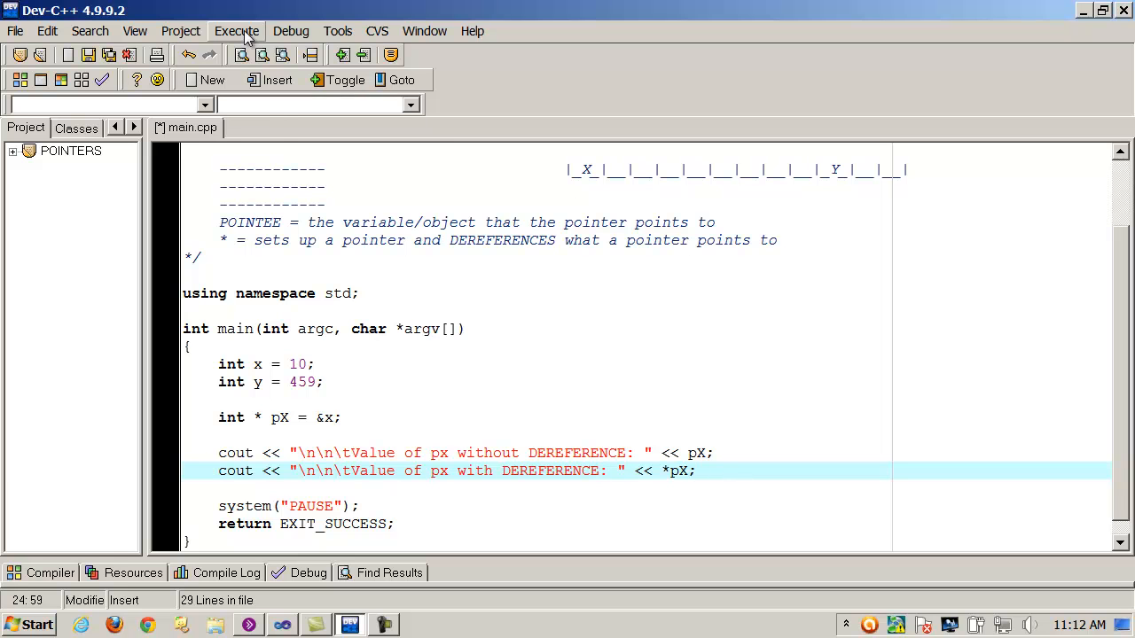
Compile and run, saving main.cpp, so the console prints pX's address 0x28ff44 and *pX as 10.
{"action": "left_click", "coordinate": [237, 32]}
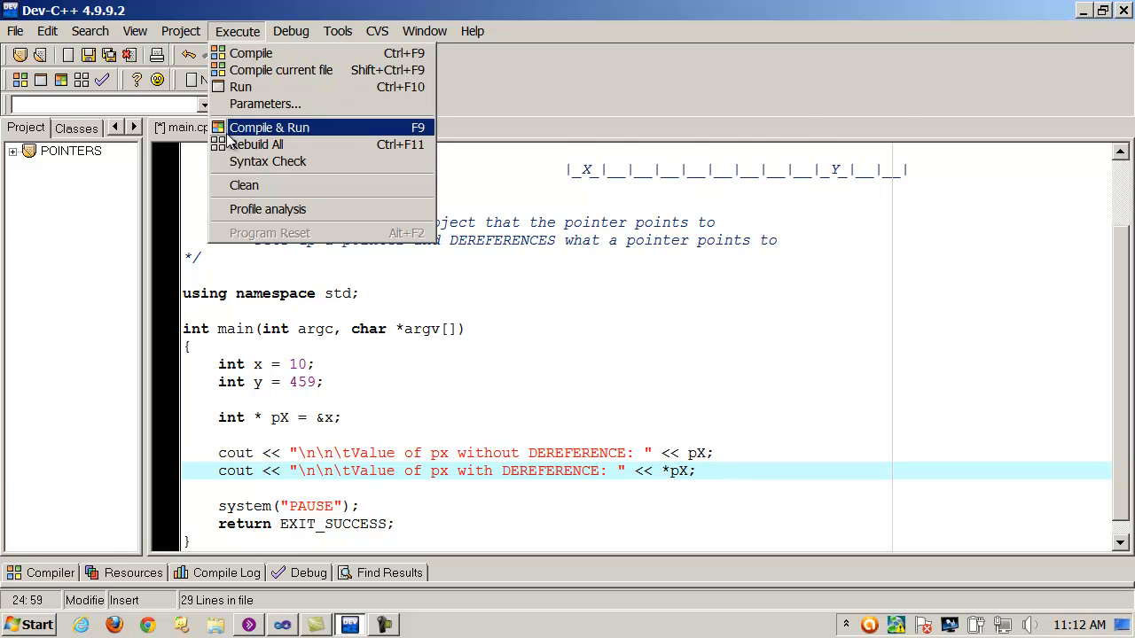
{"action": "left_click", "coordinate": [269, 128]}
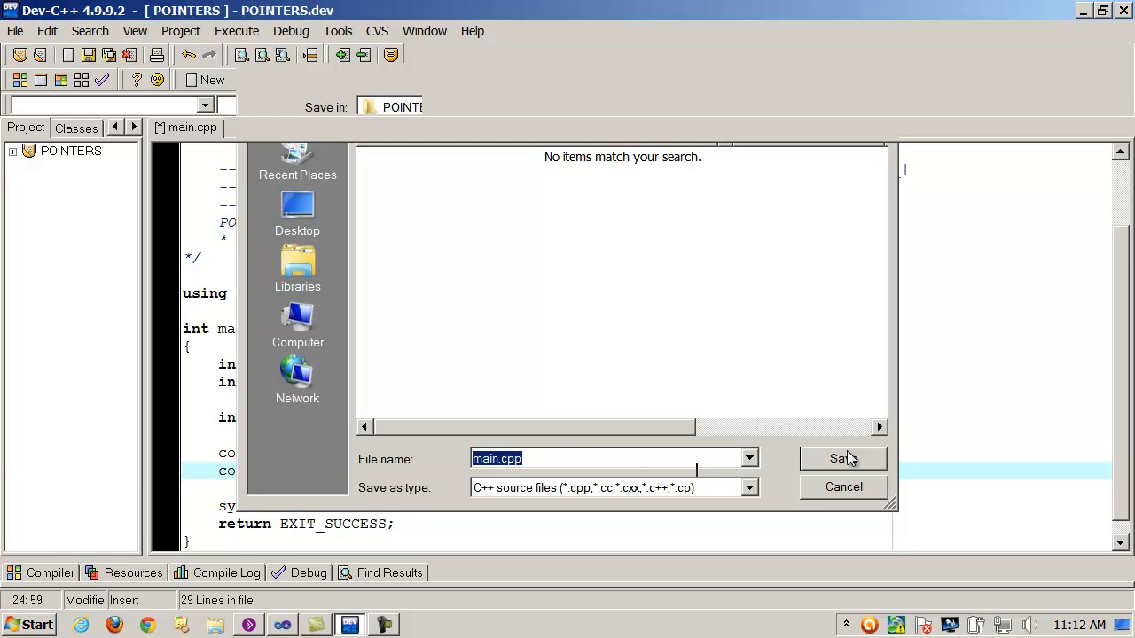
{"action": "left_click", "coordinate": [840, 457]}
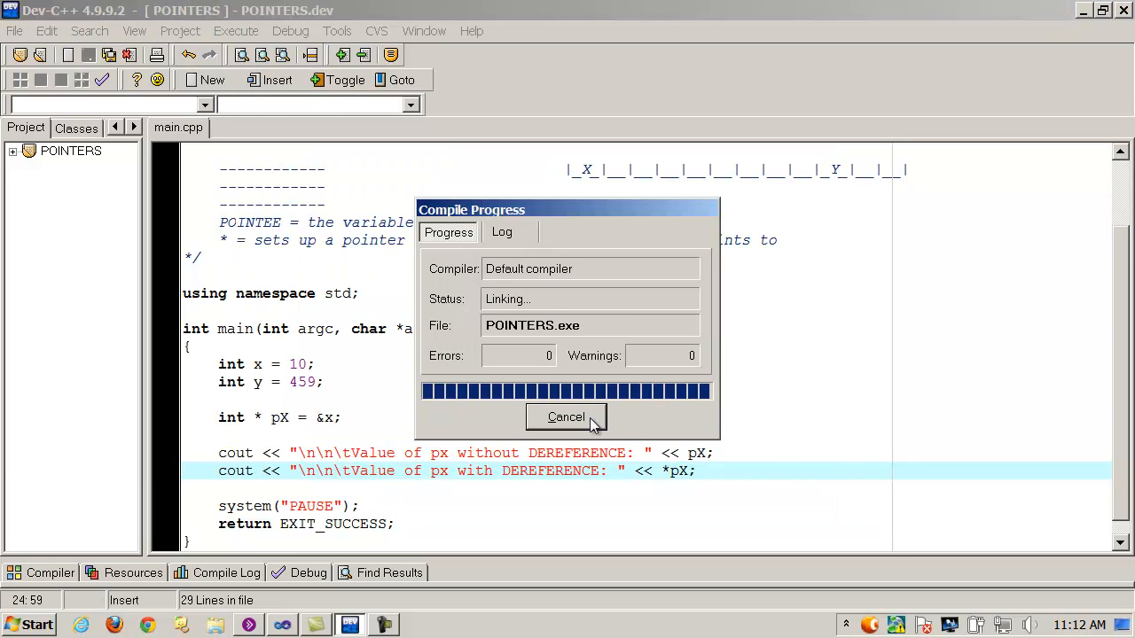
{"action": "left_click", "coordinate": [565, 419]}
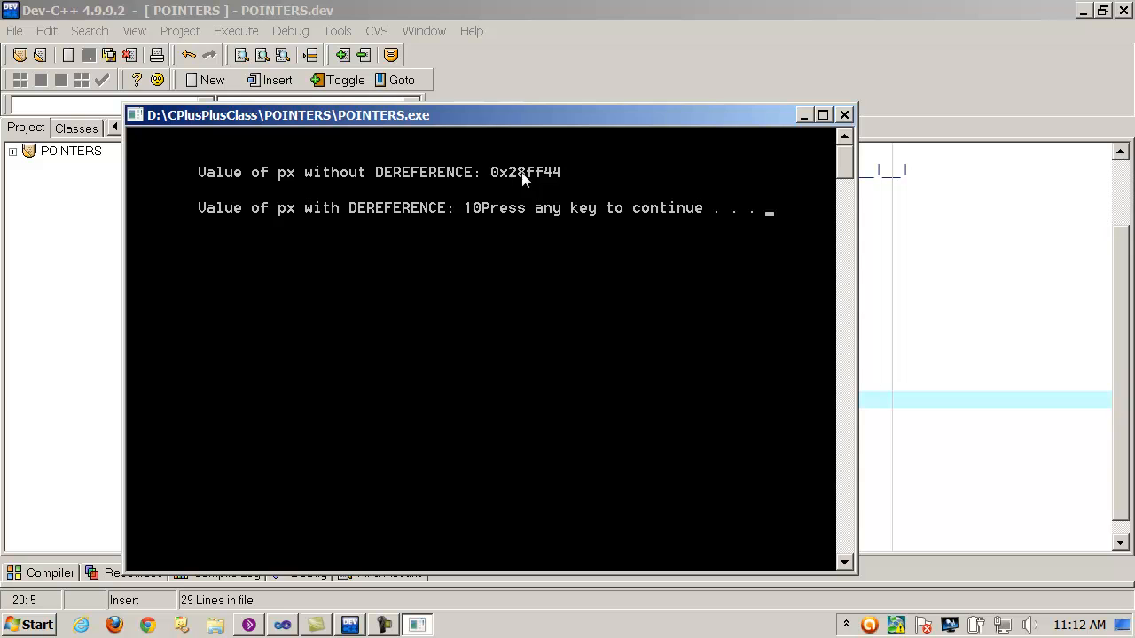
{"action": "key", "text": "enter"}
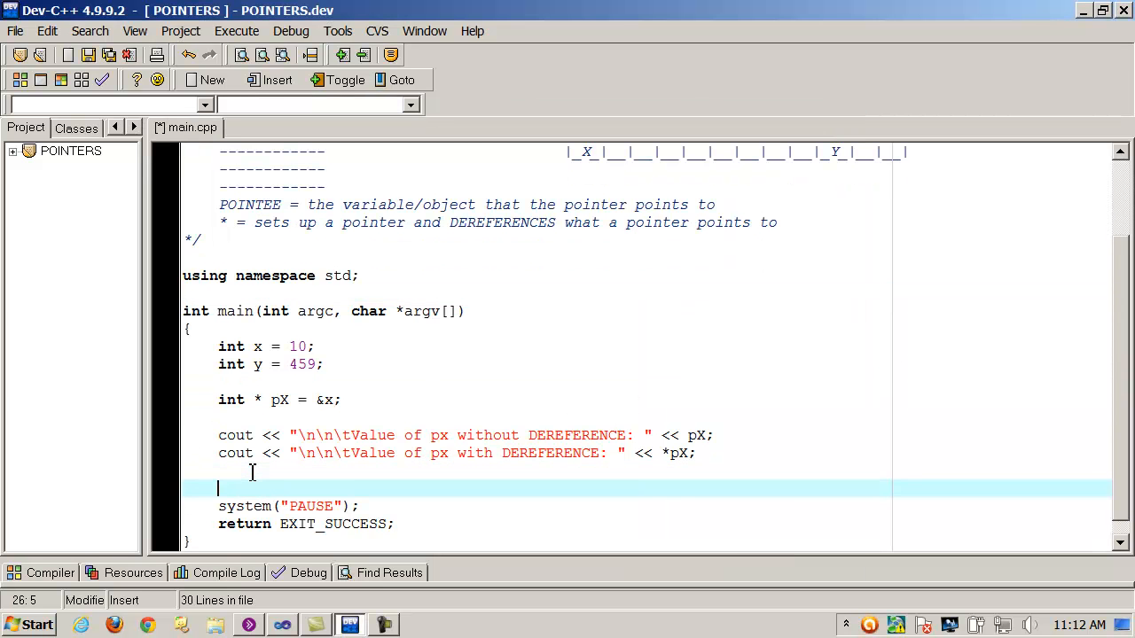
Add cout << "\n\n\t"; before system("PAUSE") and compile the edited program.
{"action": "type", "text": "cout <<"}
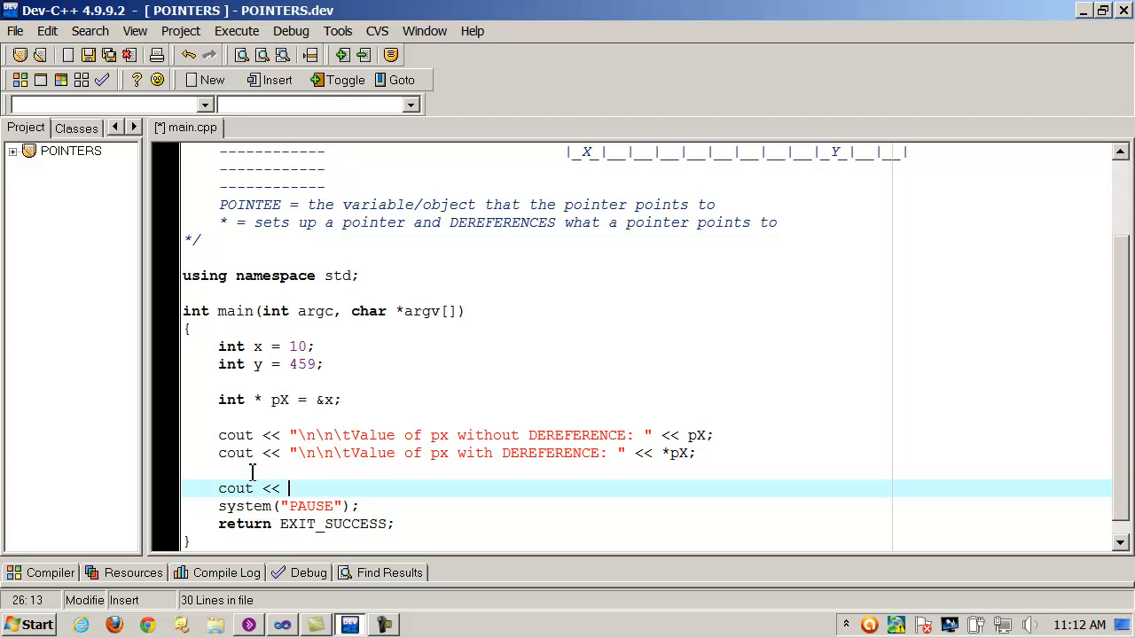
{"action": "type", "text": "\"\\n\\n\\\";"}
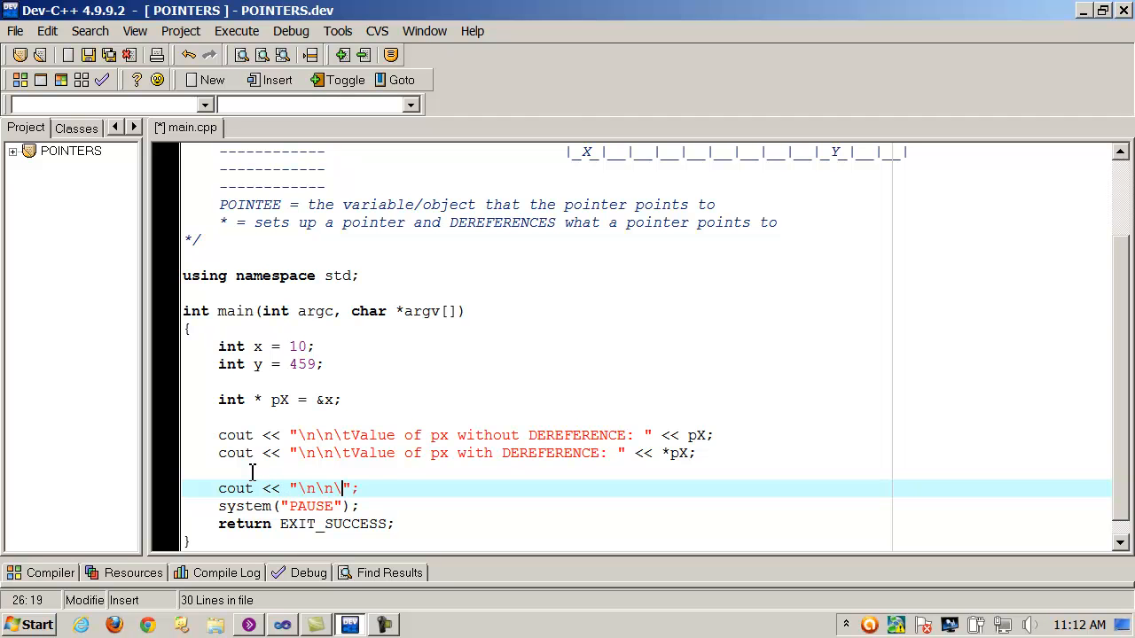
{"action": "left_click", "coordinate": [238, 32]}
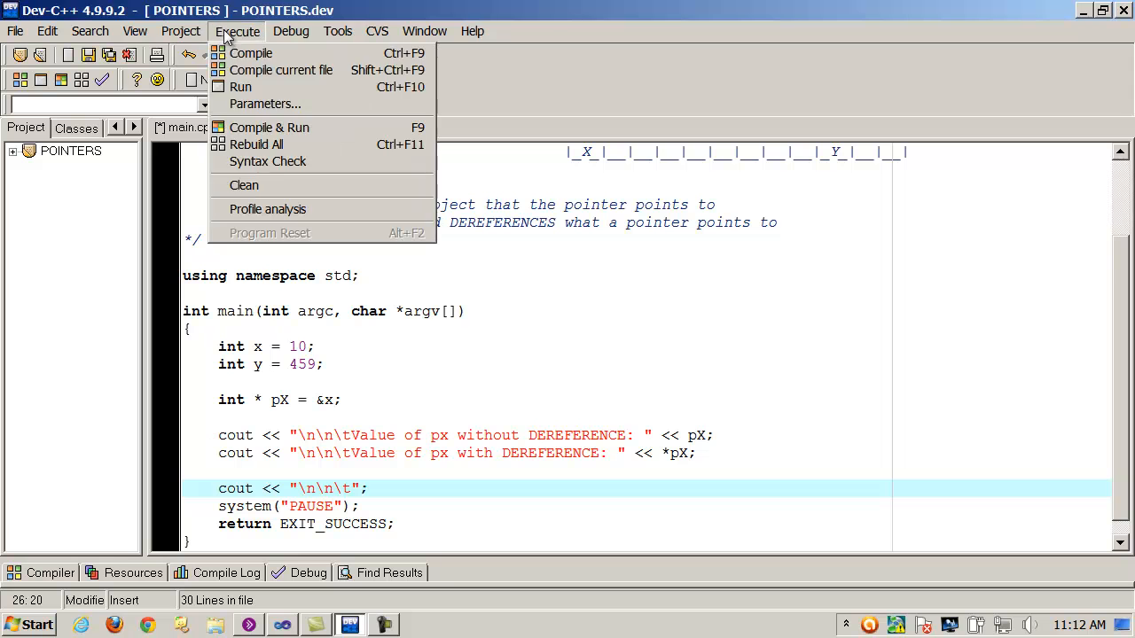
{"action": "left_click", "coordinate": [269, 127]}
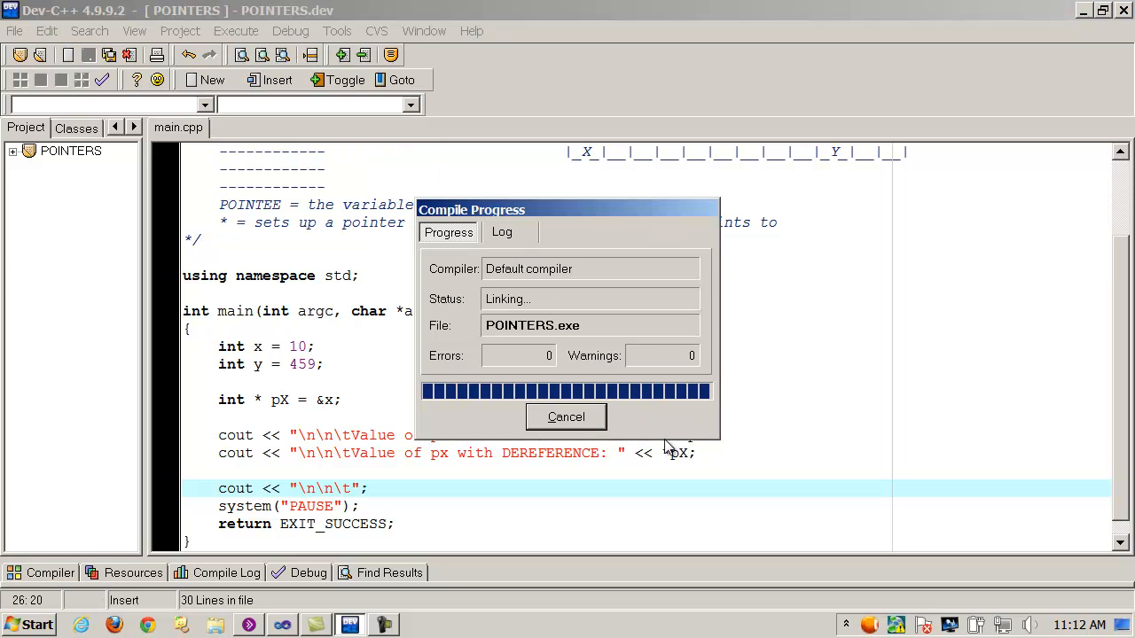
Run the rebuilt program so 10 and the continue prompt print on separate lines, then close the console.
{"action": "left_click", "coordinate": [238, 32]}
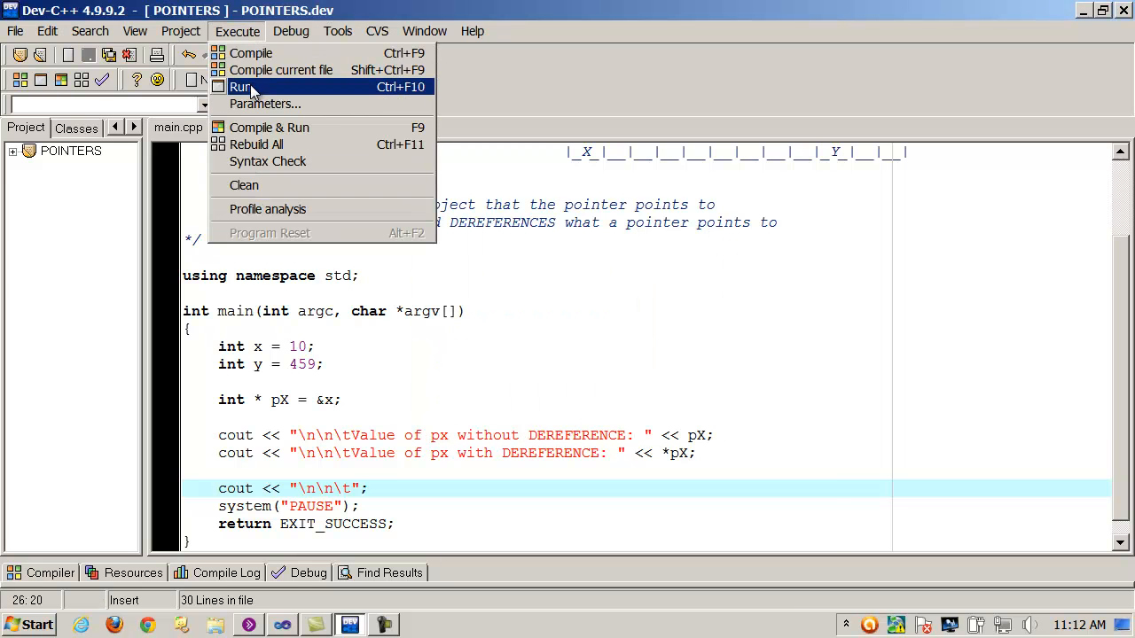
{"action": "left_click", "coordinate": [241, 85]}
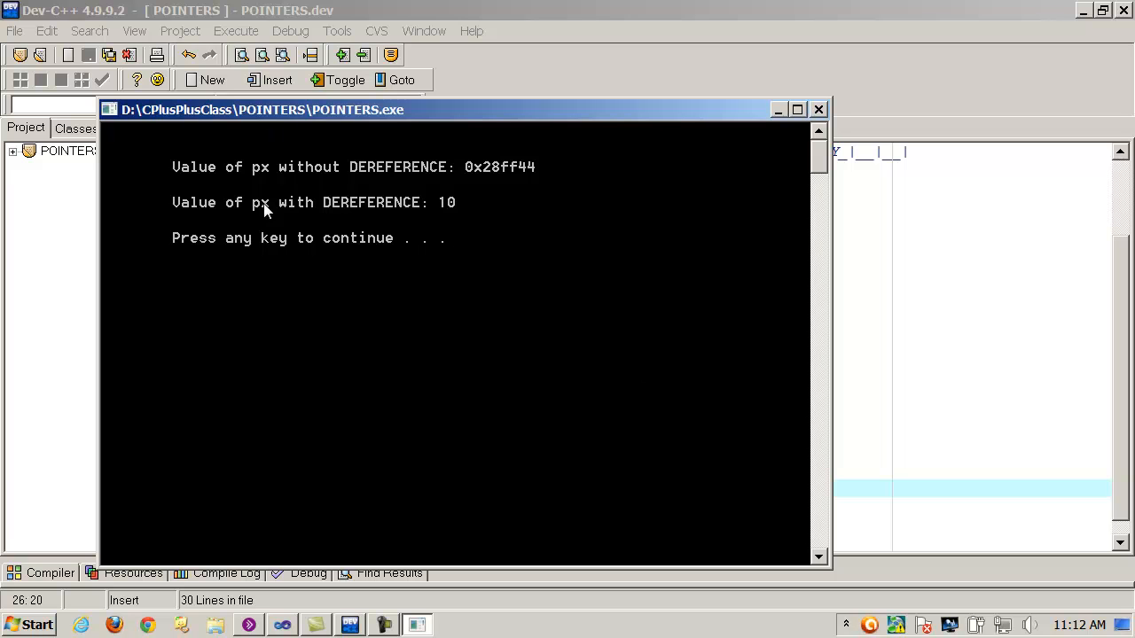
{"action": "mouse_move", "coordinate": [494, 177]}
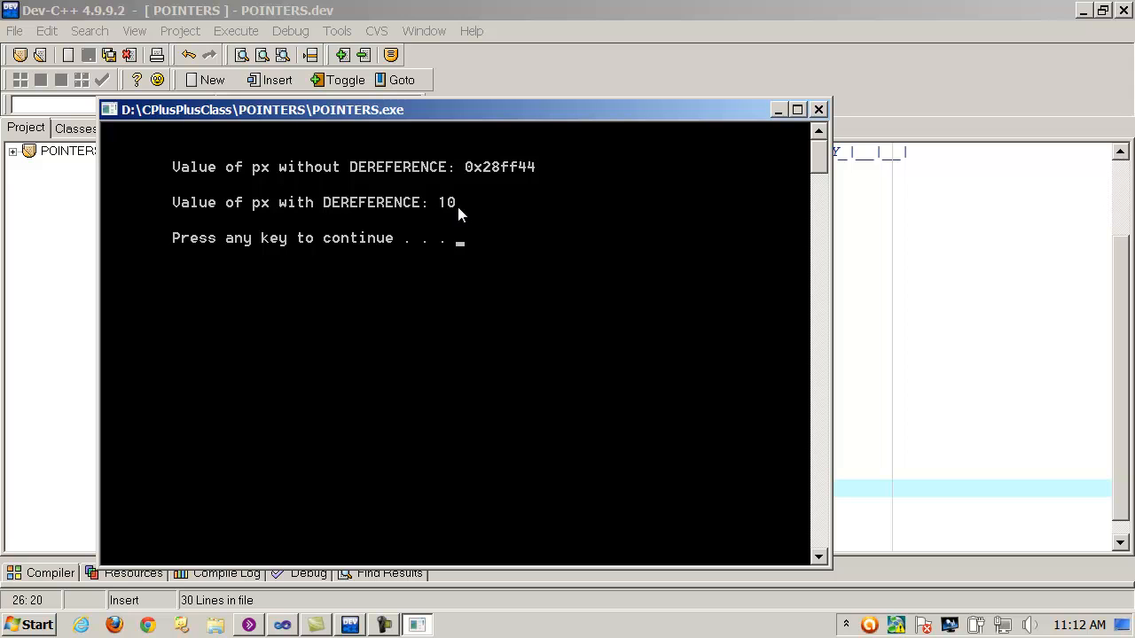
{"action": "mouse_move", "coordinate": [468, 213]}
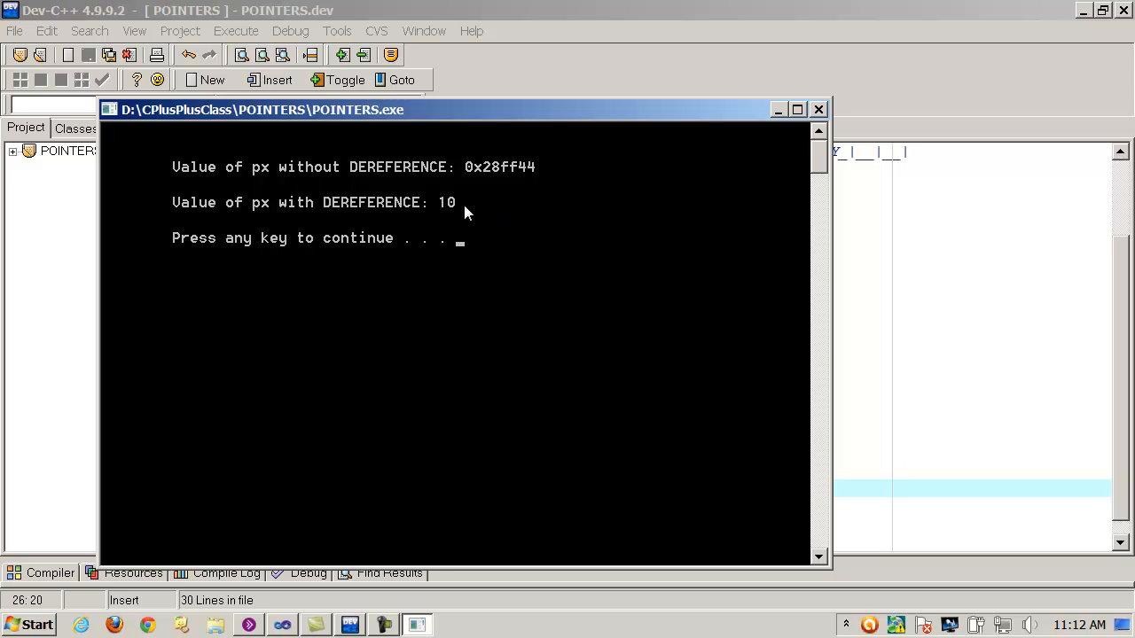
{"action": "mouse_move", "coordinate": [459, 210]}
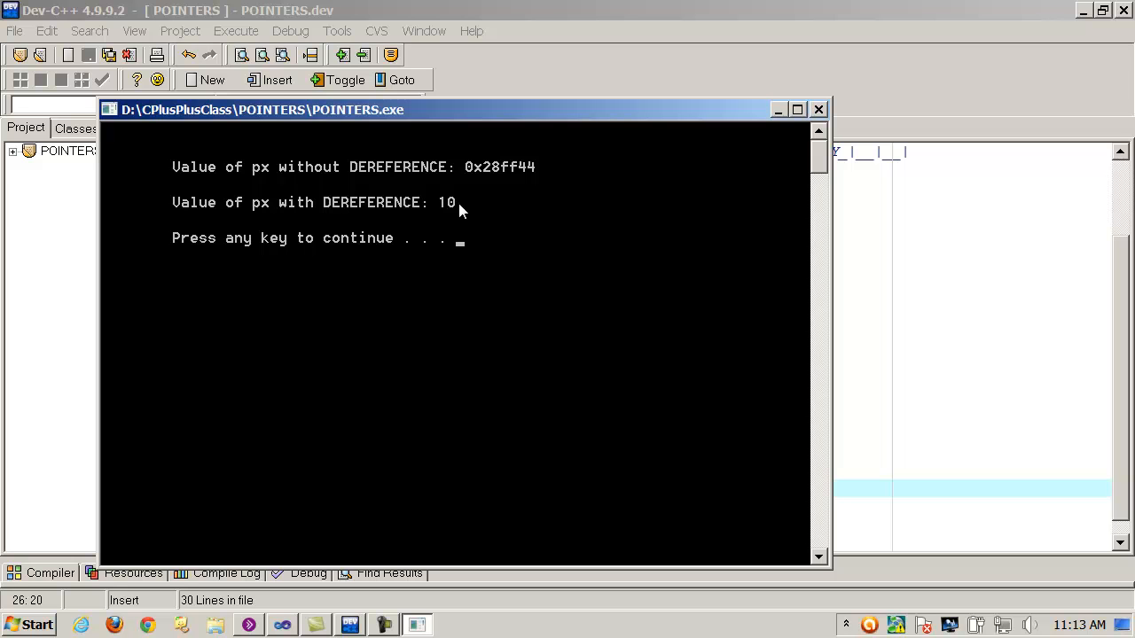
{"action": "mouse_move", "coordinate": [823, 121]}
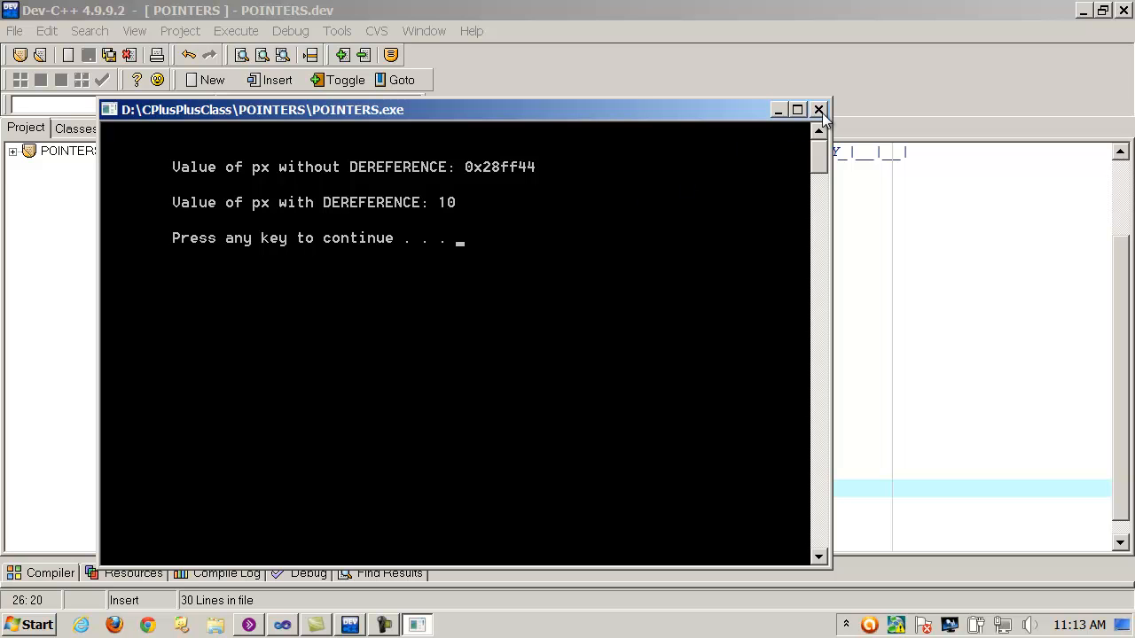
{"action": "left_click", "coordinate": [819, 110]}
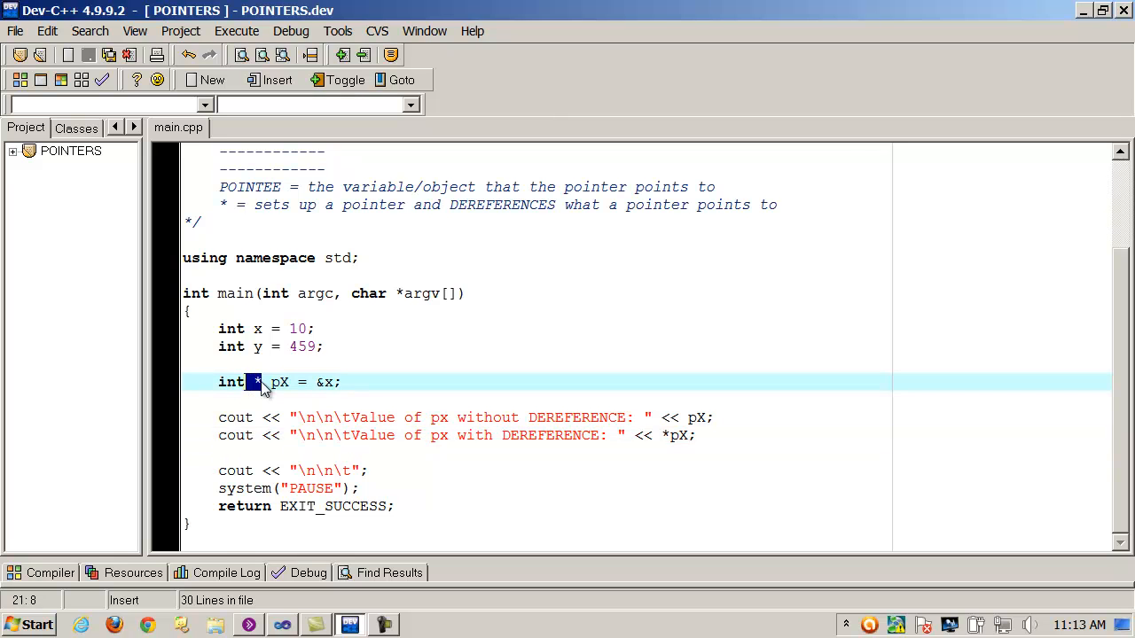
{"action": "left_click", "coordinate": [266, 383]}
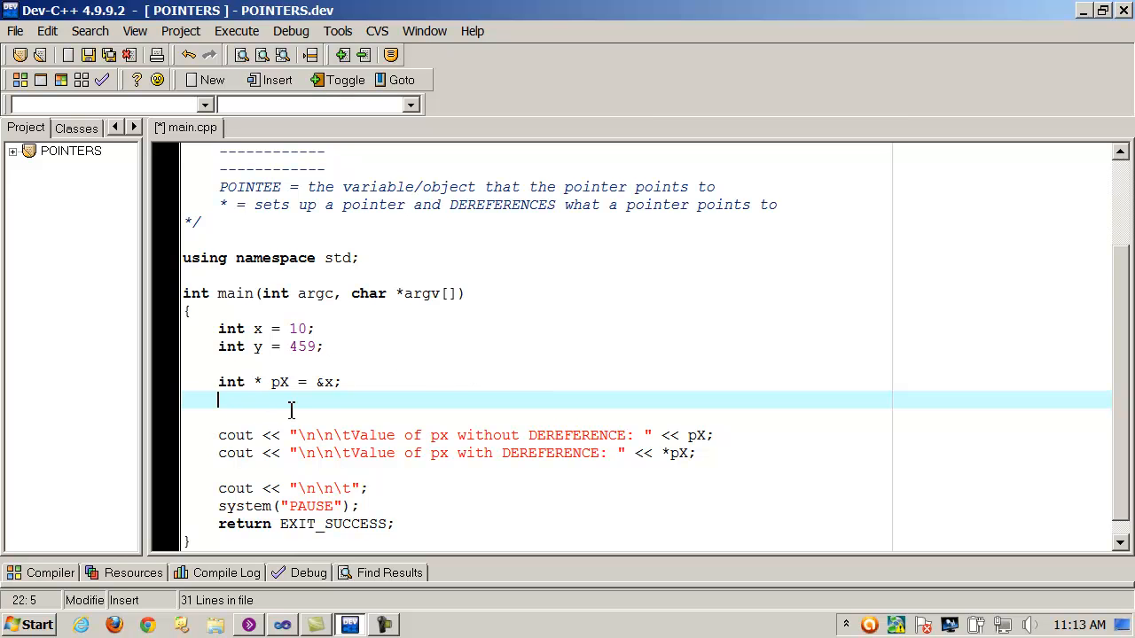
{"action": "type", "text": "int *"}
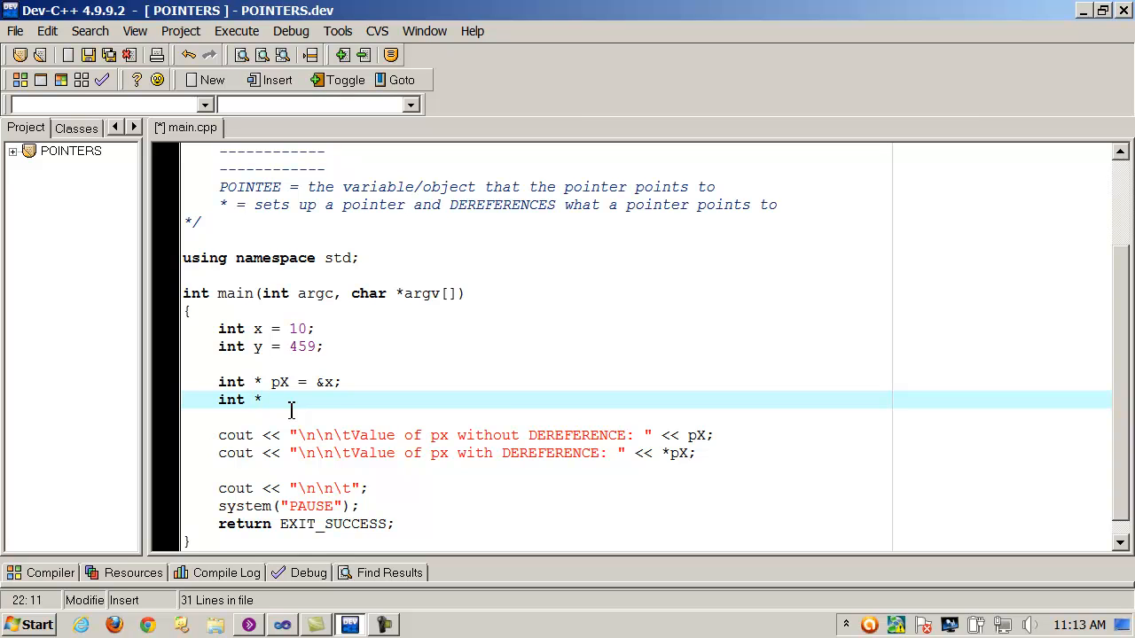
{"action": "double_click", "coordinate": [231, 401]}
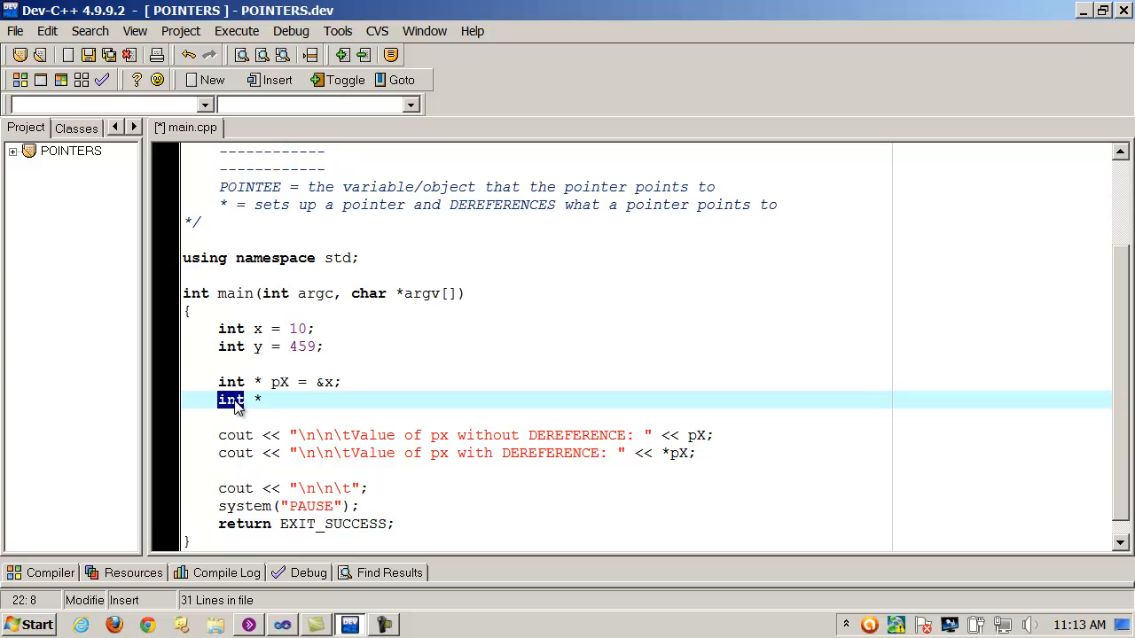
{"action": "type", "text": "d *"}
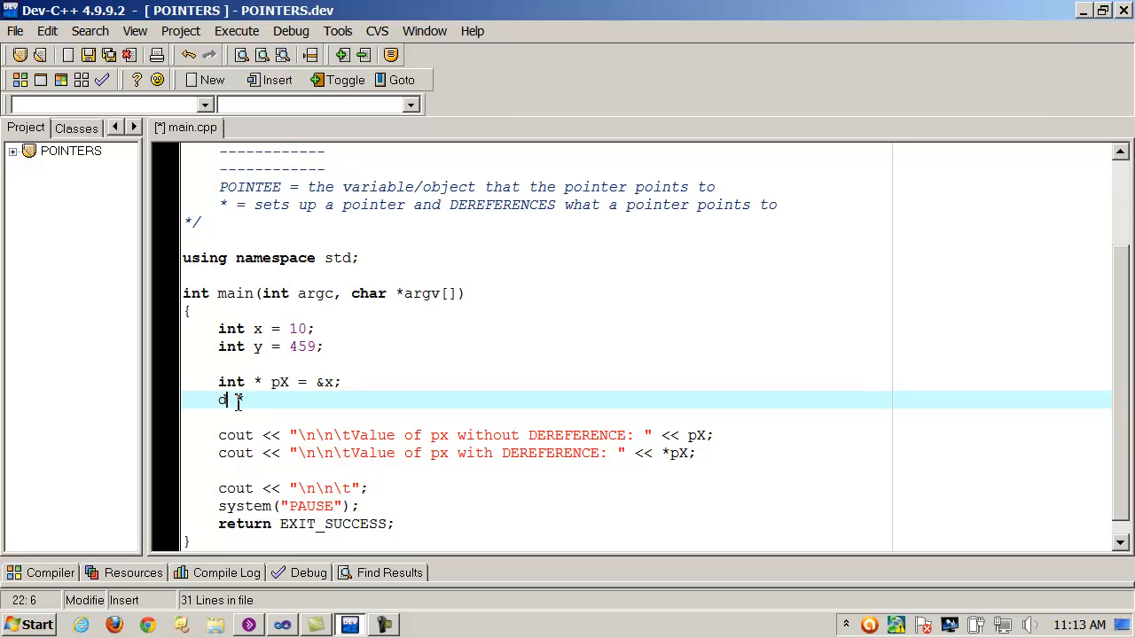
{"action": "type", "text": "f"}
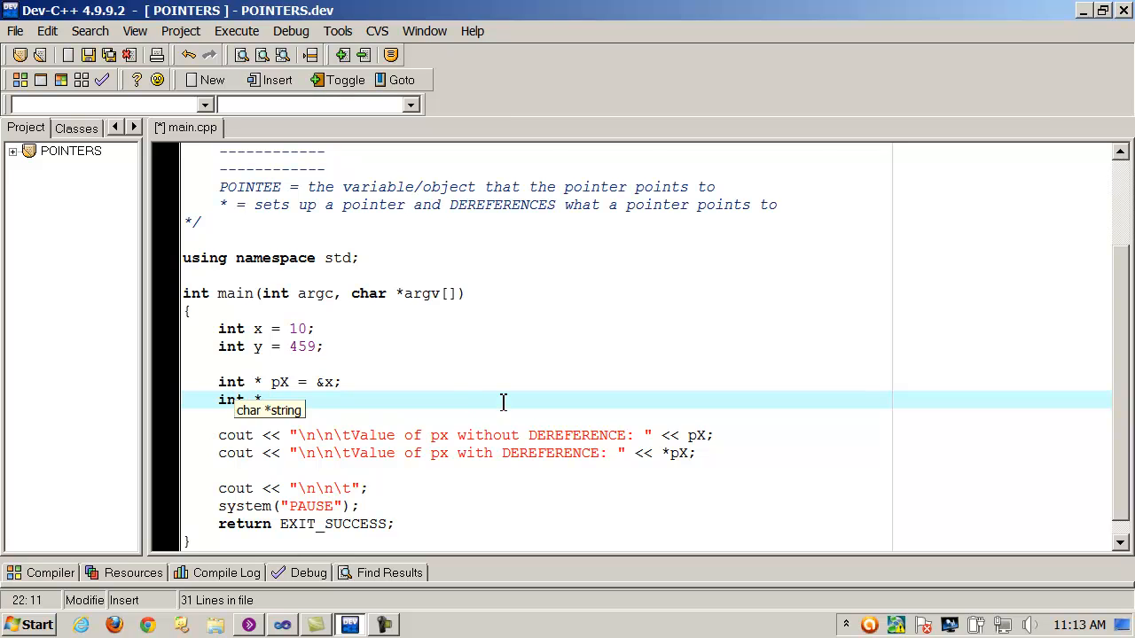
{"action": "type", "text": "p"}
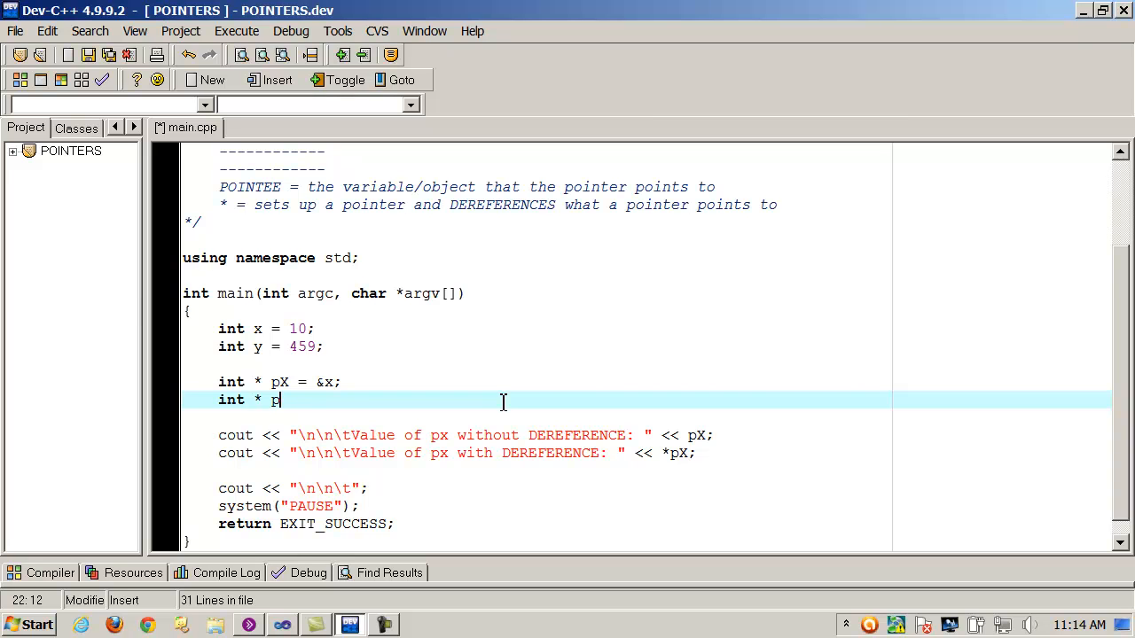
{"action": "type", "text": "Y"}
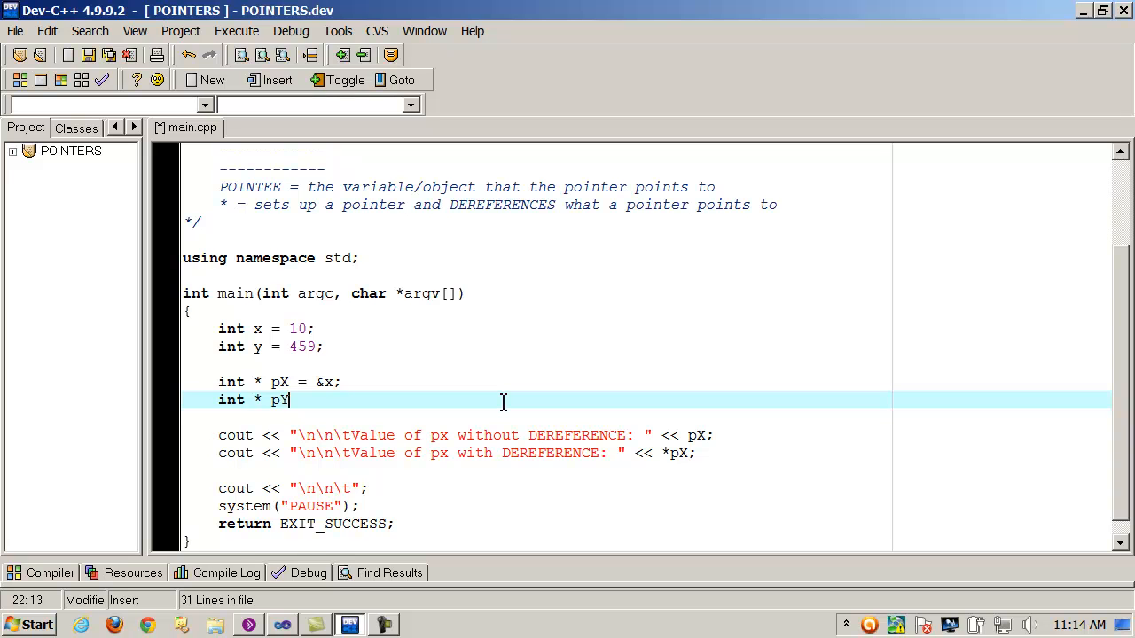
{"action": "type", "text": "= &"}
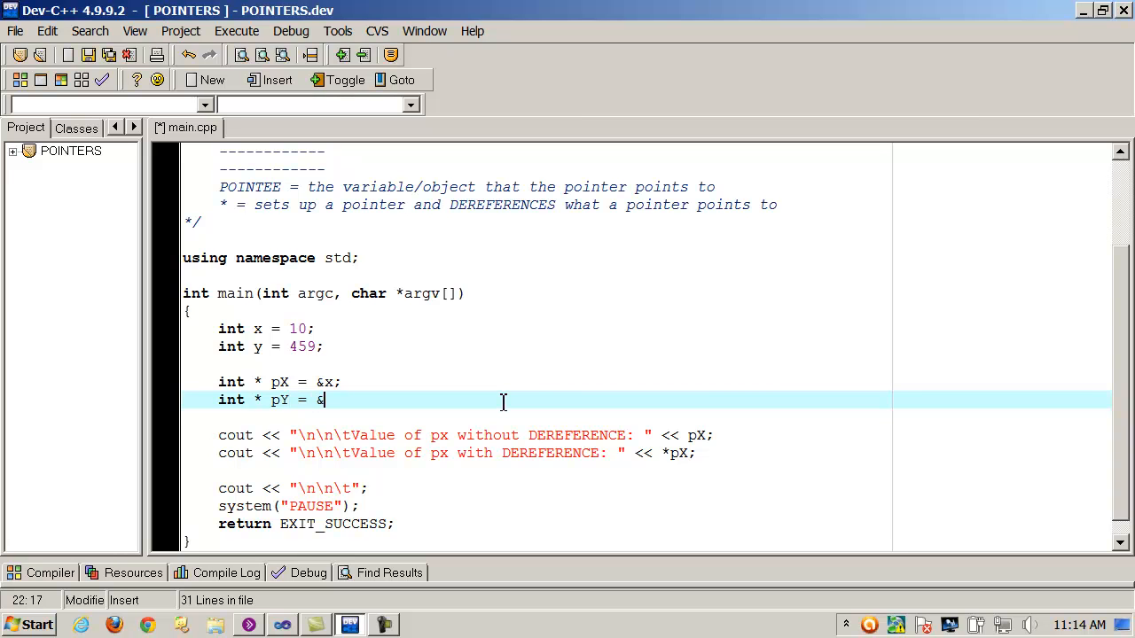
{"action": "type", "text": "y;"}
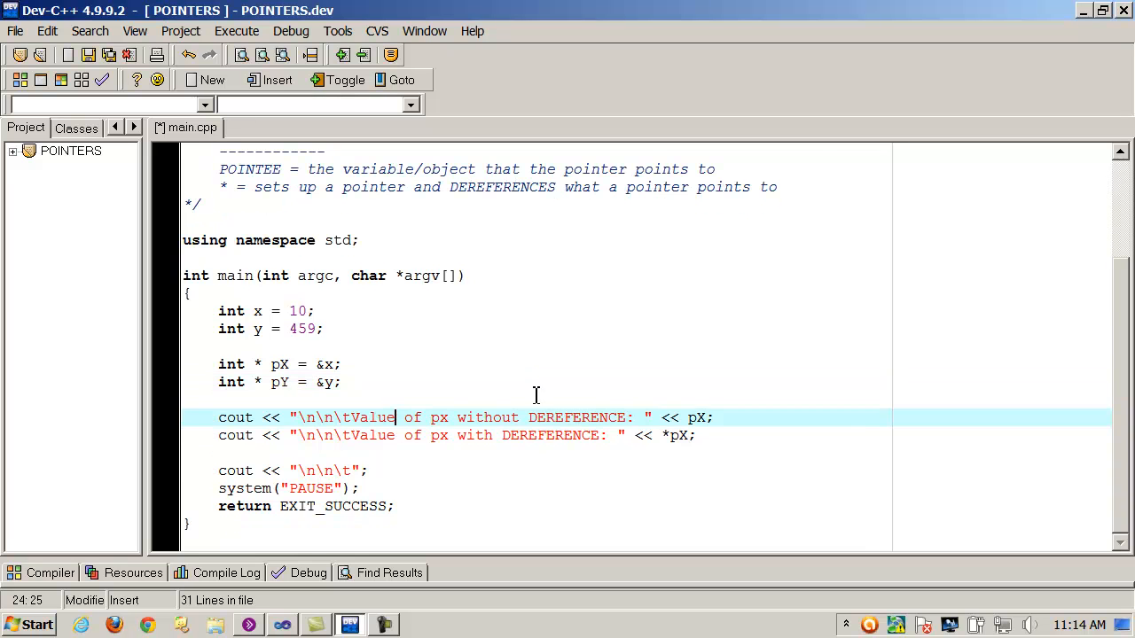
Write a new line int TEMP = pX; below the pointer declarations.
{"action": "left_click", "coordinate": [698, 436]}
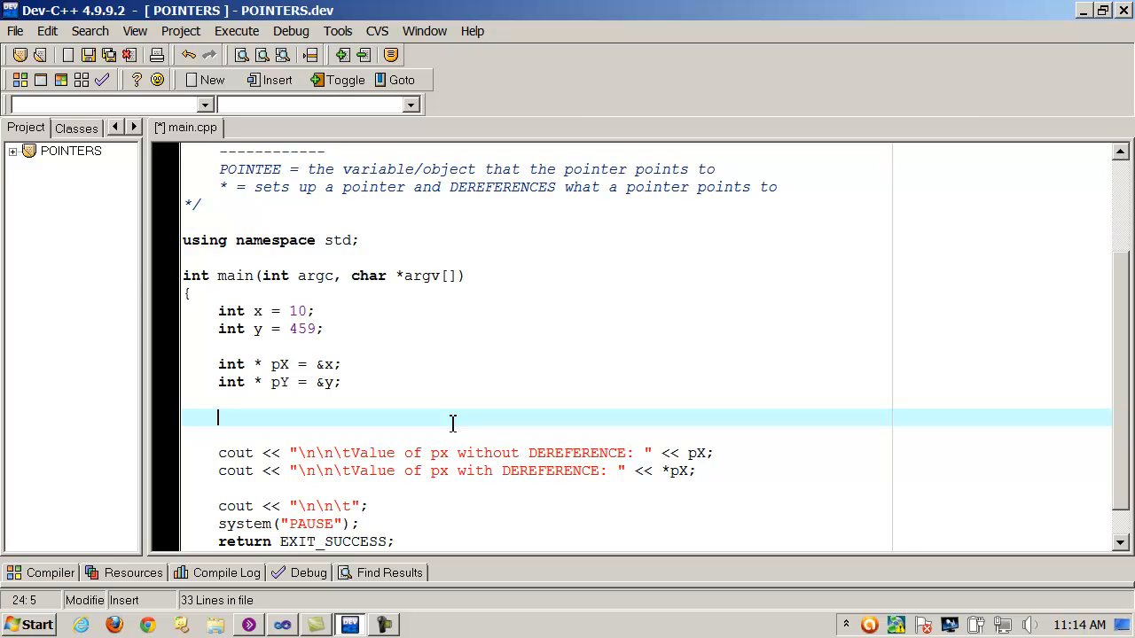
{"action": "type", "text": "int TEMP"}
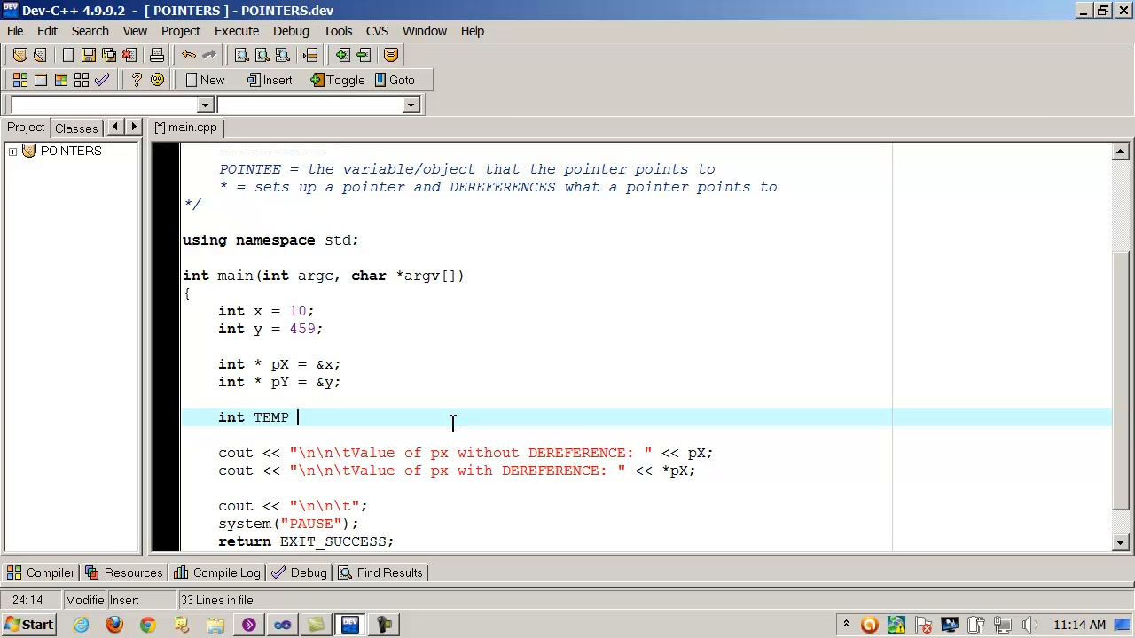
{"action": "key", "text": "backspace"}
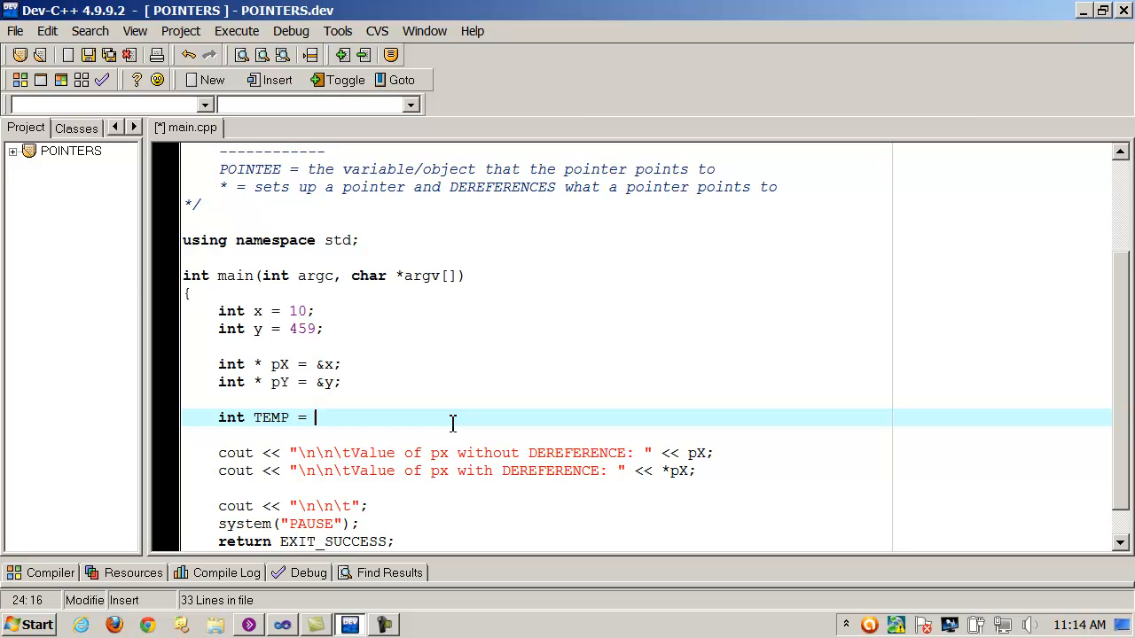
{"action": "type", "text": "x"}
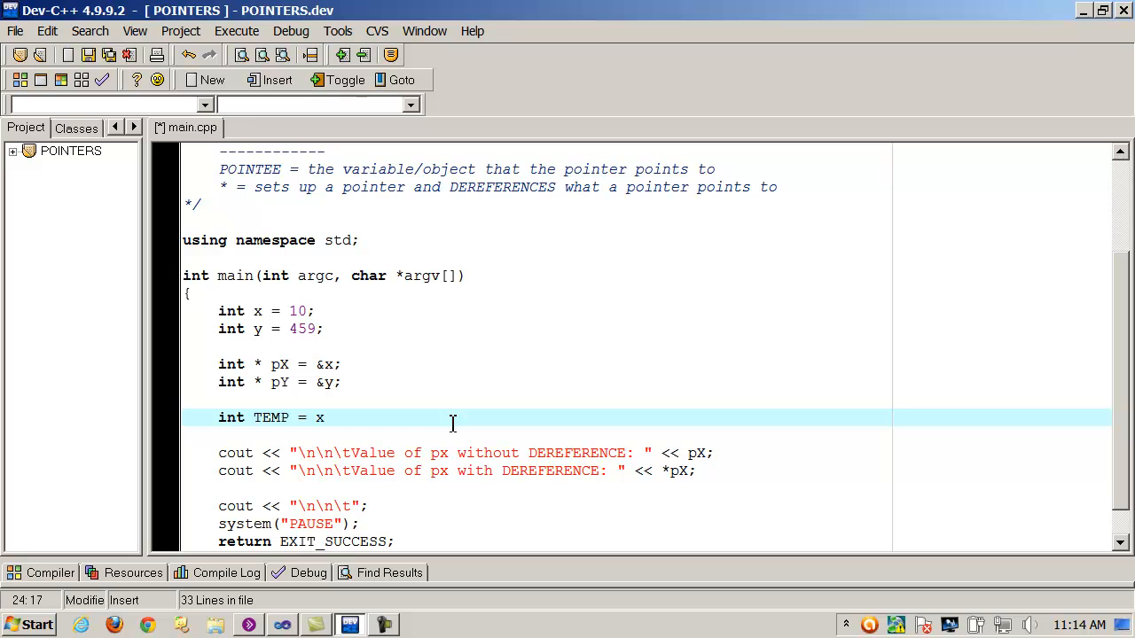
{"action": "key", "text": "Backspace"}
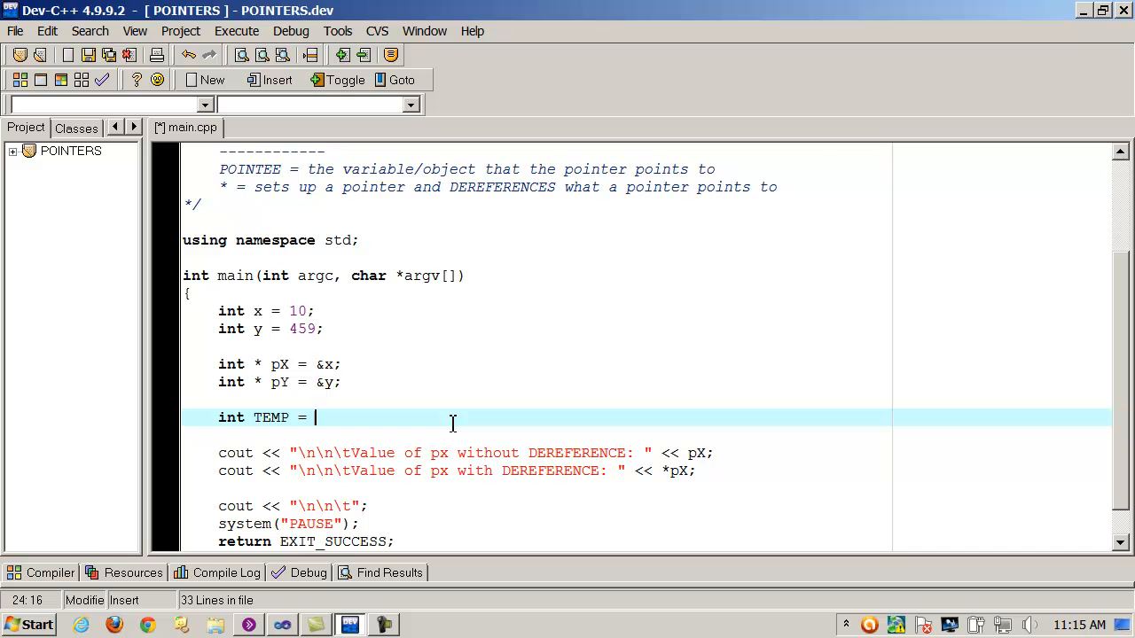
{"action": "double_click", "coordinate": [280, 366]}
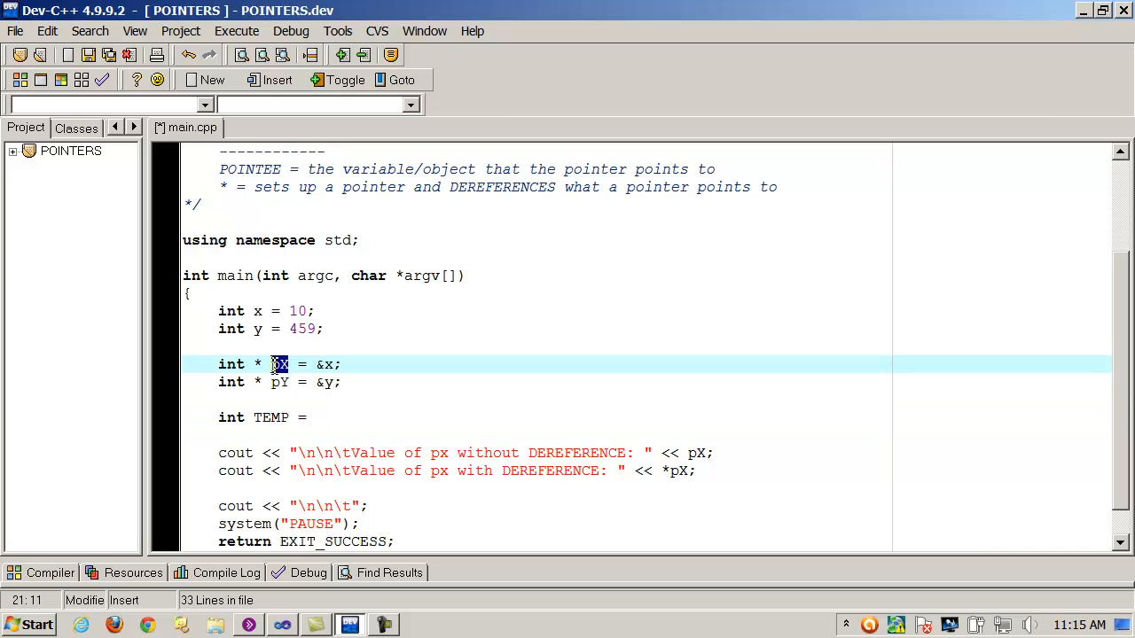
{"action": "left_click", "coordinate": [315, 418]}
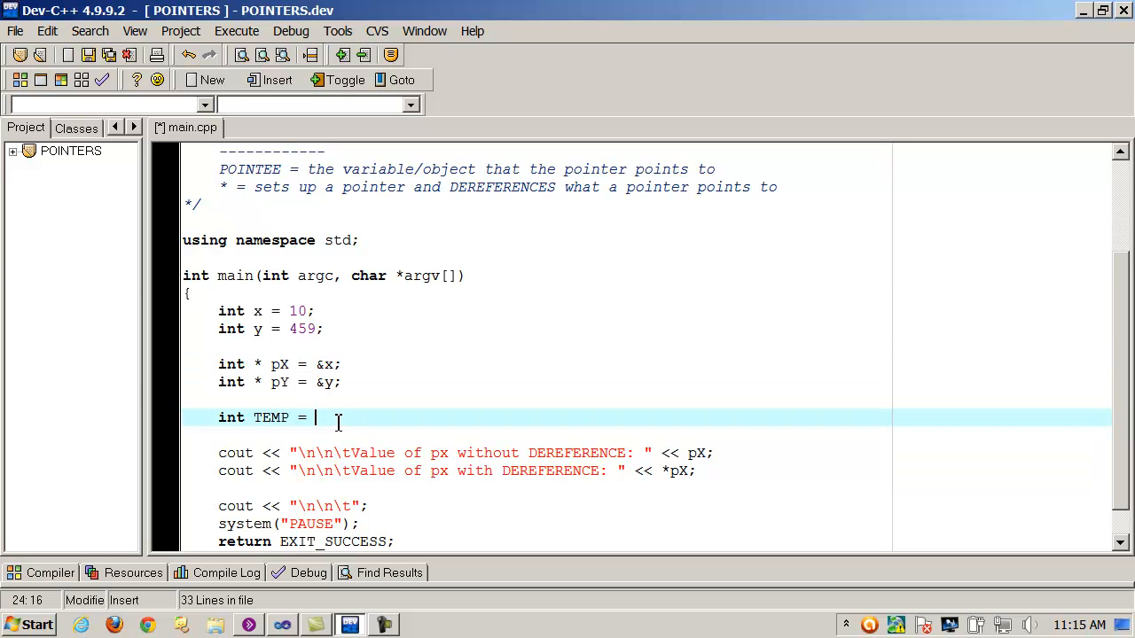
{"action": "type", "text": "*Px"}
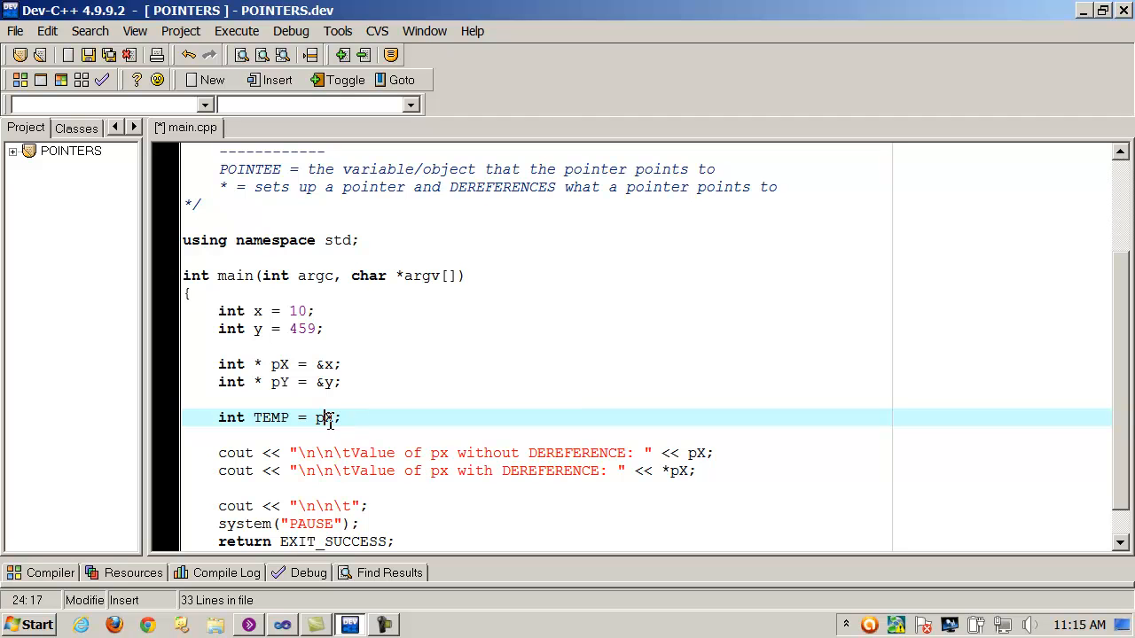
{"action": "left_click", "coordinate": [298, 312]}
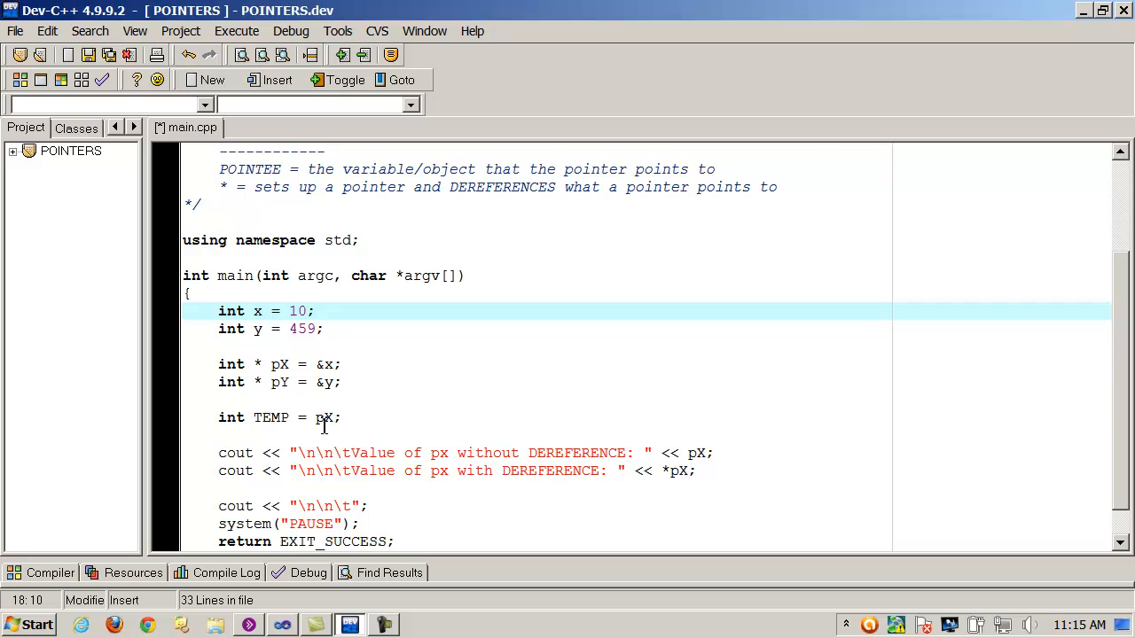
{"action": "left_click", "coordinate": [341, 418]}
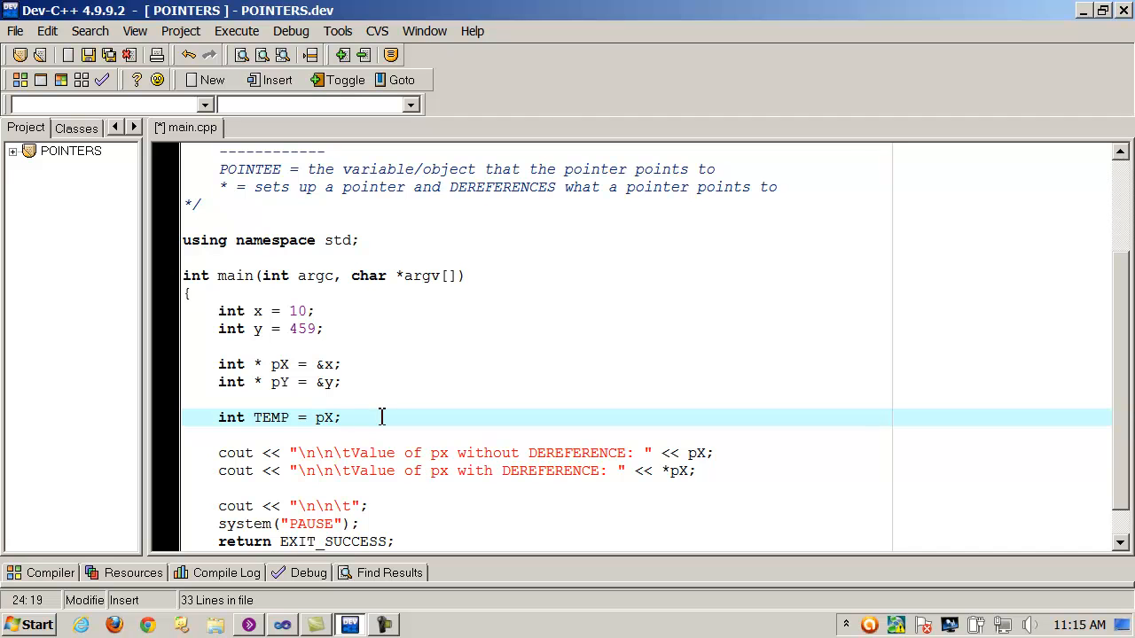
{"action": "left_click", "coordinate": [326, 419]}
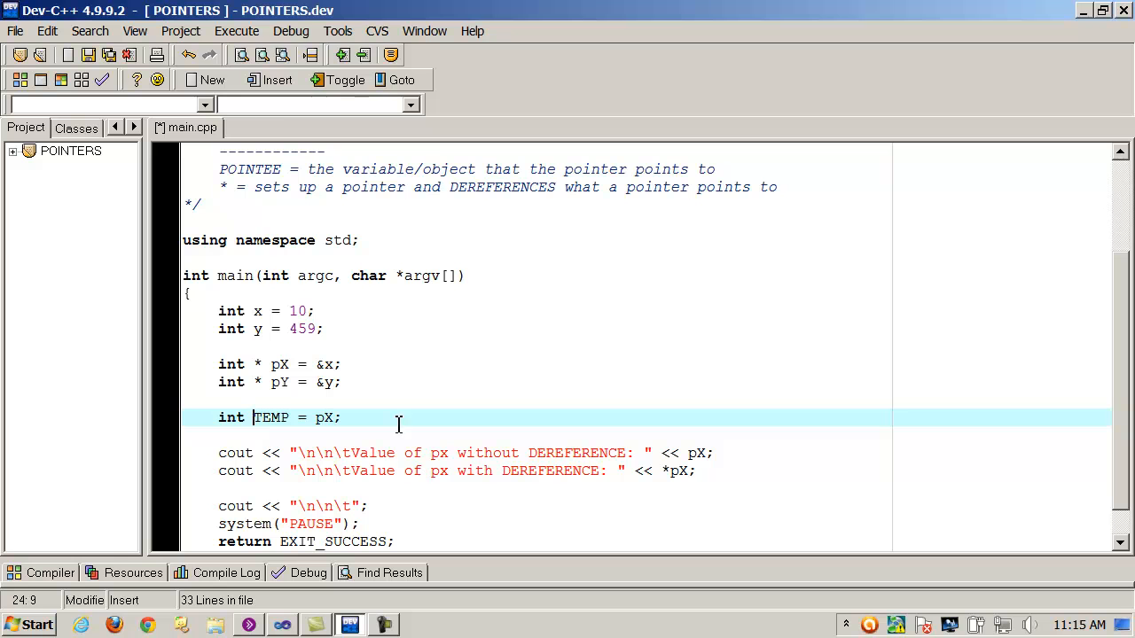
Compile to see the int* to int conversion error, then fix it as int TEMP = *pX;.
{"action": "left_click", "coordinate": [237, 32]}
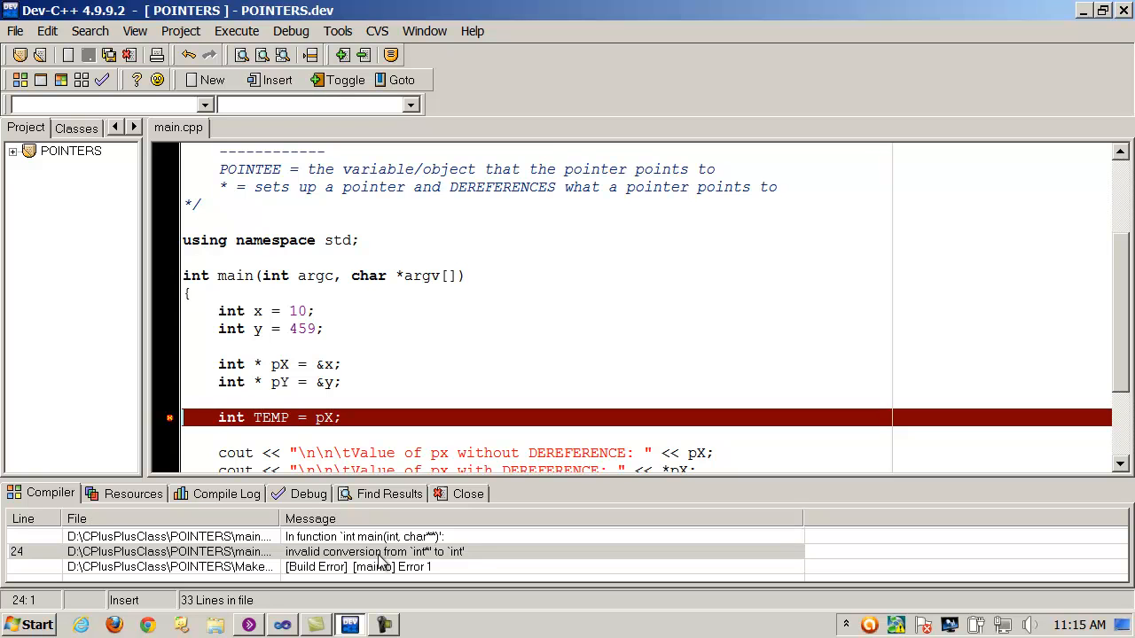
{"action": "left_click", "coordinate": [345, 419]}
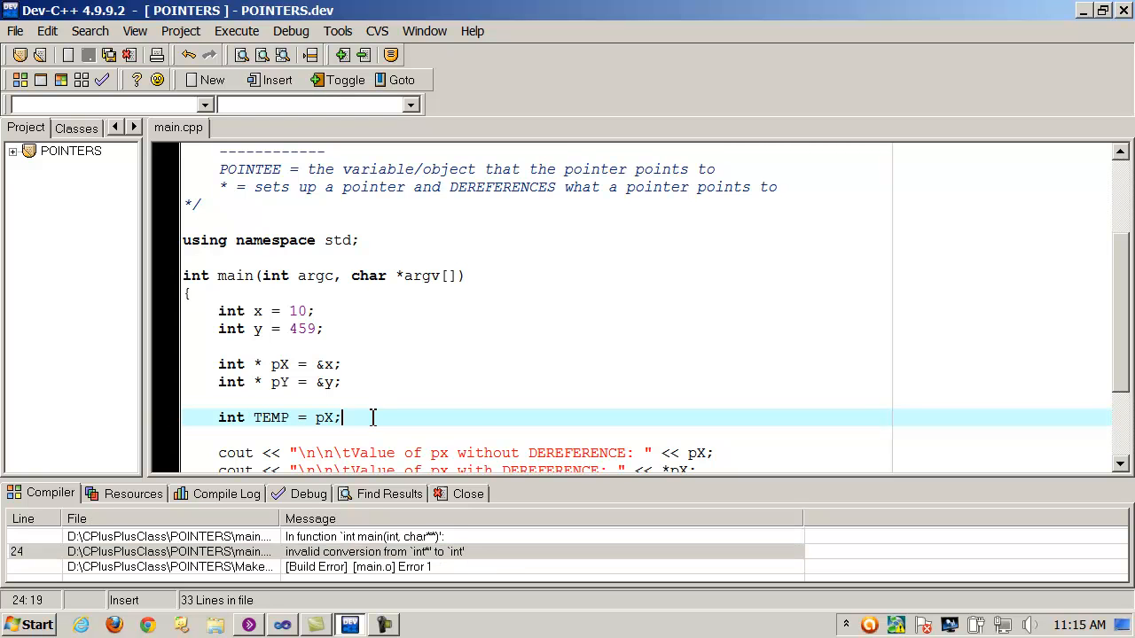
{"action": "left_click", "coordinate": [319, 418]}
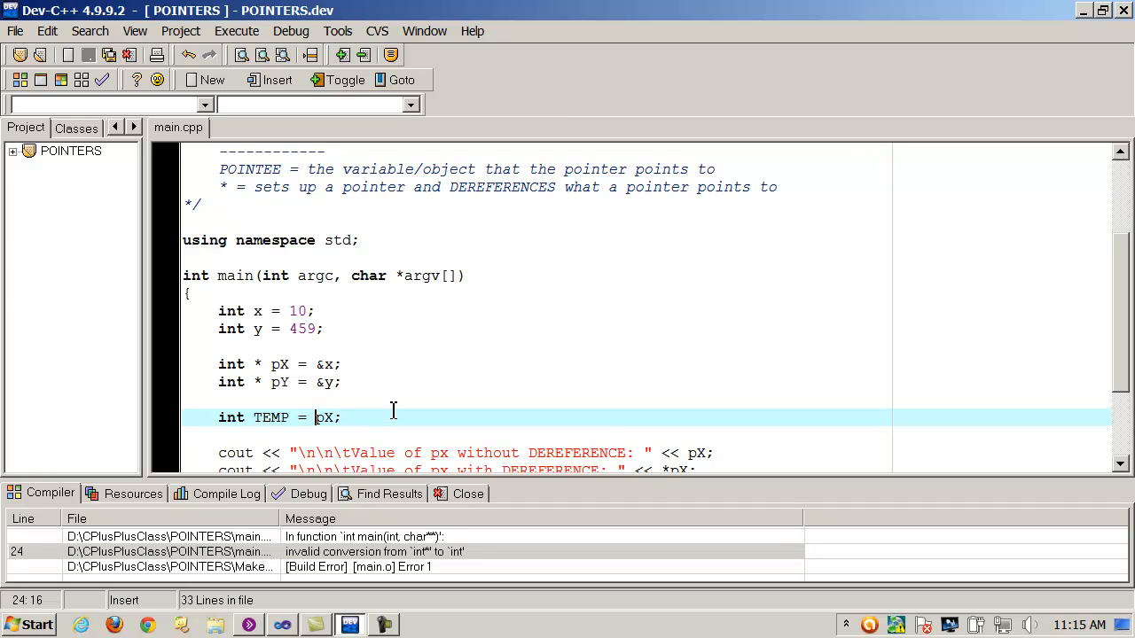
{"action": "type", "text": "*"}
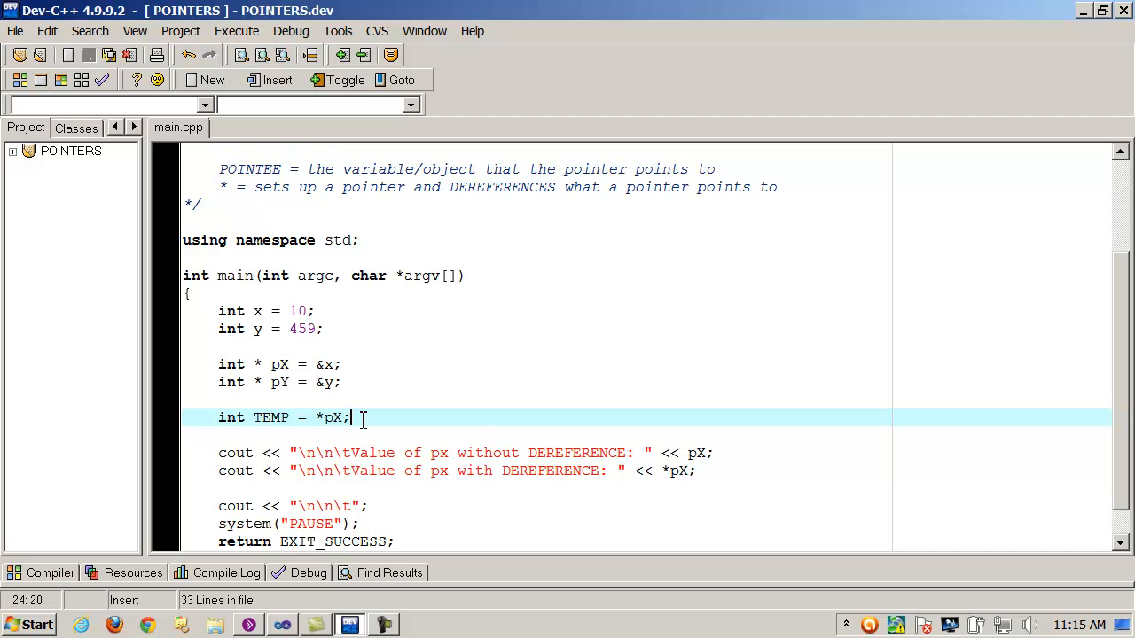
{"action": "mouse_move", "coordinate": [234, 282]}
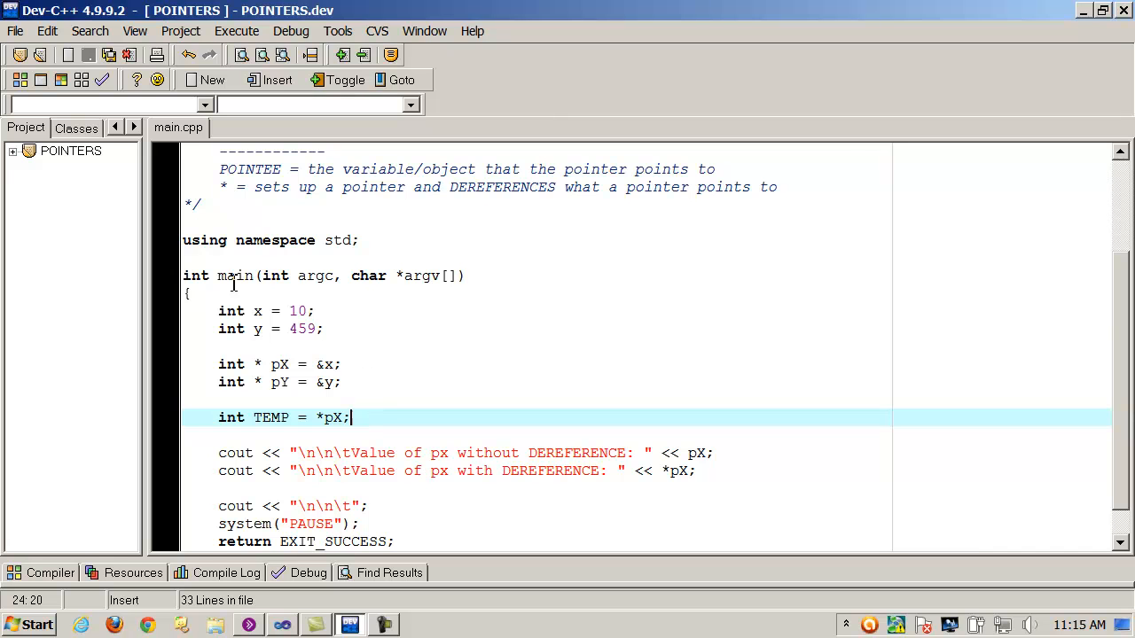
{"action": "double_click", "coordinate": [270, 419]}
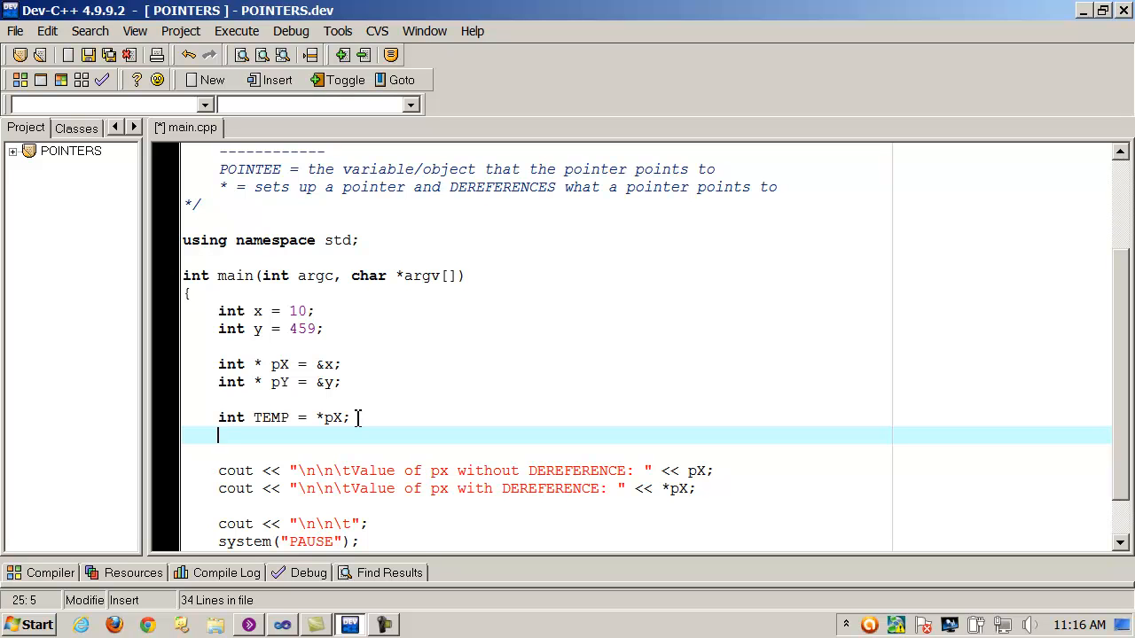
Add the assignment pX = pY; so pX points at y.
{"action": "type", "text": "p"}
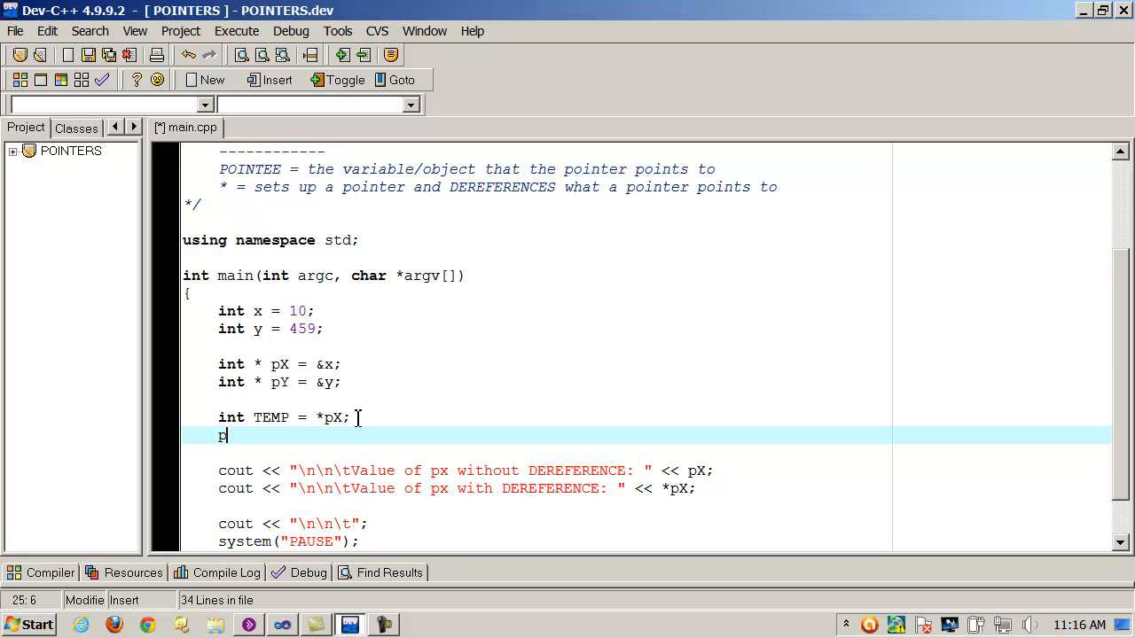
{"action": "type", "text": "X ="}
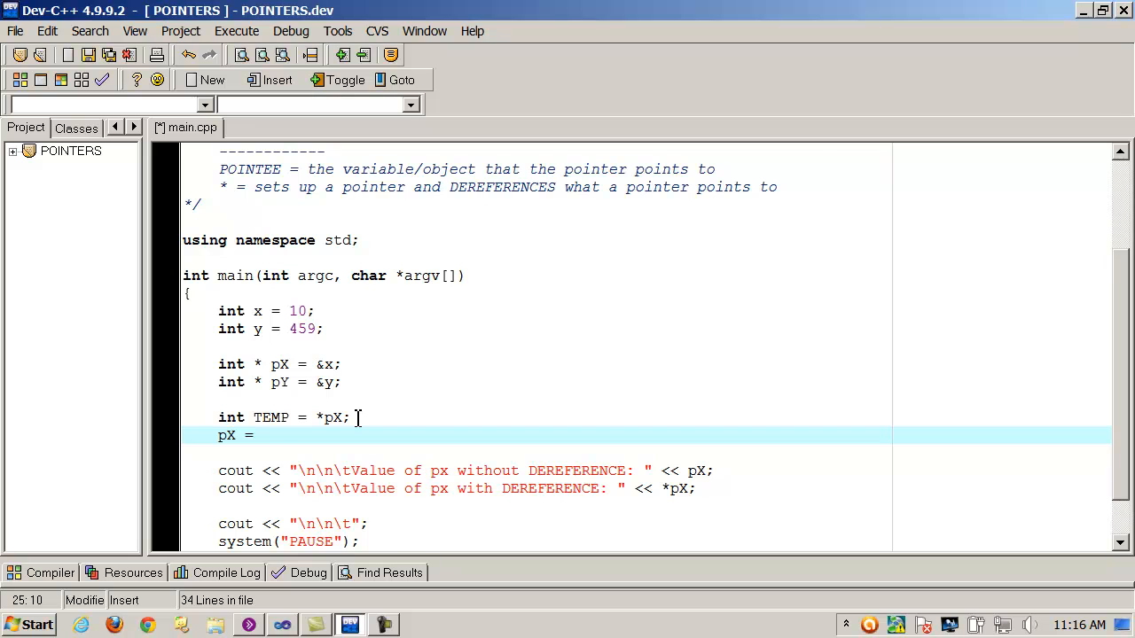
{"action": "type", "text": "pY;"}
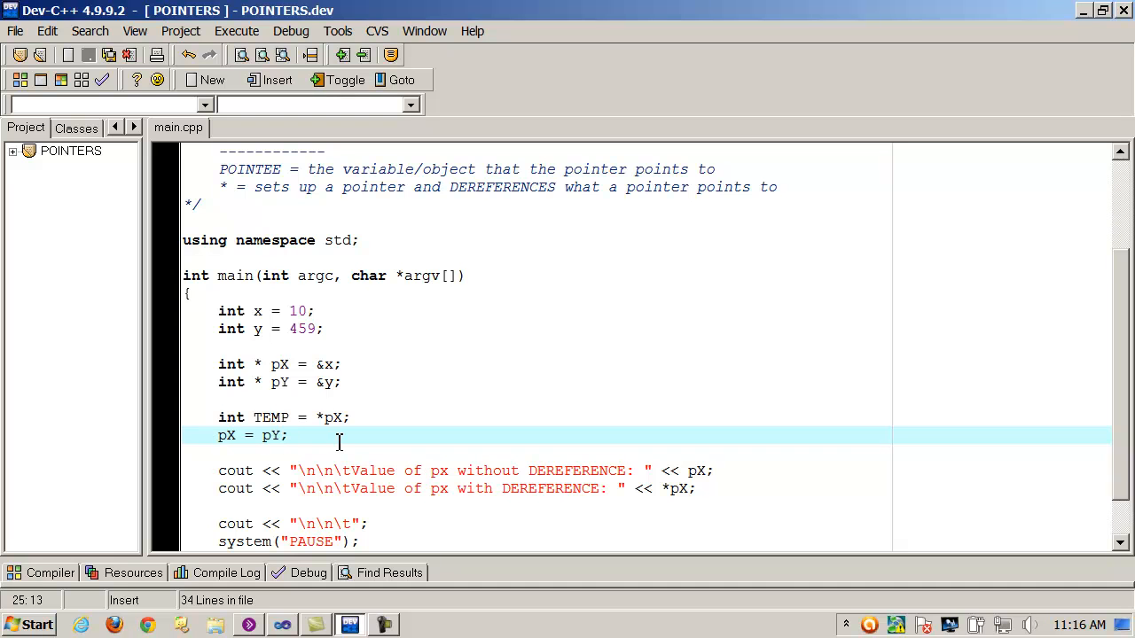
{"action": "mouse_move", "coordinate": [422, 420]}
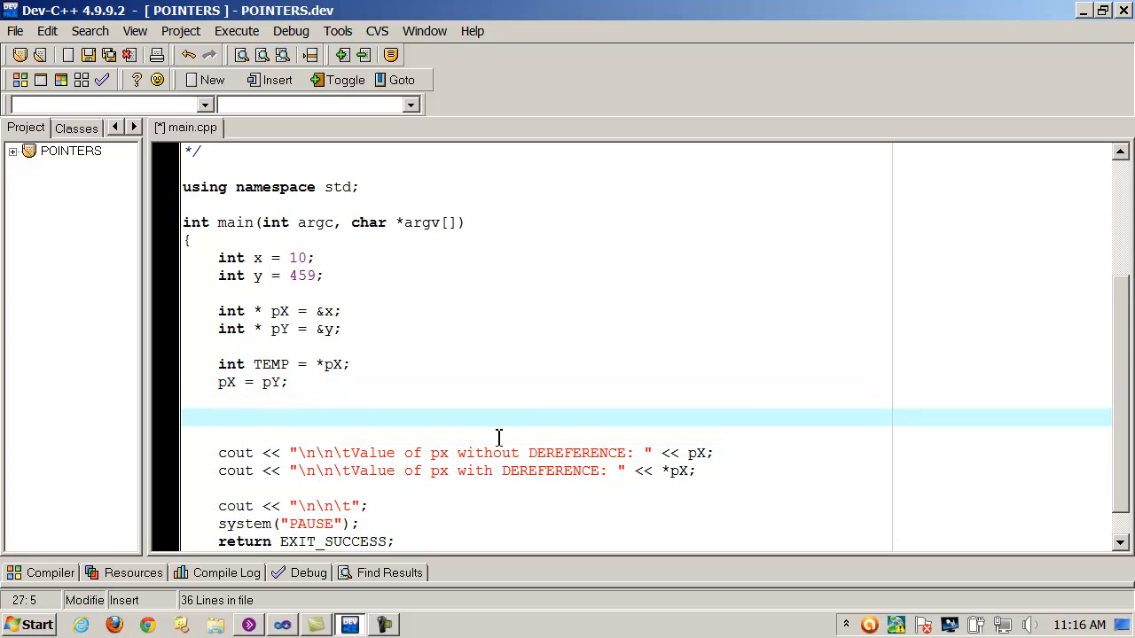
Add cout lines printing *pX and *pY as Value of X and Value of Y.
{"action": "type", "text": "cout"}
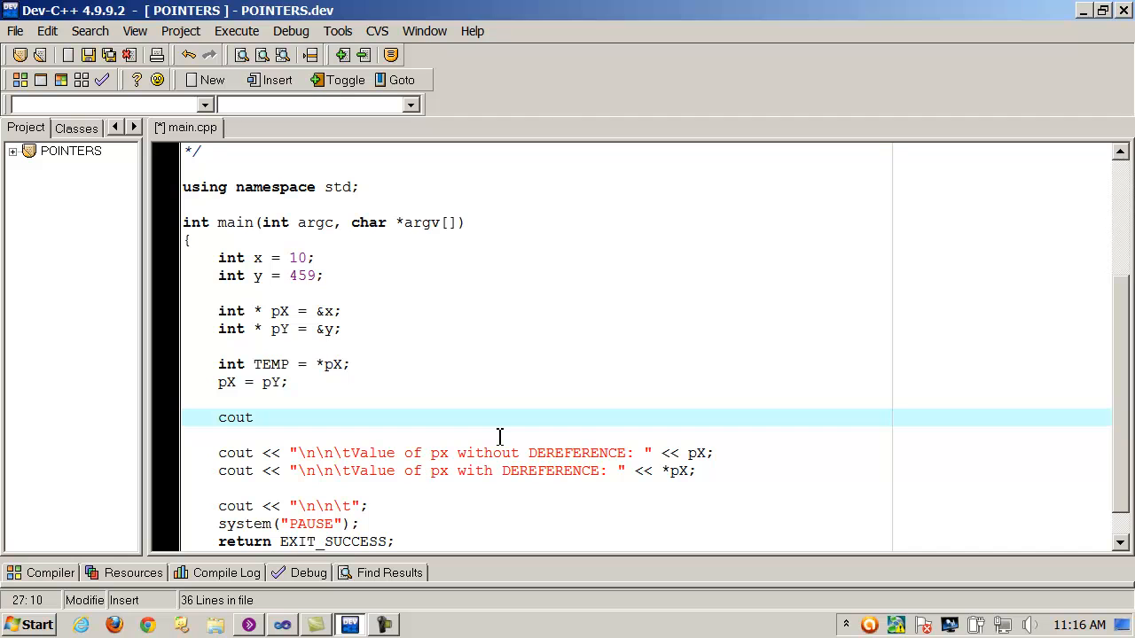
{"action": "type", "text": "\"\";"}
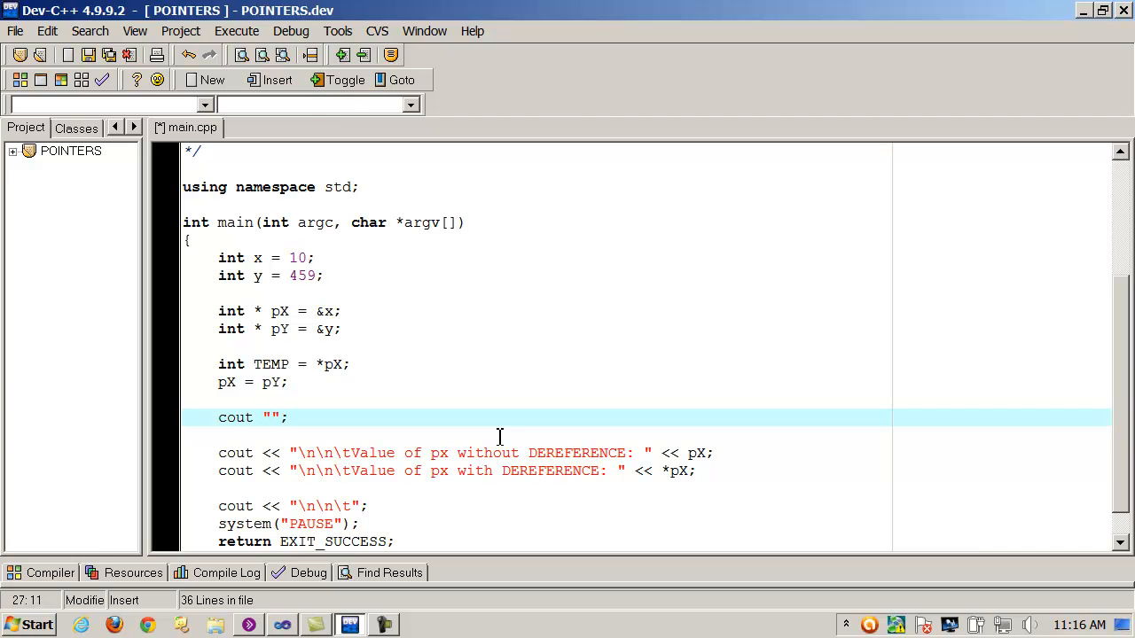
{"action": "type", "text": "\\n\\t Value of X:"}
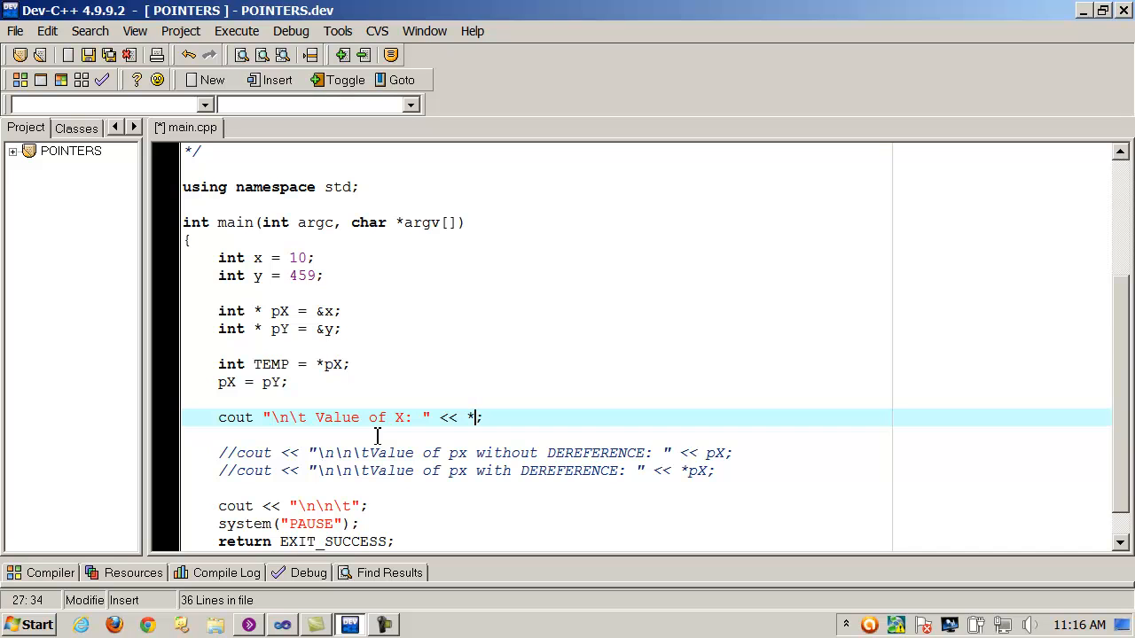
{"action": "type", "text": "pX"}
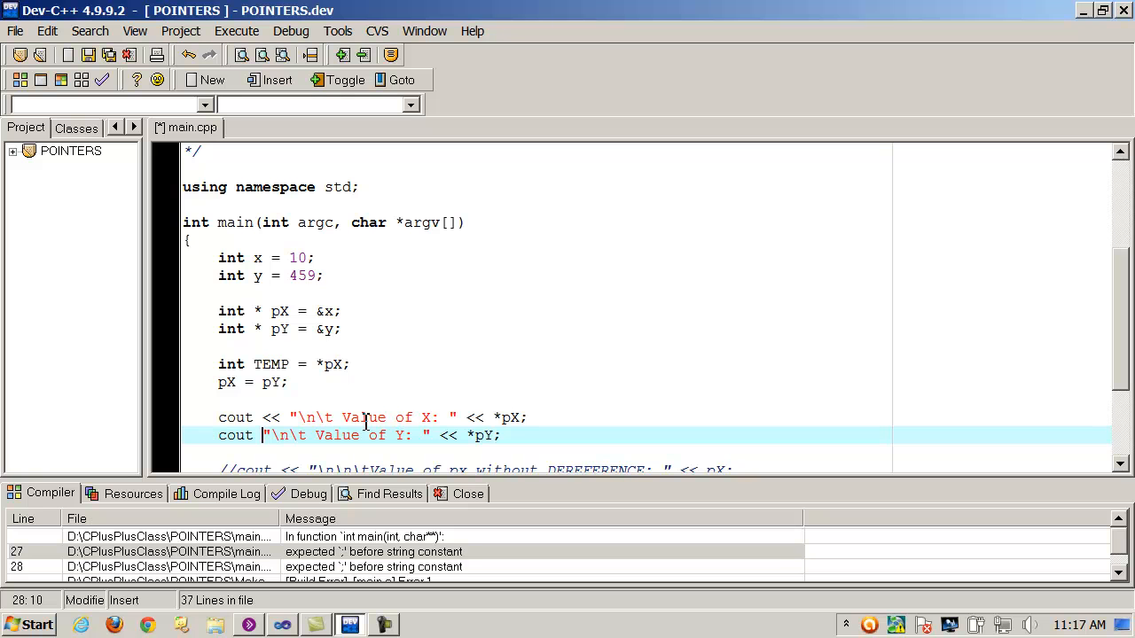
Rebuild All and run so the console reports Value of X and Value of Y both as 459.
{"action": "left_click", "coordinate": [236, 32]}
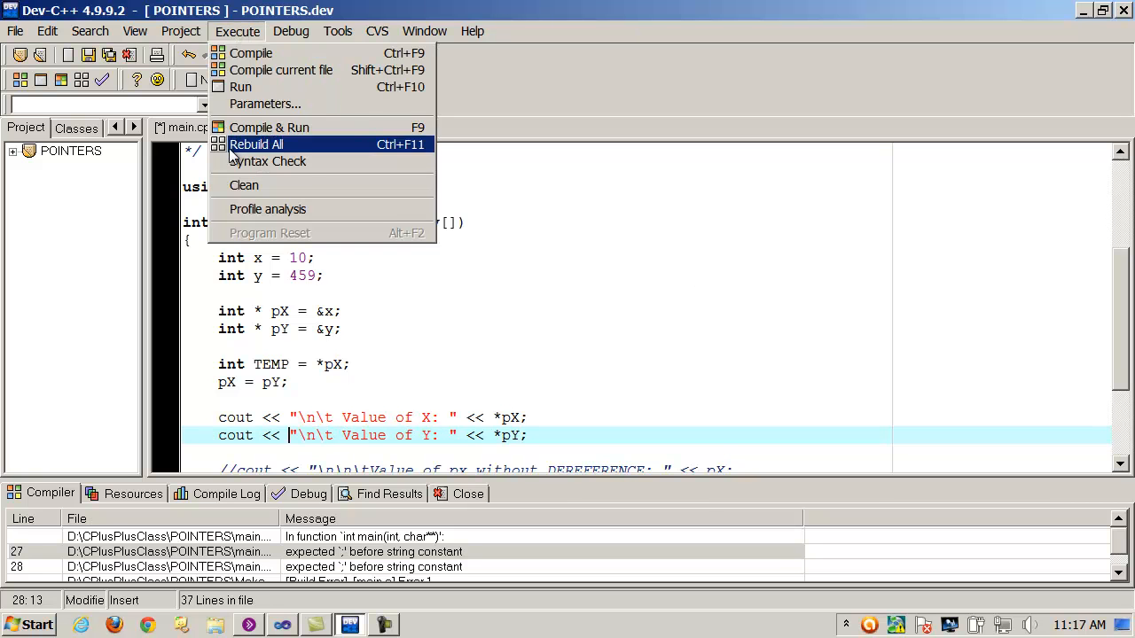
{"action": "left_click", "coordinate": [256, 143]}
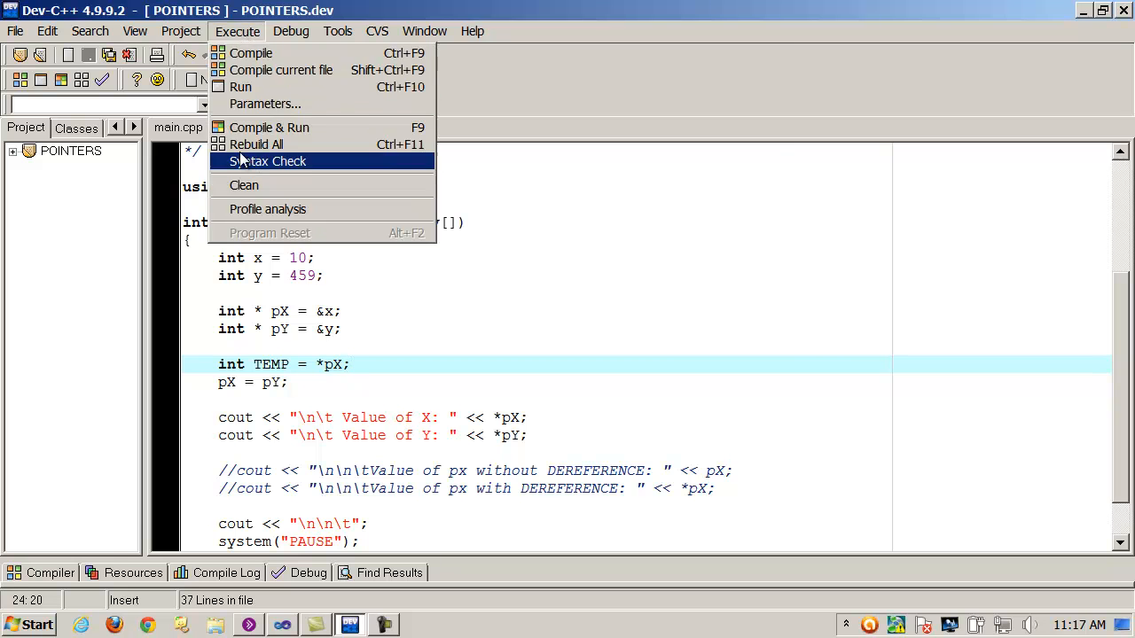
{"action": "left_click", "coordinate": [270, 128]}
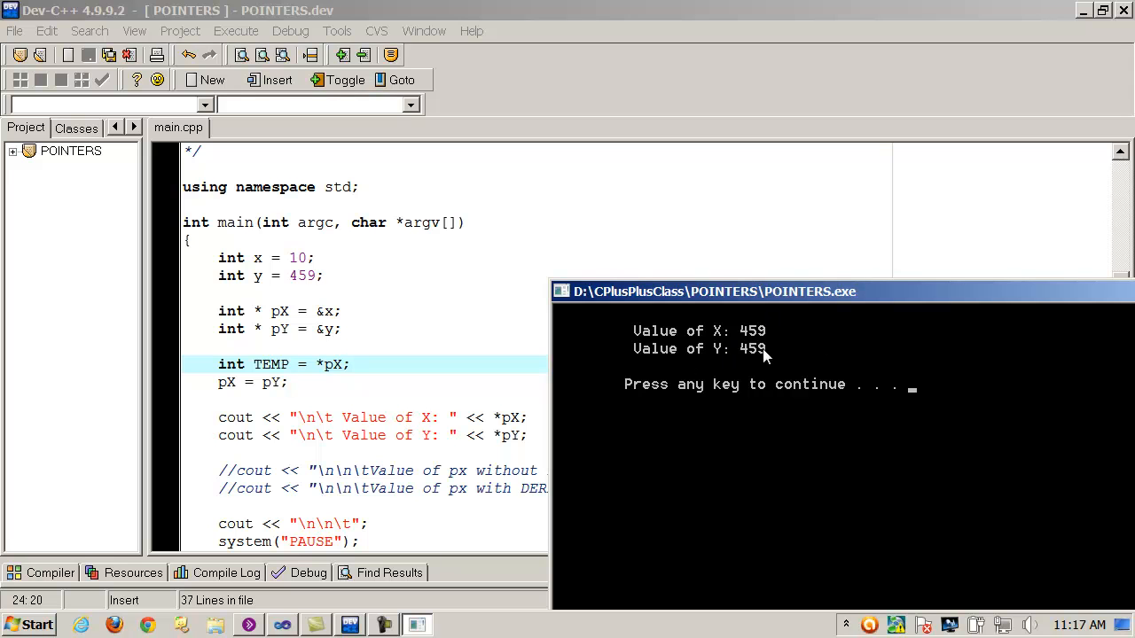
{"action": "mouse_move", "coordinate": [463, 428]}
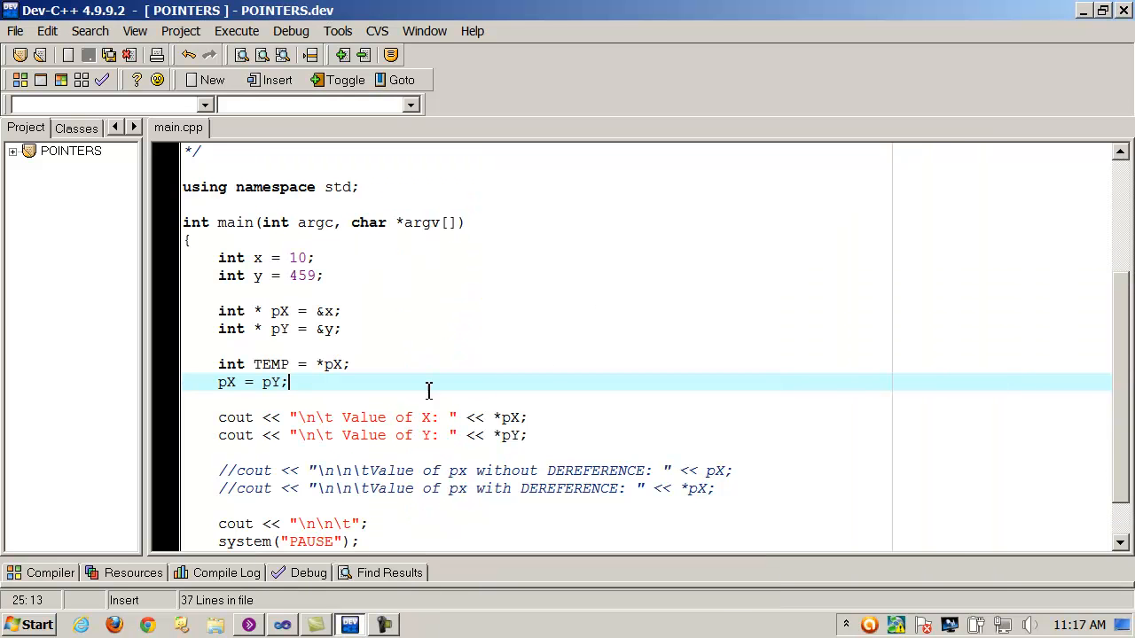
After *pX = *pY; add the line *pY = TEMP; completing the three-line pointer swap.
{"action": "type", "text": "*"}
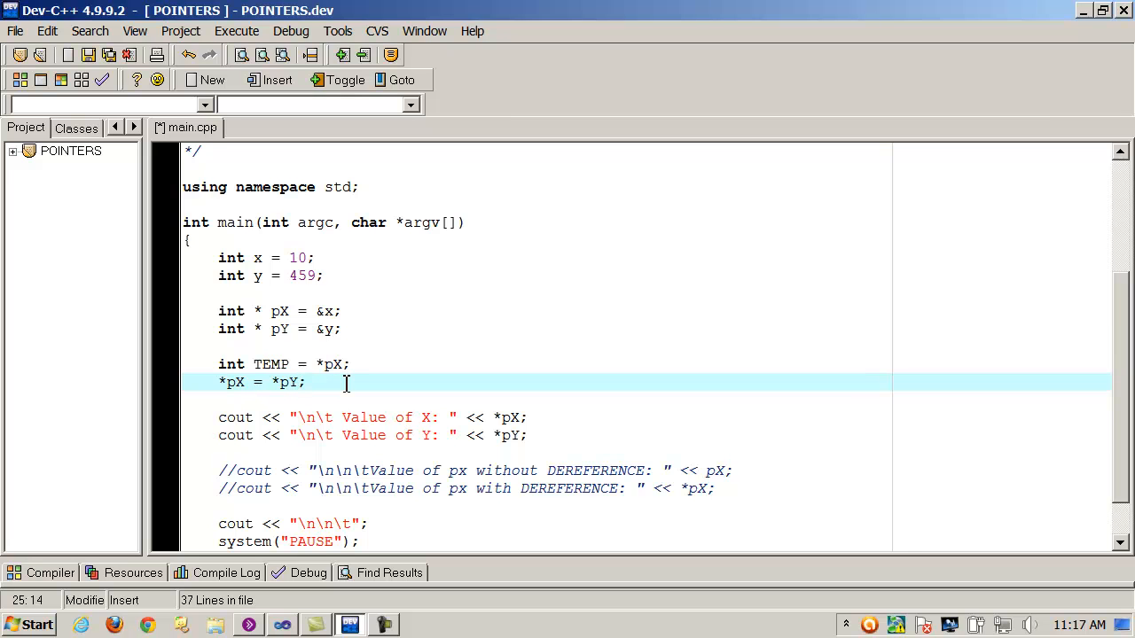
{"action": "left_click", "coordinate": [245, 383]}
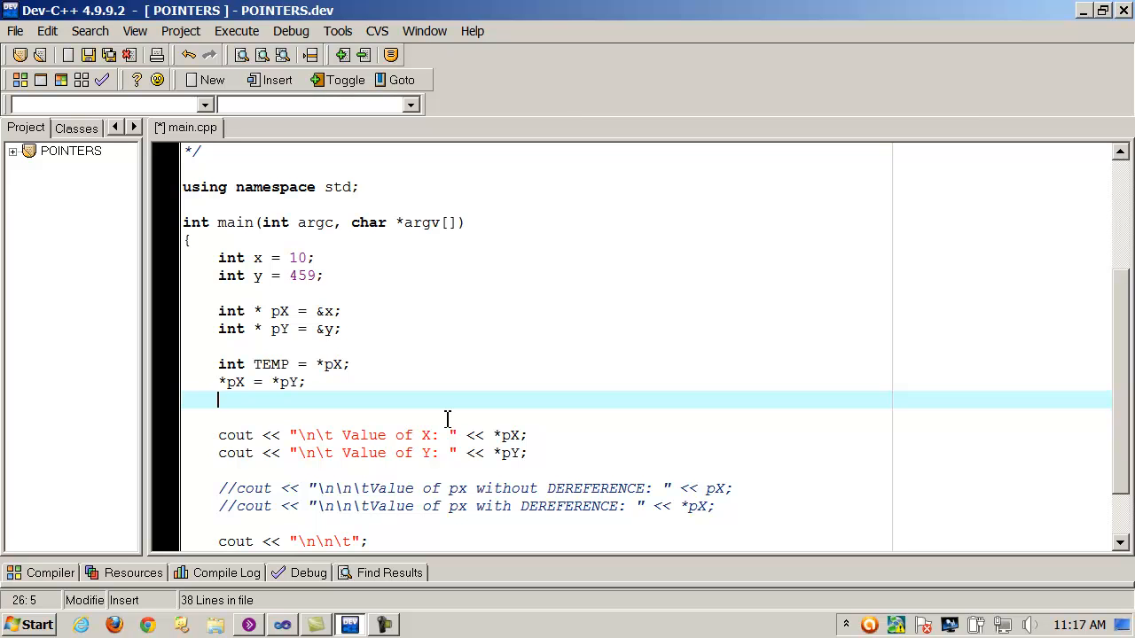
{"action": "type", "text": "*pY ="}
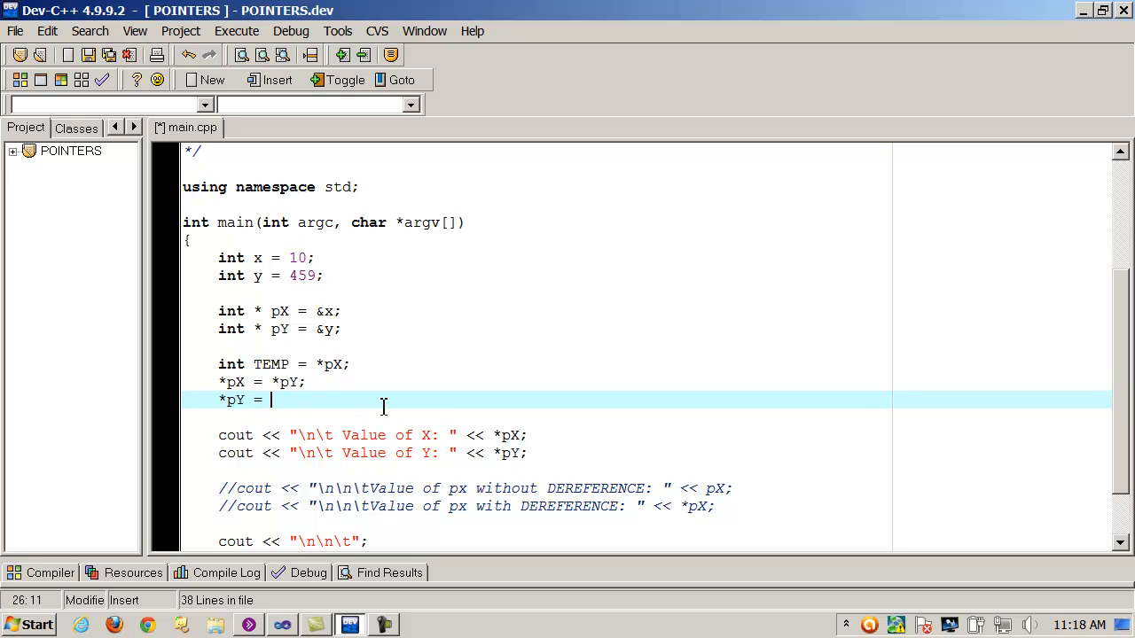
{"action": "type", "text": "TEMP;"}
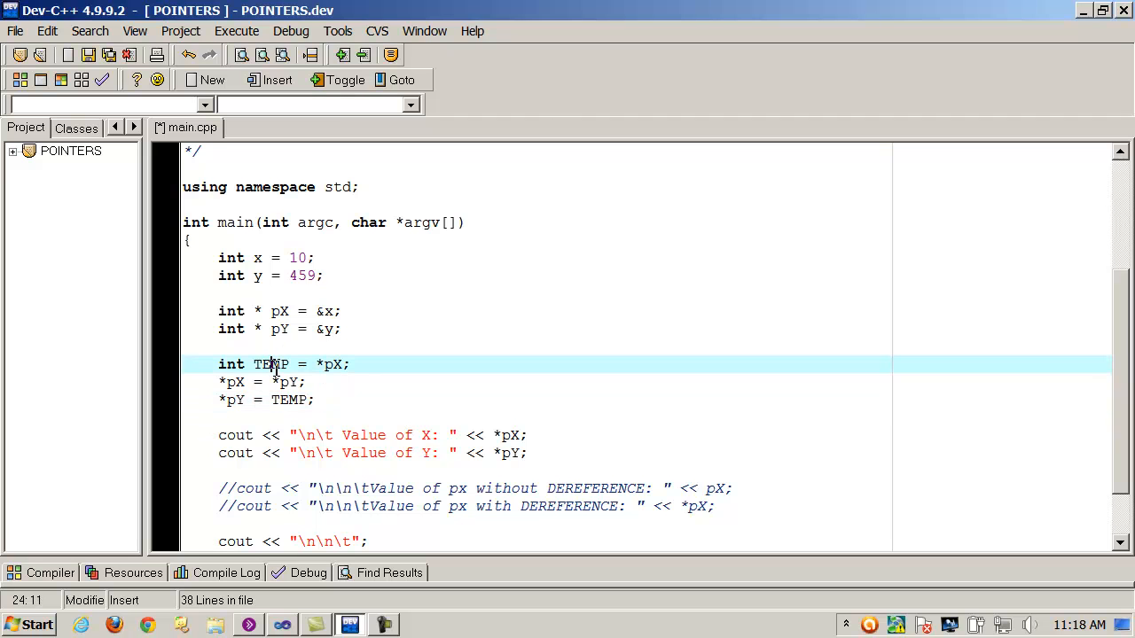
{"action": "left_click", "coordinate": [239, 365]}
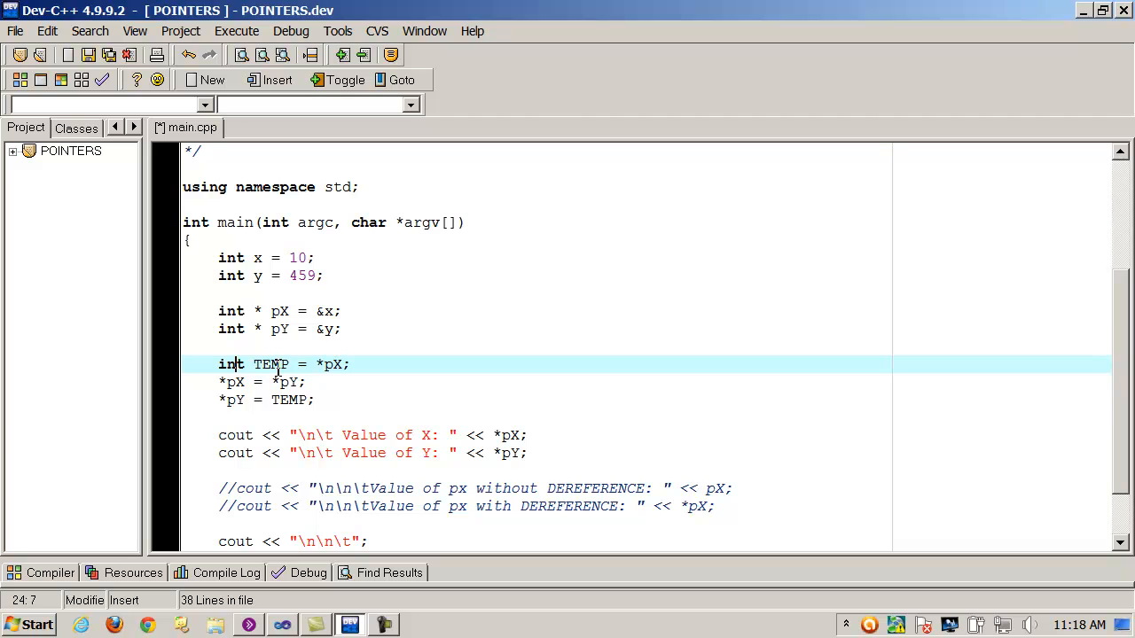
{"action": "left_click", "coordinate": [220, 401]}
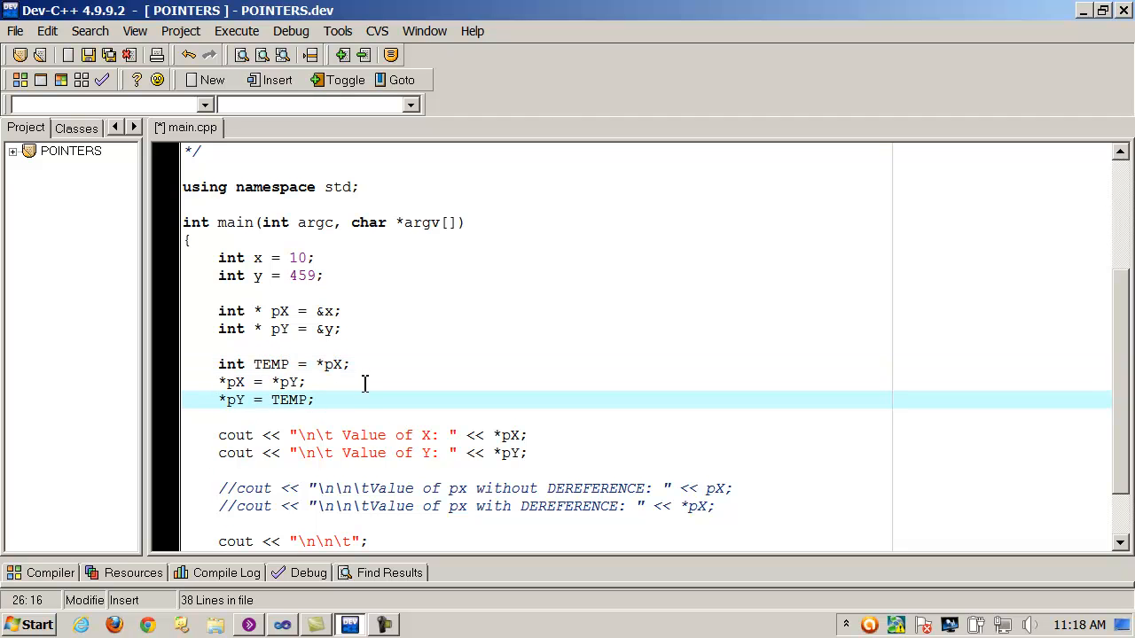
{"action": "left_click", "coordinate": [324, 259]}
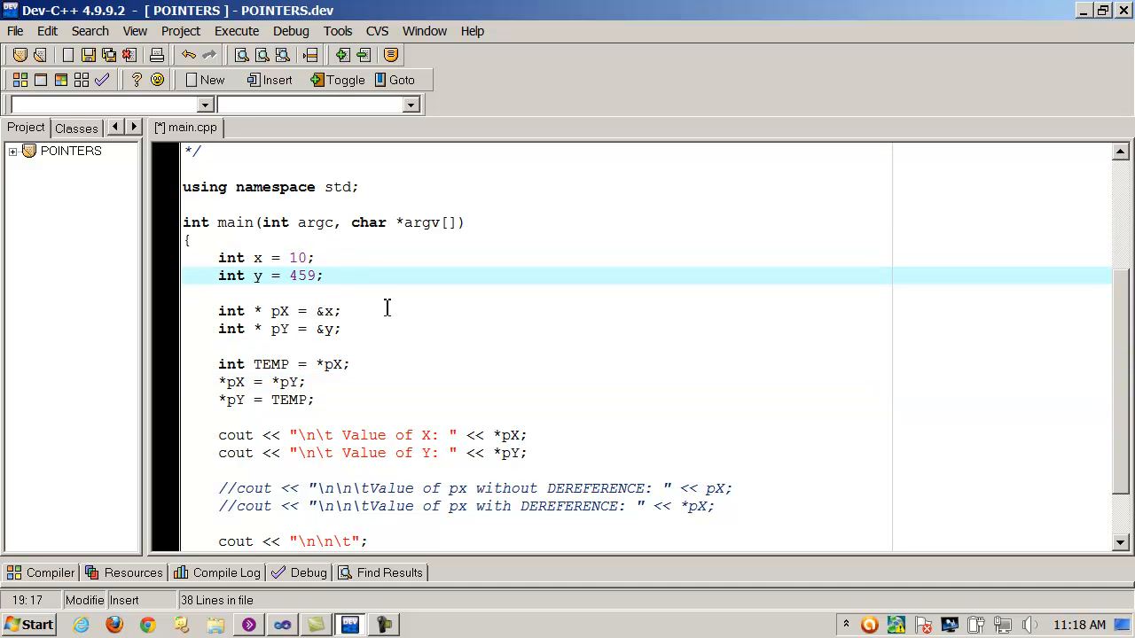
Rebuild All and run so the console shows Value of X: 459 and Value of Y: 10.
{"action": "left_click", "coordinate": [238, 32]}
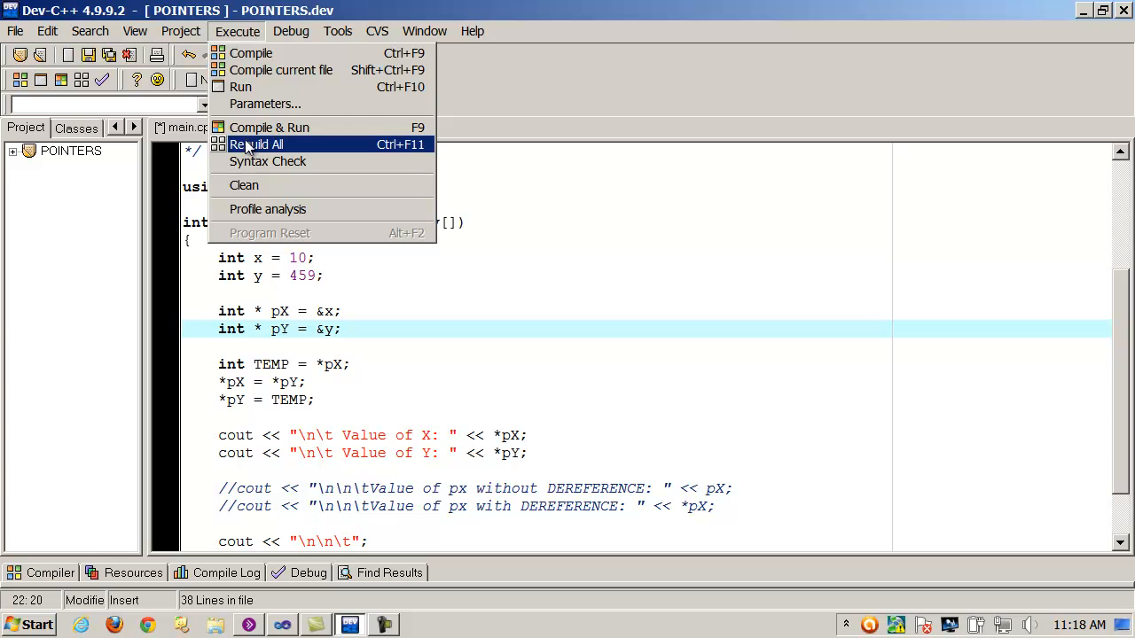
{"action": "left_click", "coordinate": [255, 143]}
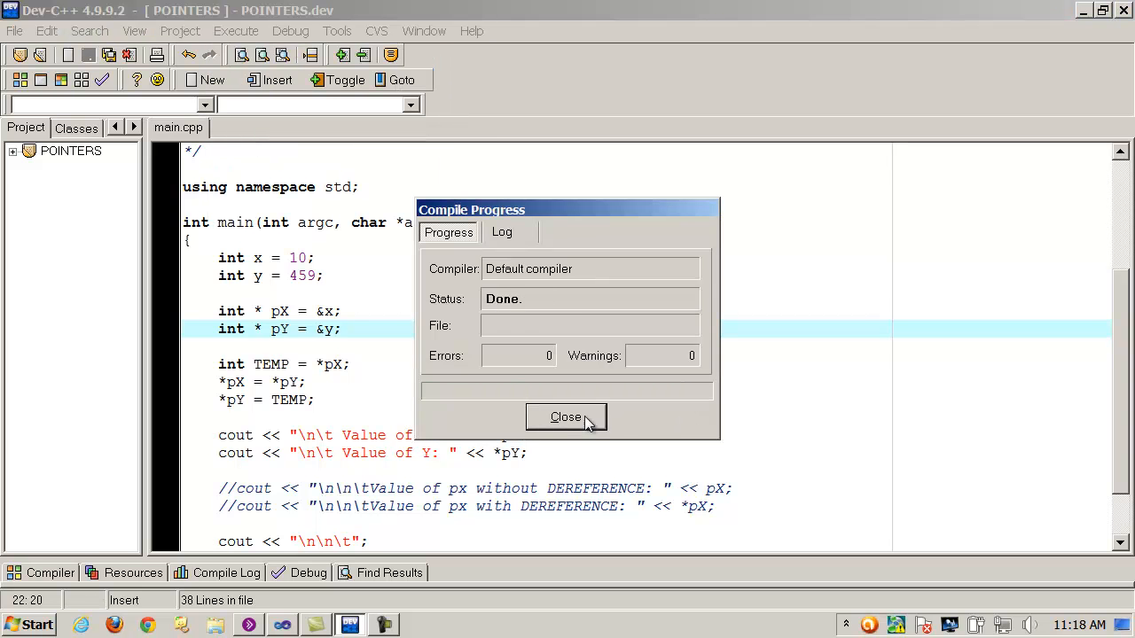
{"action": "left_click", "coordinate": [237, 32]}
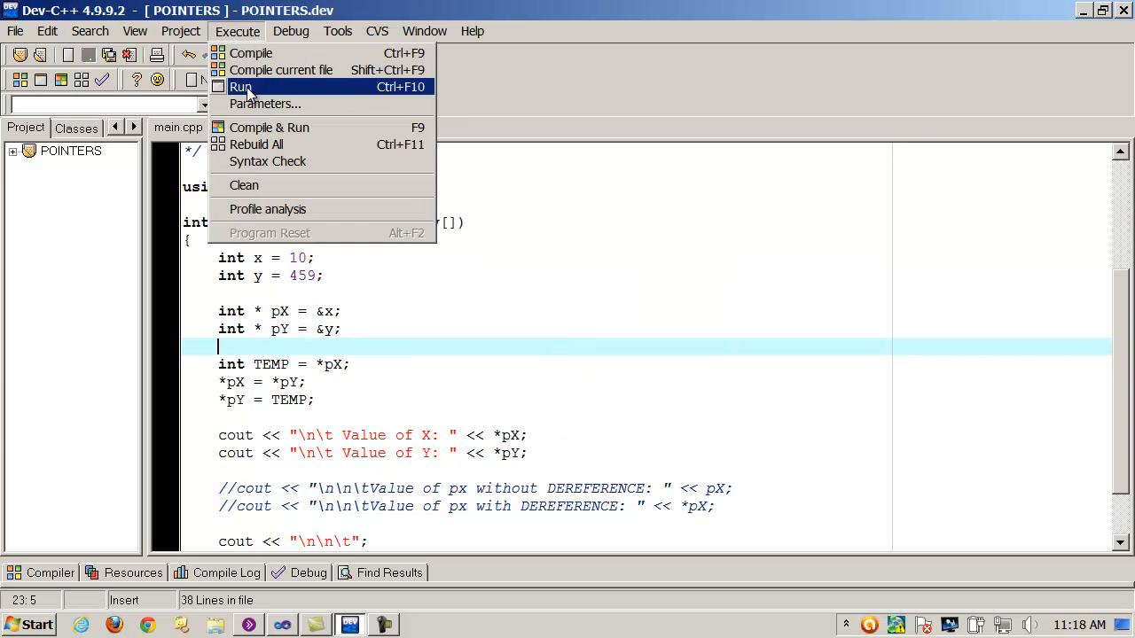
{"action": "left_click", "coordinate": [240, 85]}
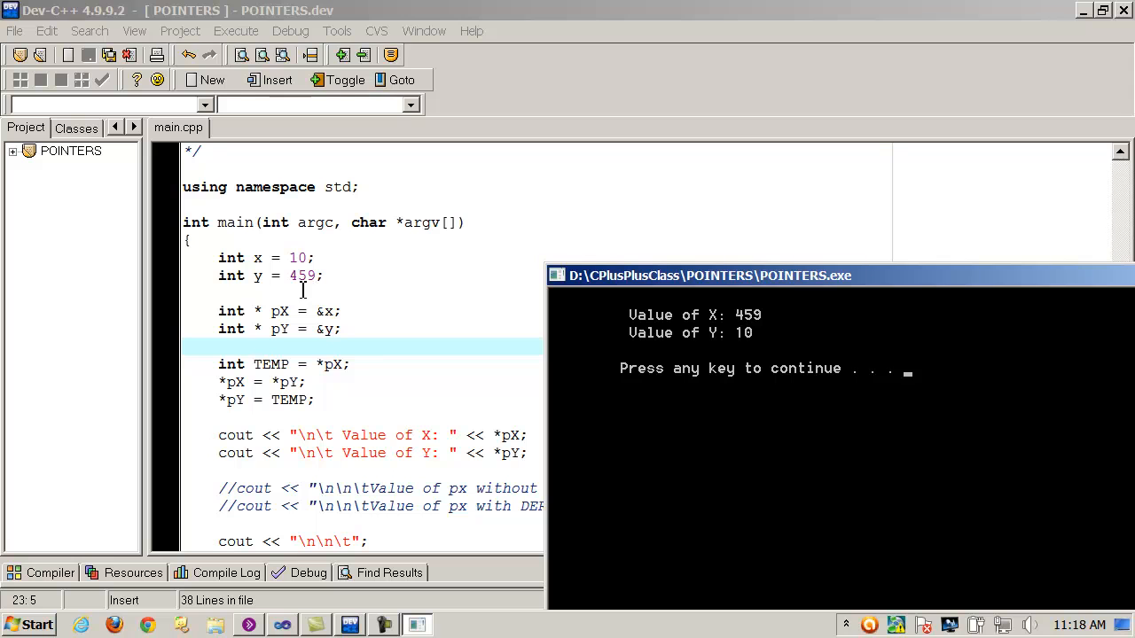
{"action": "mouse_move", "coordinate": [353, 282]}
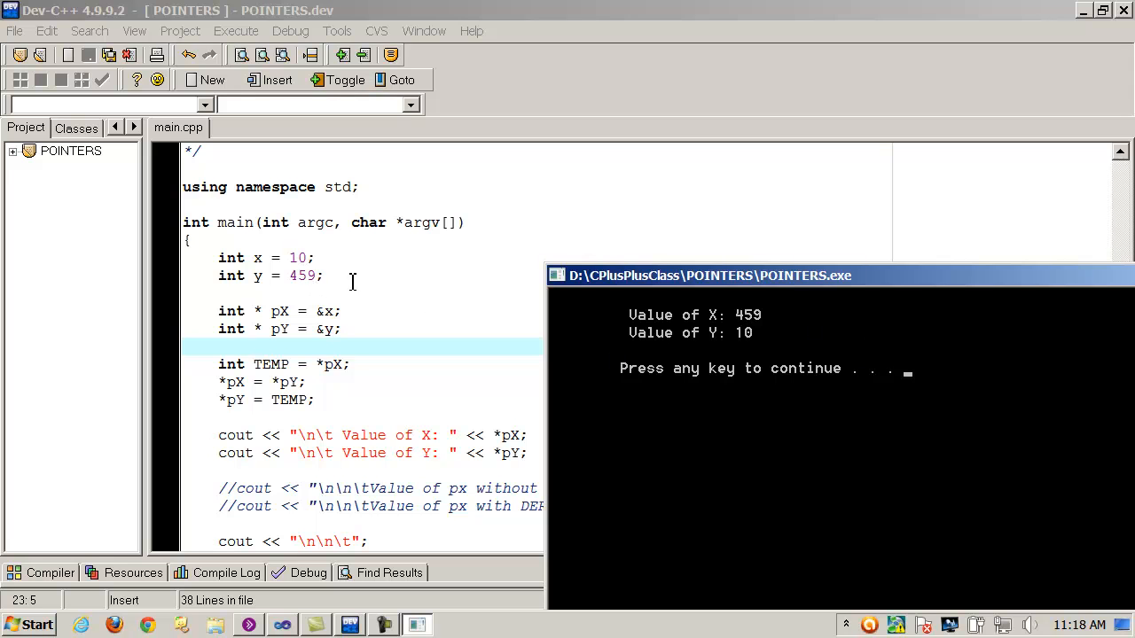
{"action": "mouse_move", "coordinate": [304, 407]}
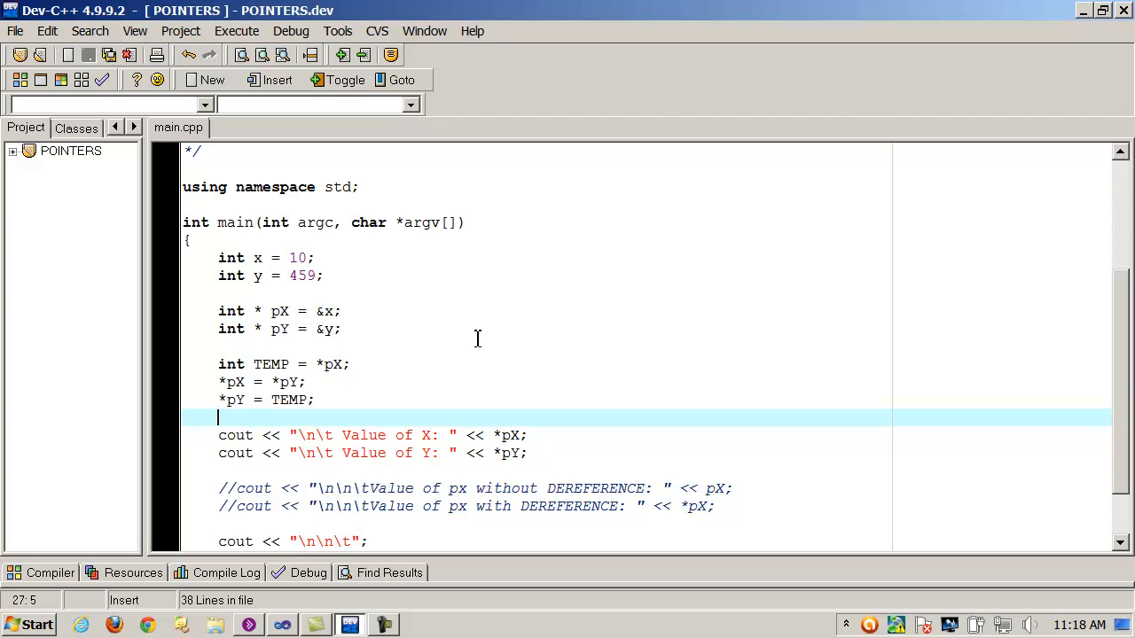
{"action": "mouse_move", "coordinate": [440, 321]}
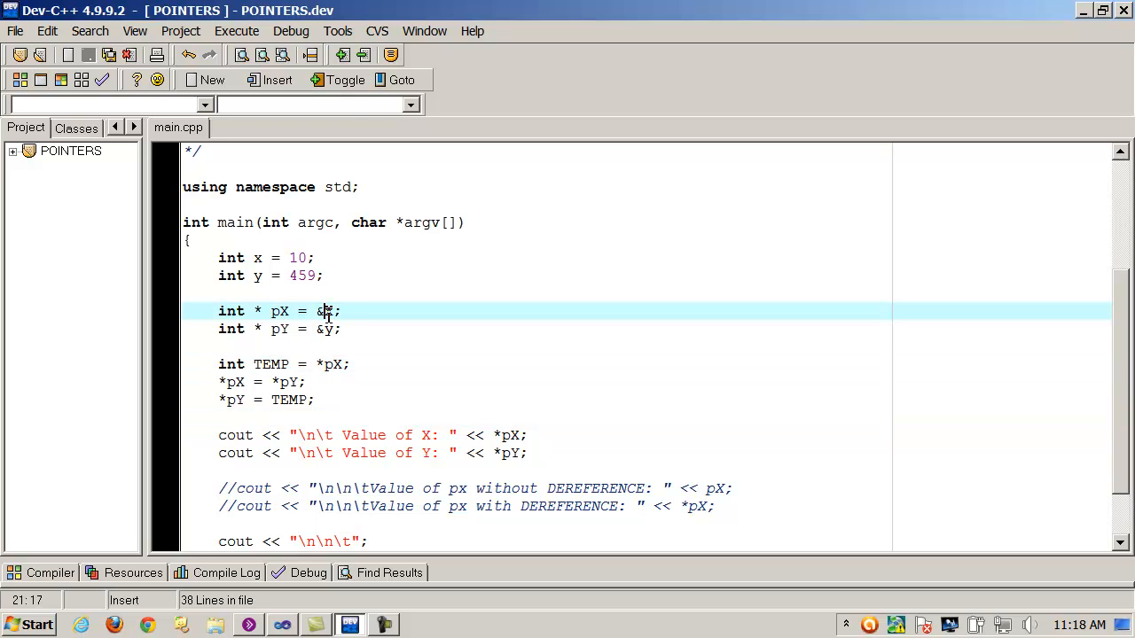
Remove the & before x and compile to show the invalid conversion error.
{"action": "key", "text": "Backspace"}
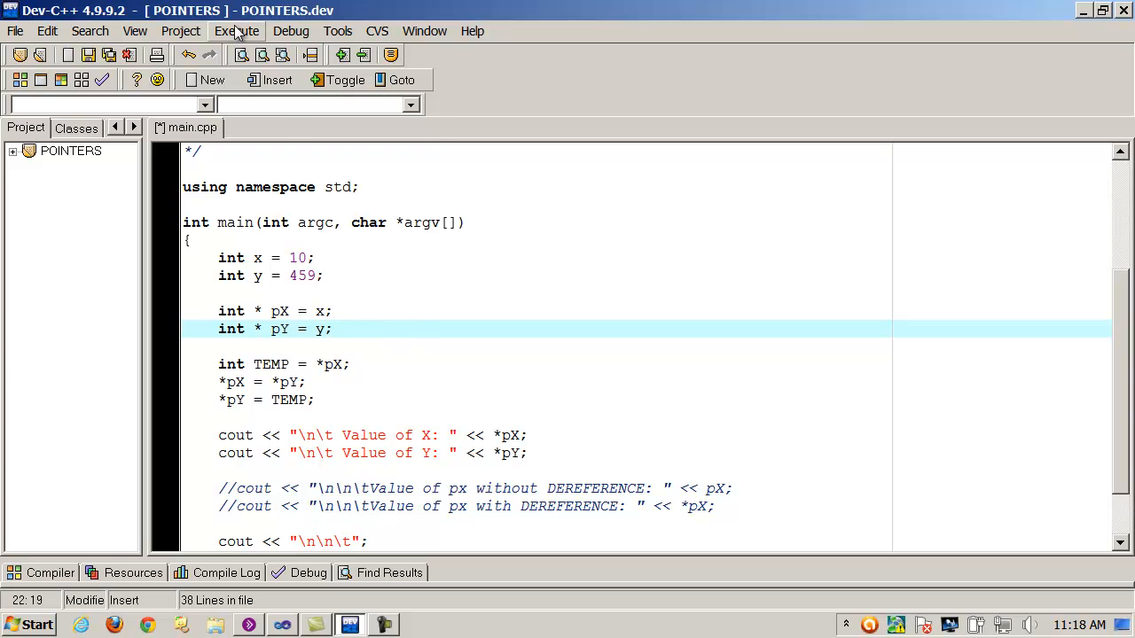
{"action": "left_click", "coordinate": [236, 32]}
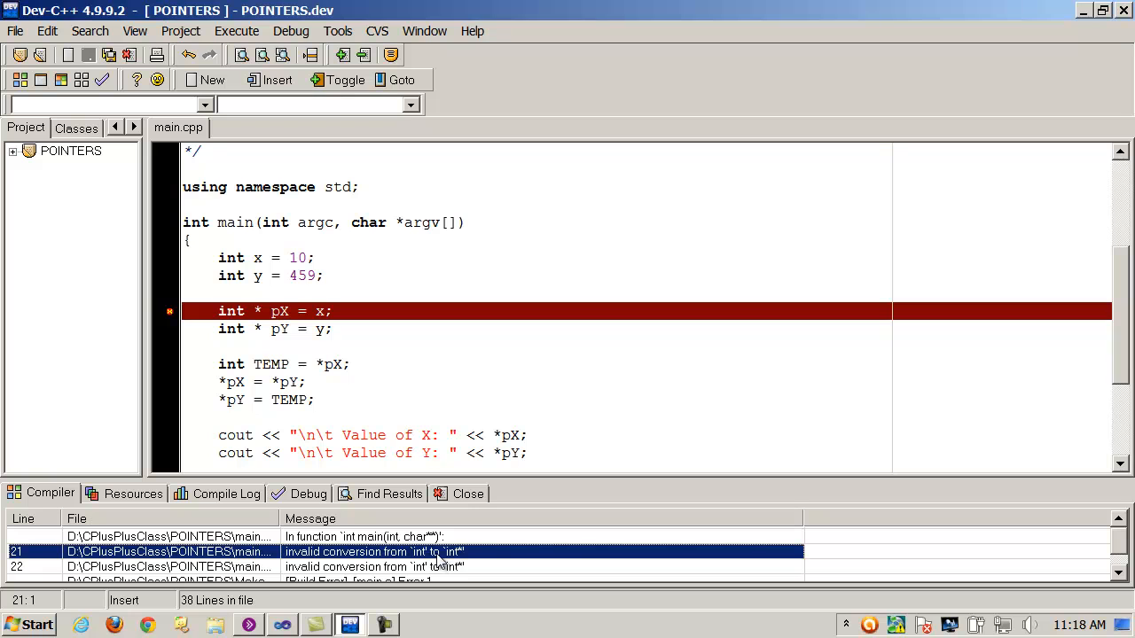
{"action": "left_click", "coordinate": [351, 366]}
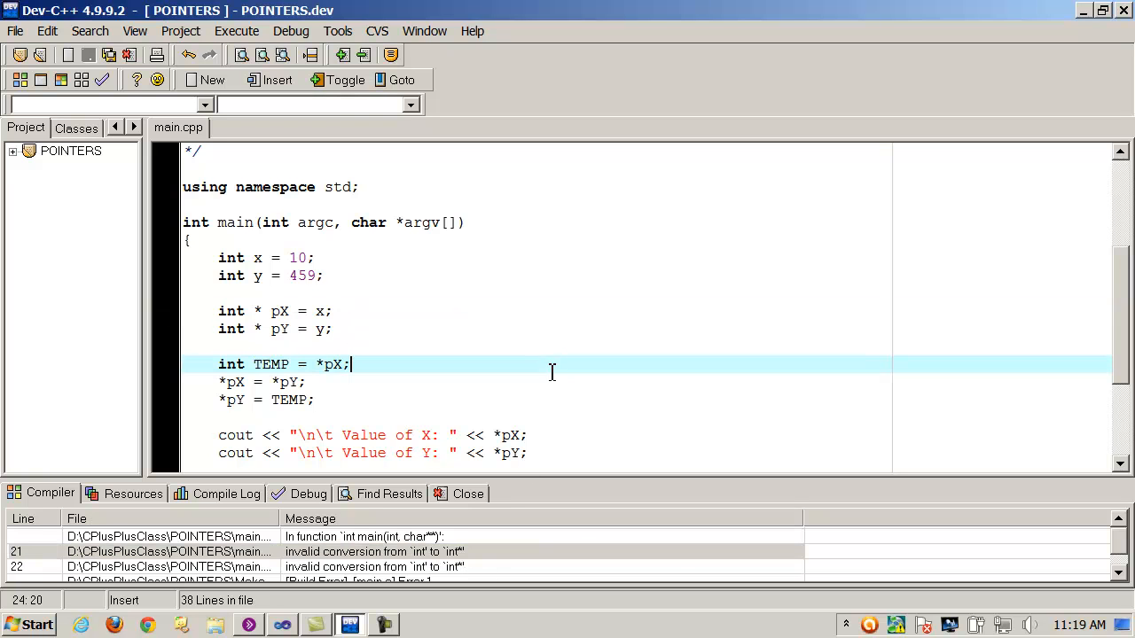
{"action": "mouse_move", "coordinate": [323, 319]}
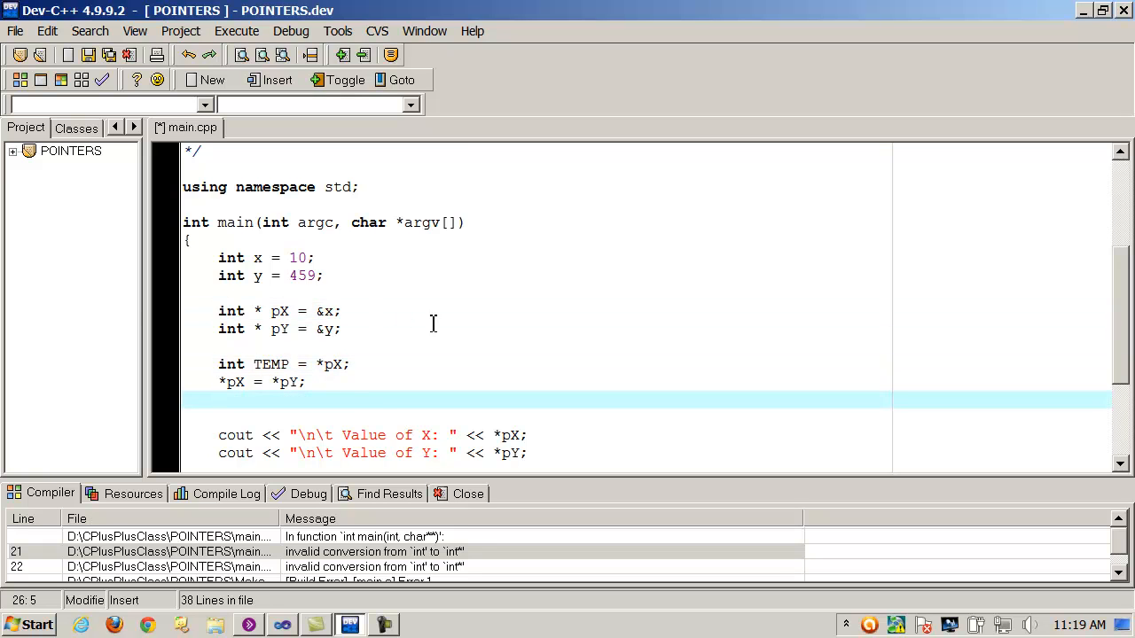
{"action": "mouse_move", "coordinate": [348, 401]}
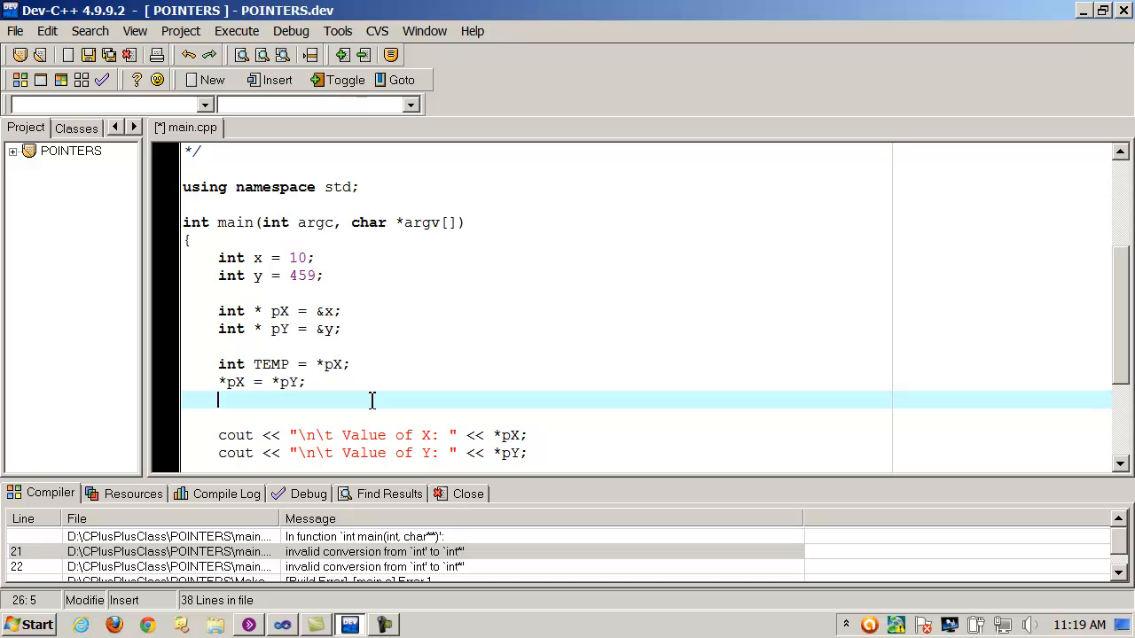
Restore the working code, retyping the *pY = TEMP; swap line.
{"action": "type", "text": "TE"}
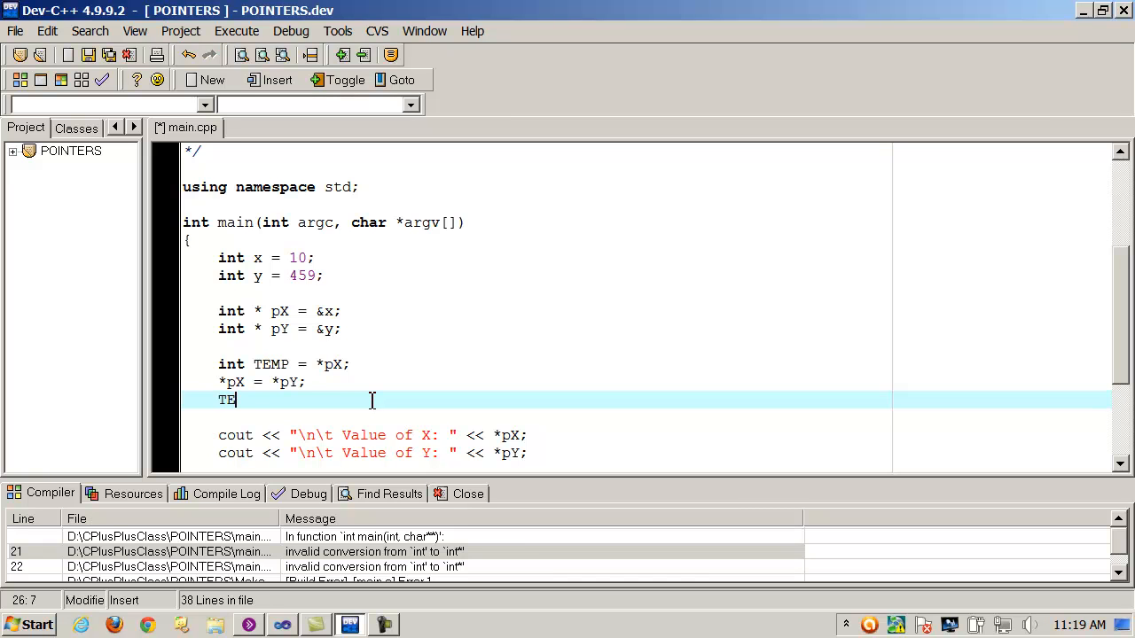
{"action": "key", "text": "Backspace"}
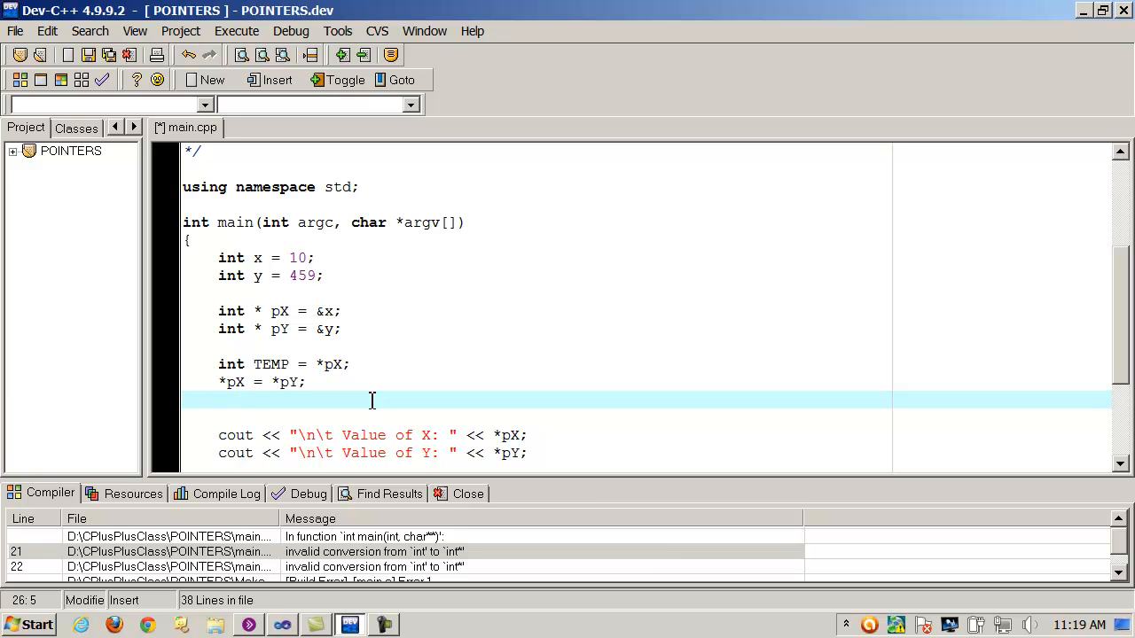
{"action": "type", "text": "*p"}
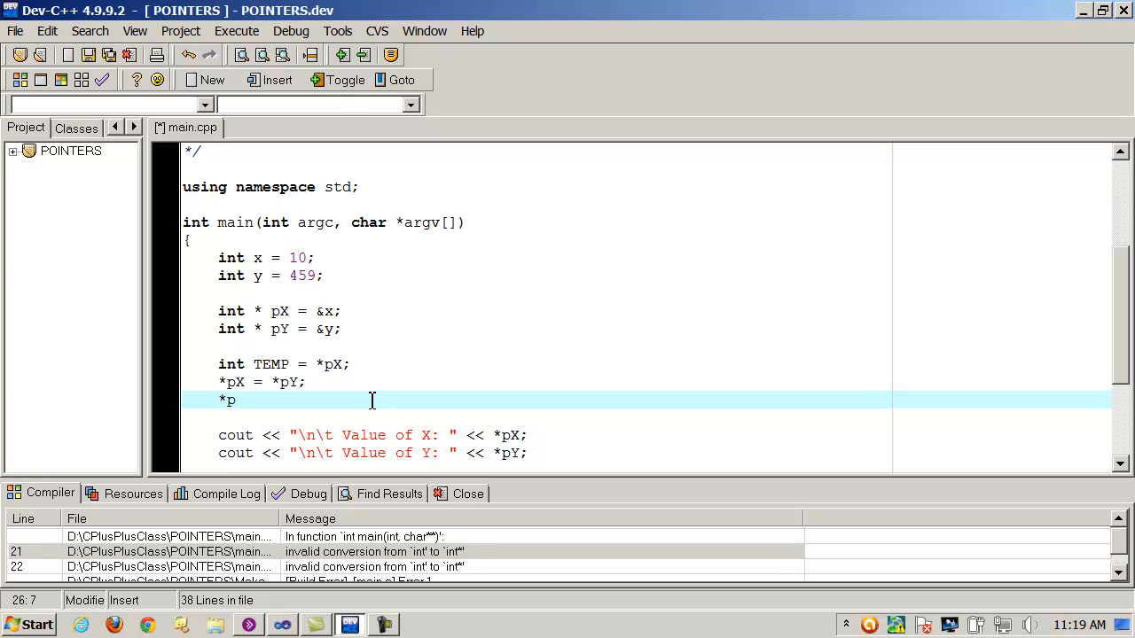
{"action": "type", "text": "Y = TEMP;"}
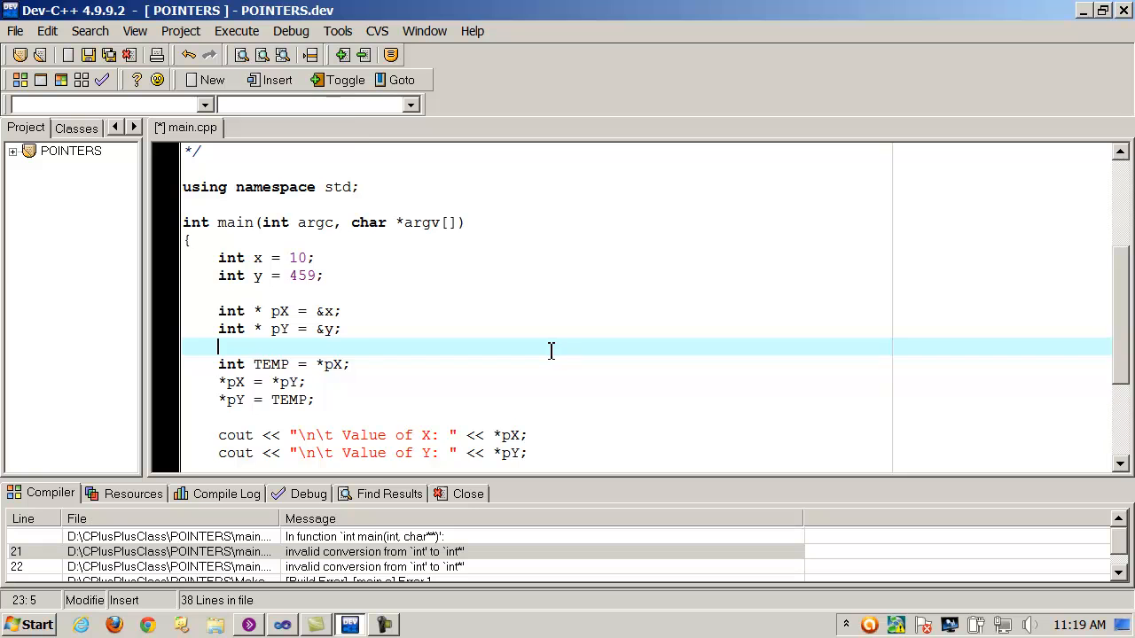
{"action": "scroll", "scroll_direction": "up", "scroll_amount": 3}
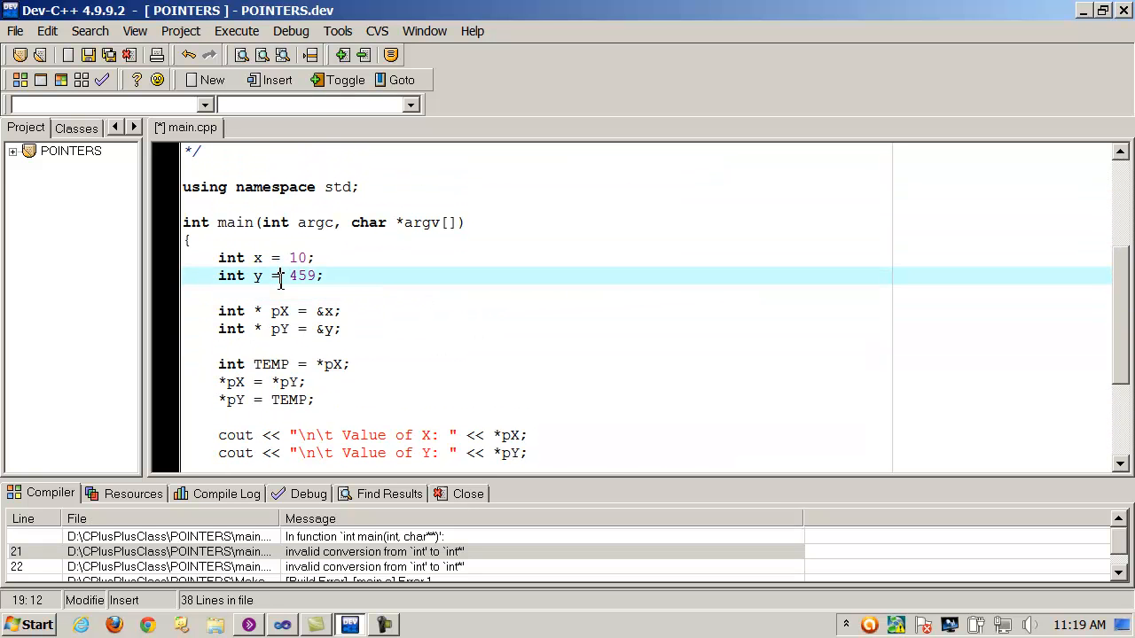
{"action": "left_click", "coordinate": [275, 295]}
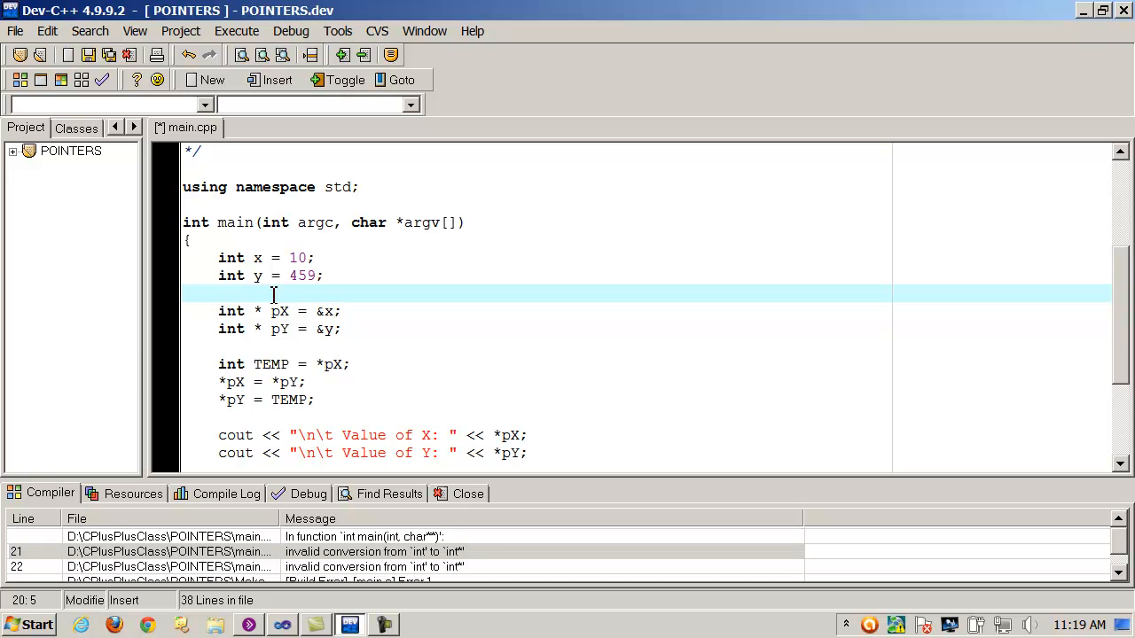